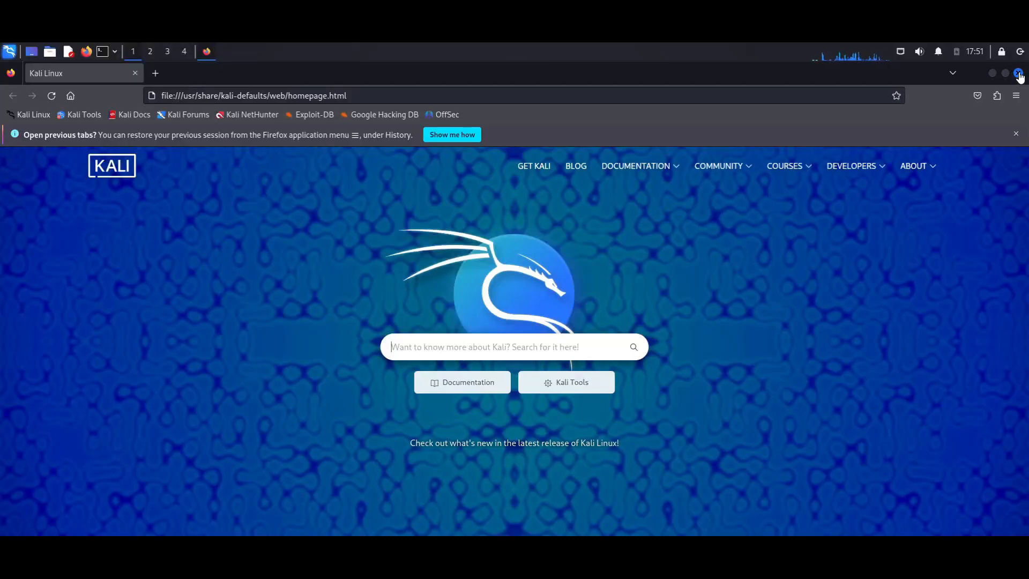
{"action": "mouse_move", "coordinate": [1018, 73]}
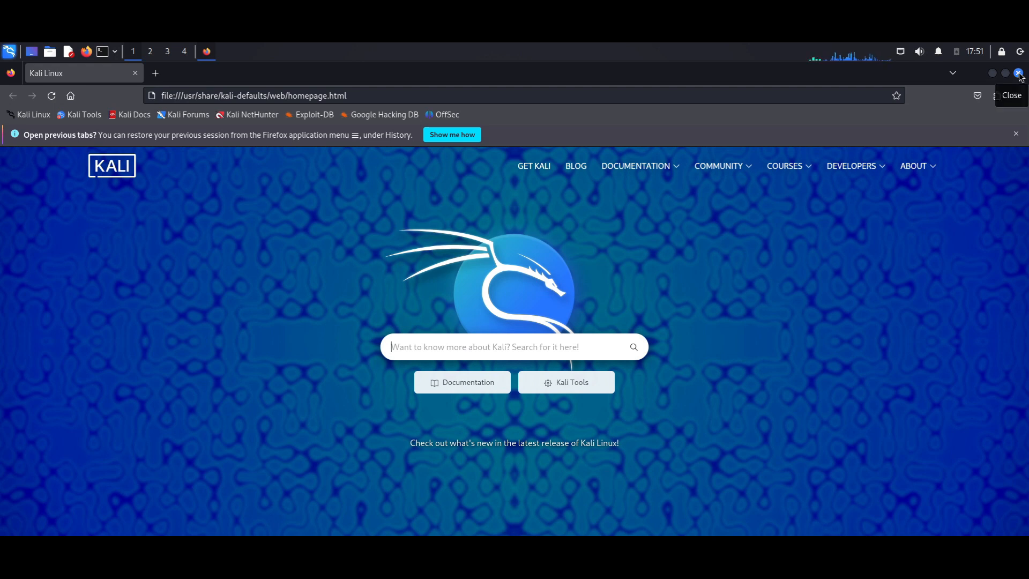
Relaunch the browser and search for nessus in a new tab
{"action": "left_click", "coordinate": [1019, 73]}
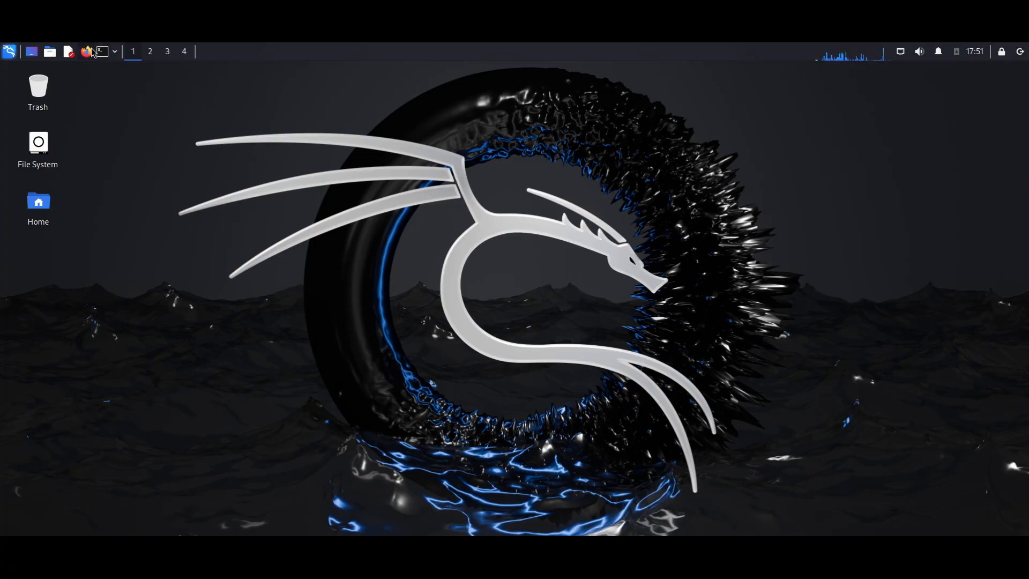
{"action": "left_click", "coordinate": [86, 51]}
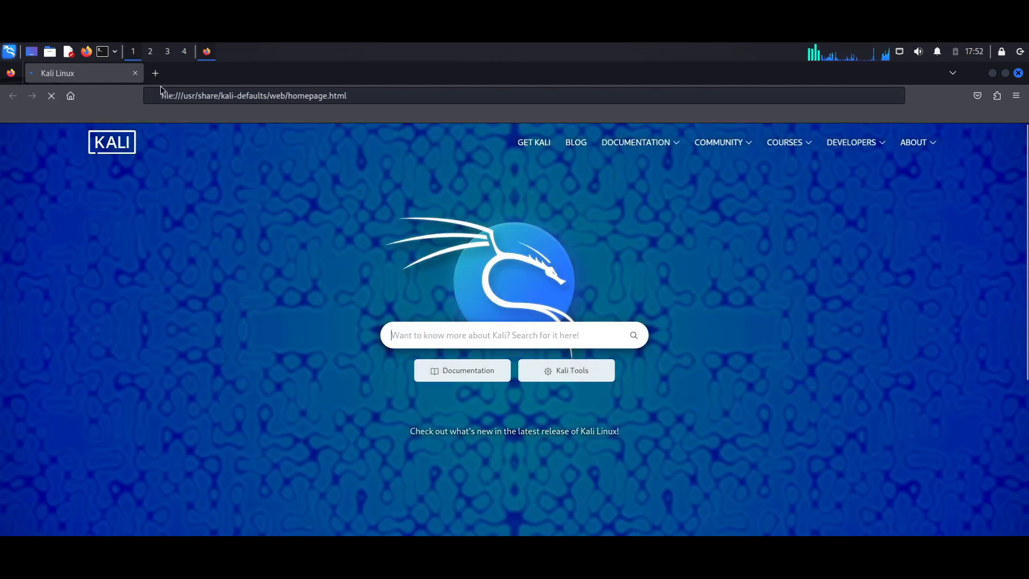
{"action": "left_click", "coordinate": [155, 72]}
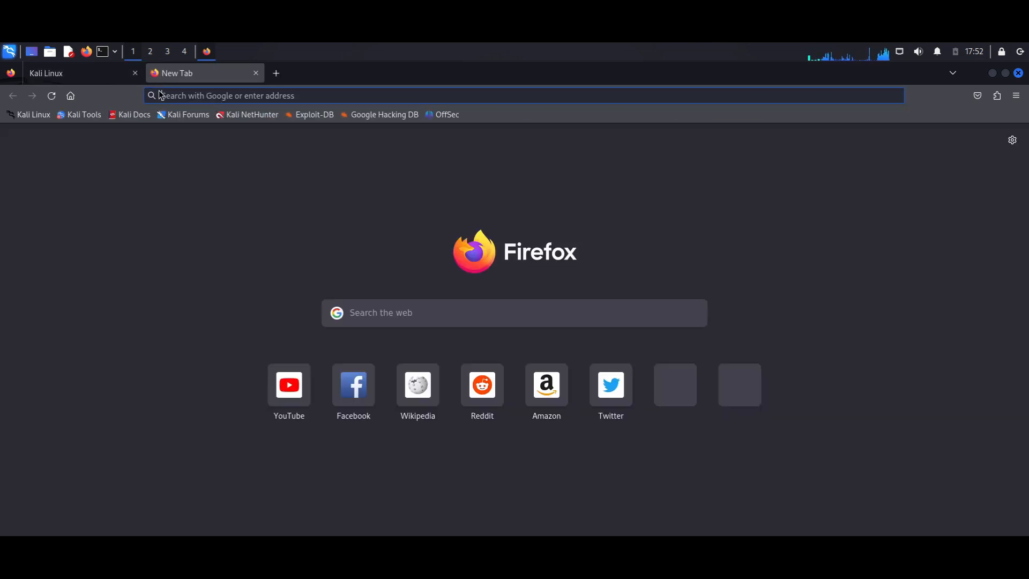
{"action": "type", "text": "nessus/nessus-essentials"}
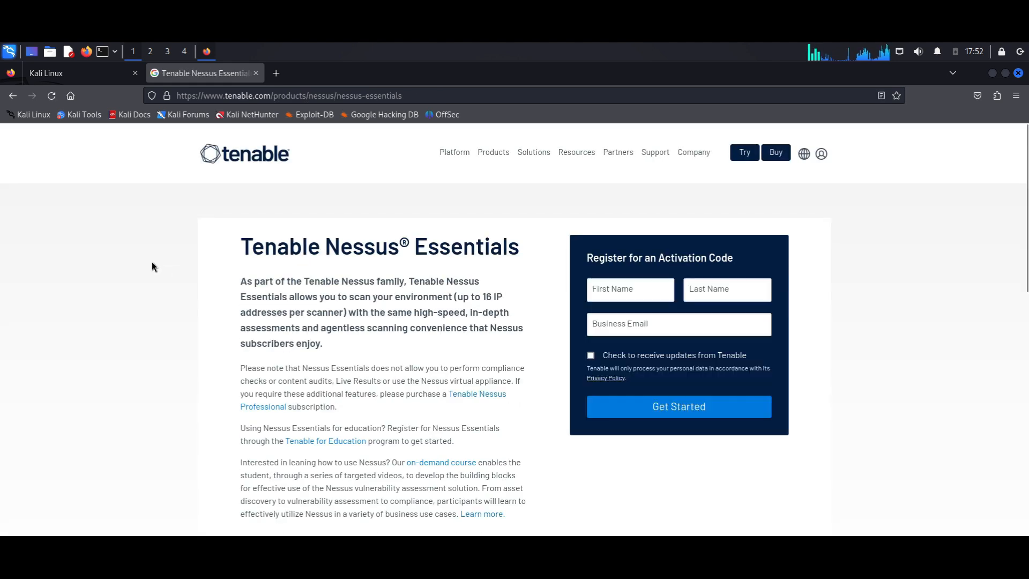
{"action": "scroll", "scroll_direction": "down", "scroll_amount": 3}
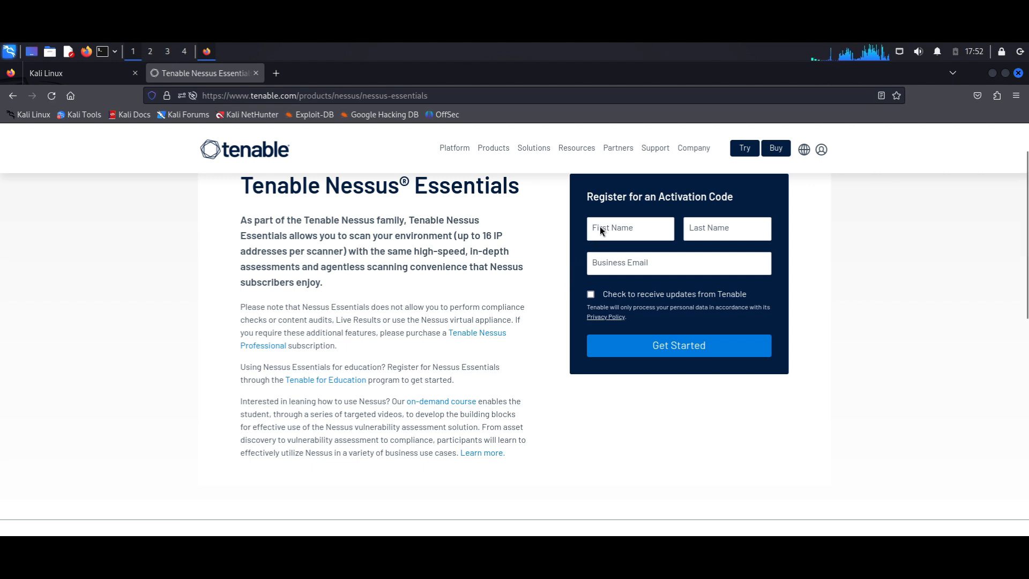
Fill in the Nessus Essentials registration name and business email, then submit
{"action": "left_click", "coordinate": [630, 228]}
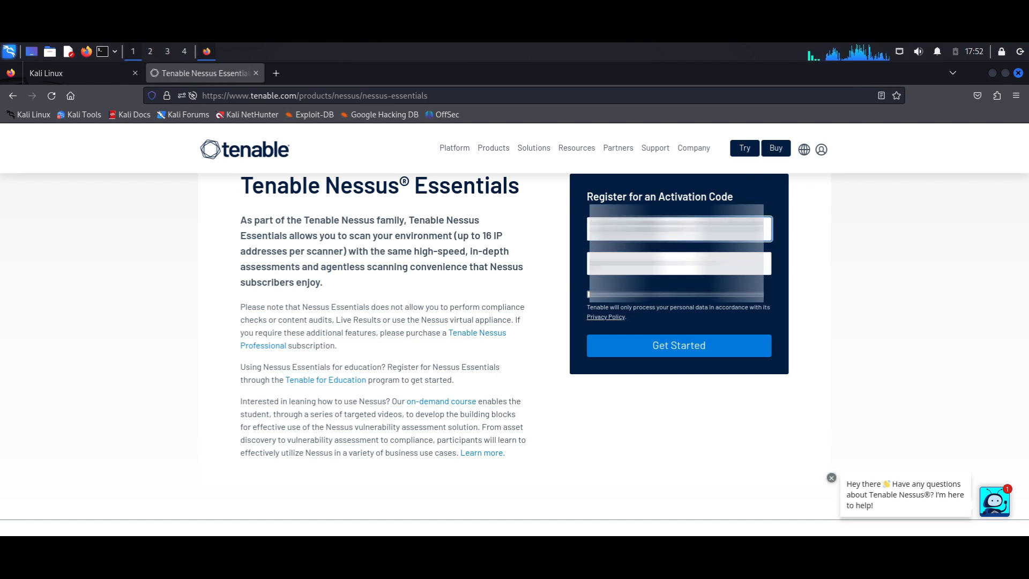
{"action": "left_click", "coordinate": [679, 264]}
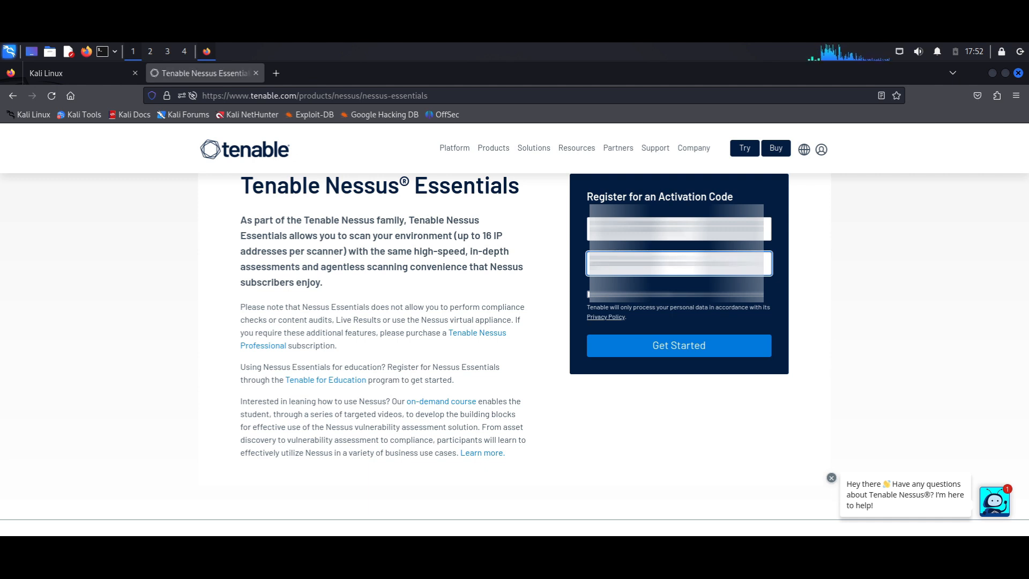
{"action": "left_click", "coordinate": [678, 345]}
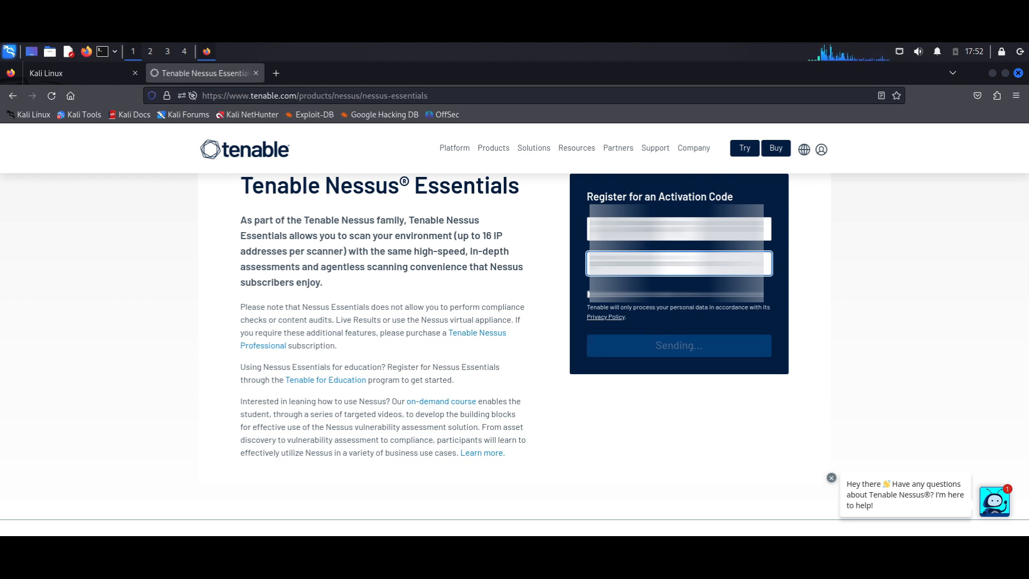
{"action": "left_click", "coordinate": [679, 345]}
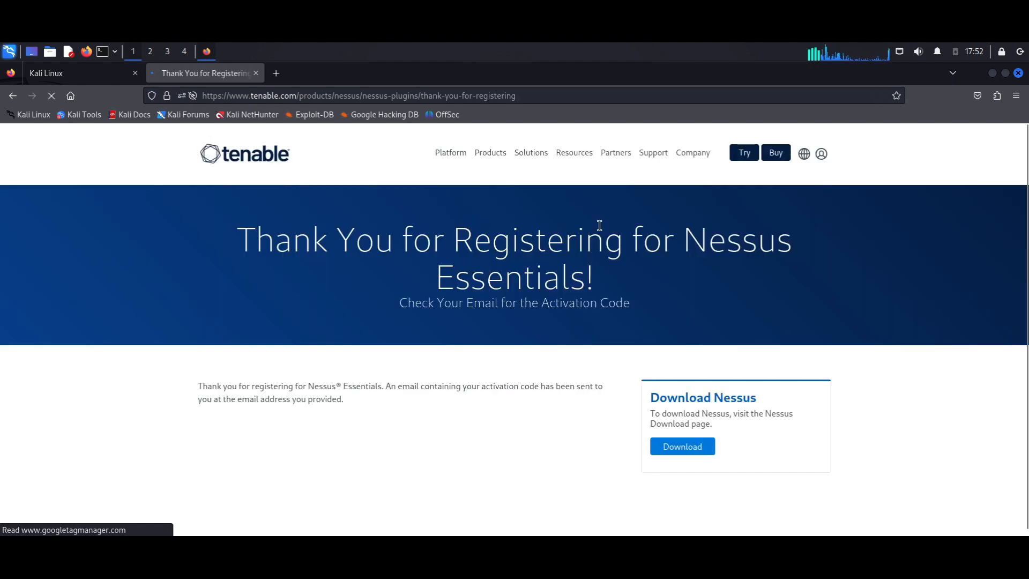
{"action": "scroll", "scroll_direction": "down", "scroll_amount": 3}
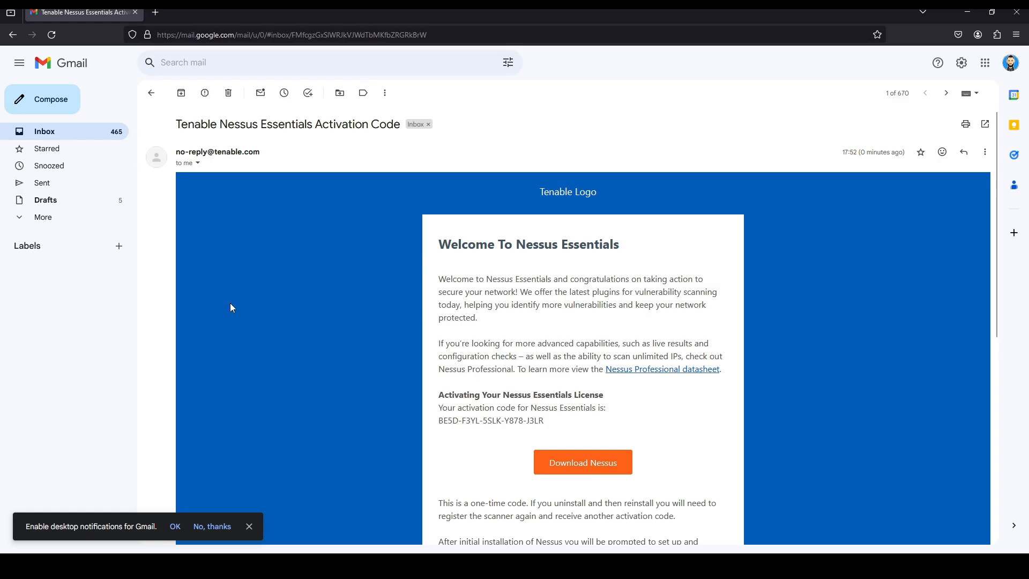
Scroll Tenable's activation email and highlight the Nessus Essentials activation code
{"action": "scroll", "scroll_direction": "down", "scroll_amount": 3}
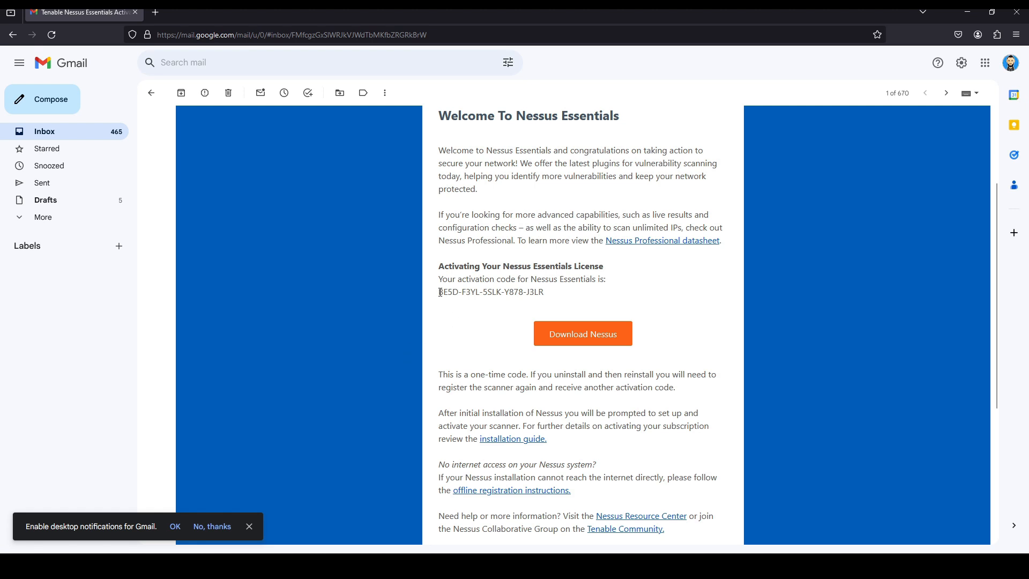
{"action": "left_click_drag", "start_coordinate": [438, 291], "coordinate": [543, 292]}
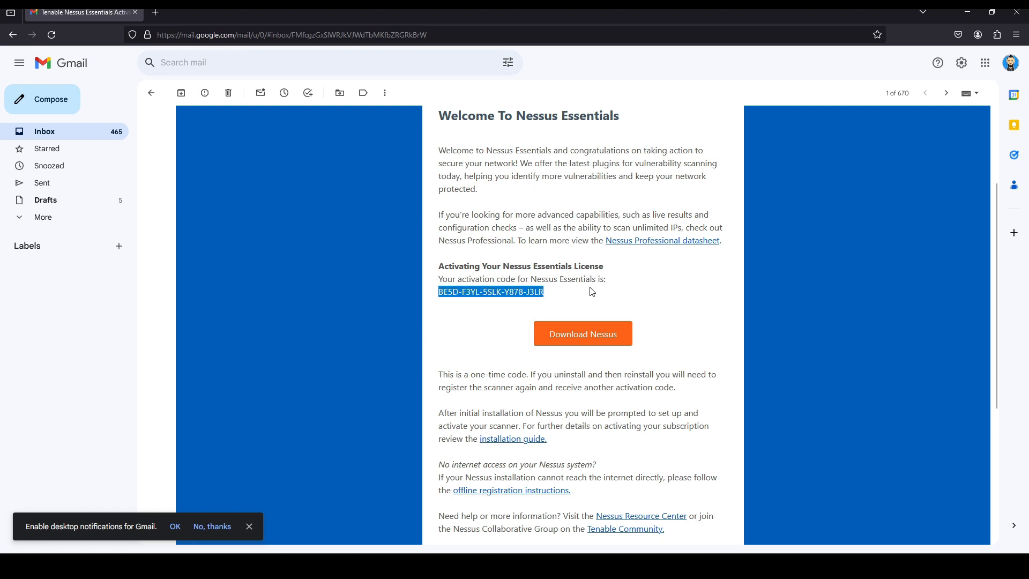
{"action": "mouse_move", "coordinate": [832, 130]}
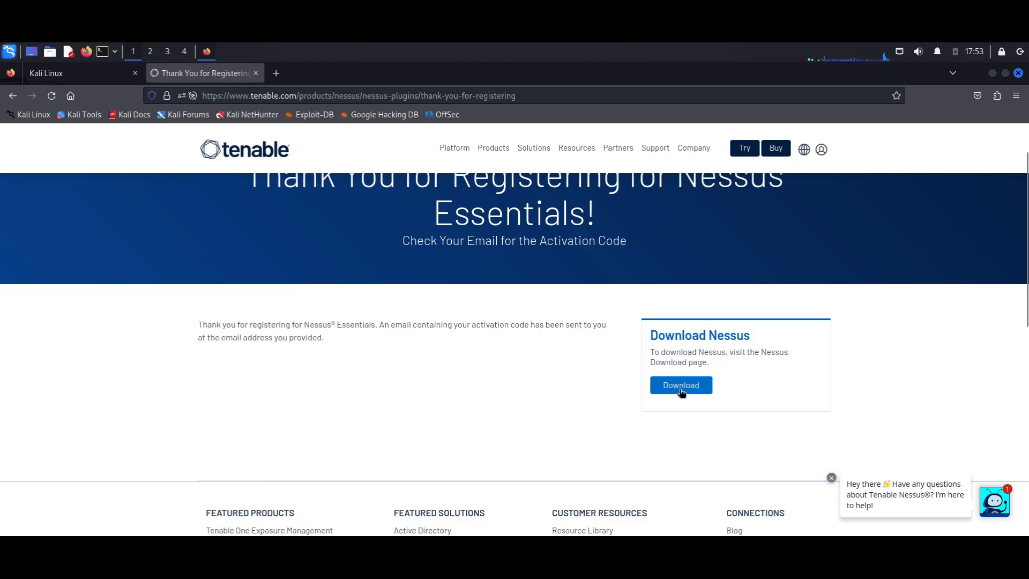
Go from the thank-you page to the Nessus downloads page
{"action": "left_click", "coordinate": [680, 384]}
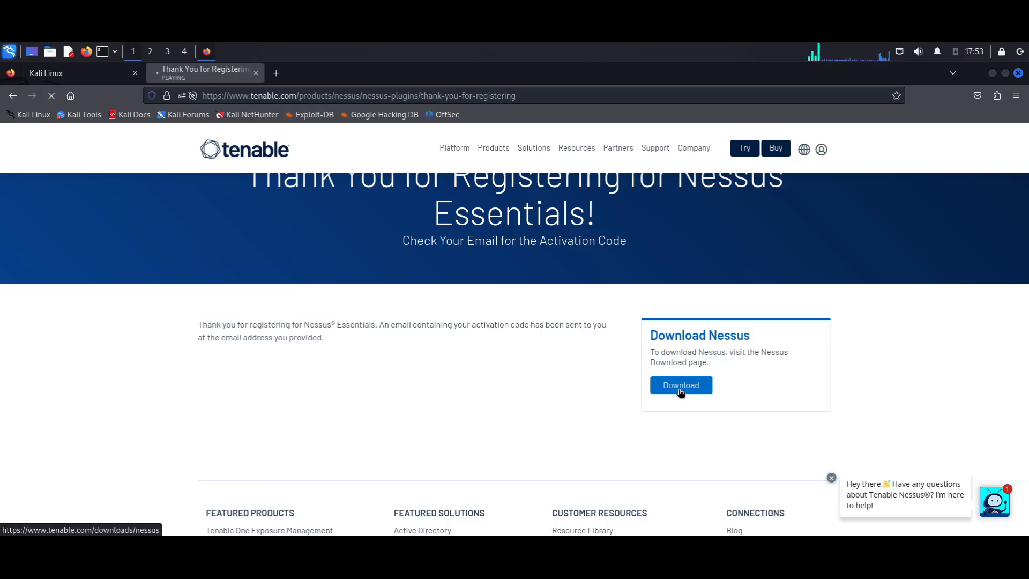
{"action": "left_click", "coordinate": [681, 385]}
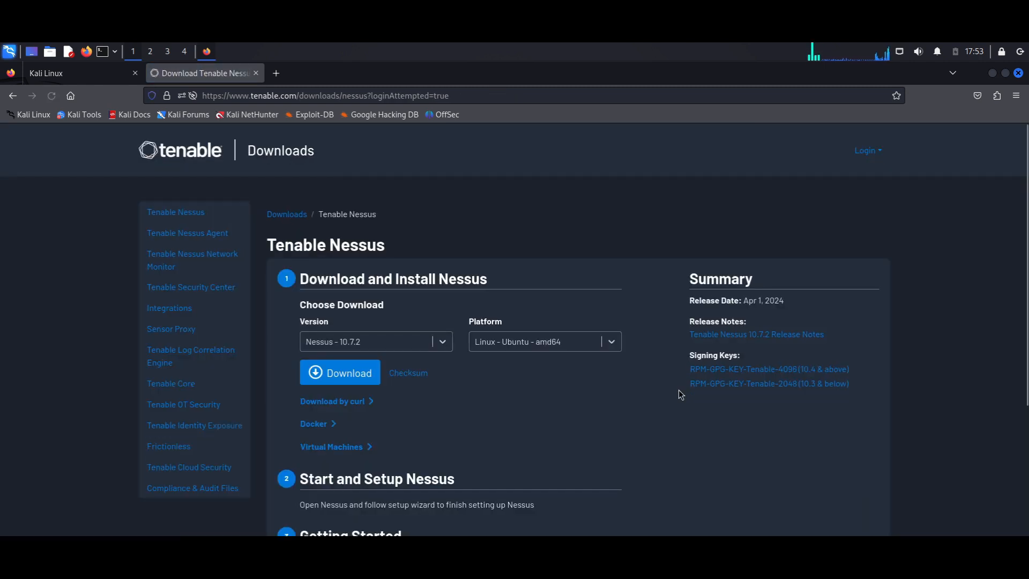
{"action": "scroll", "scroll_direction": "down", "scroll_amount": 3}
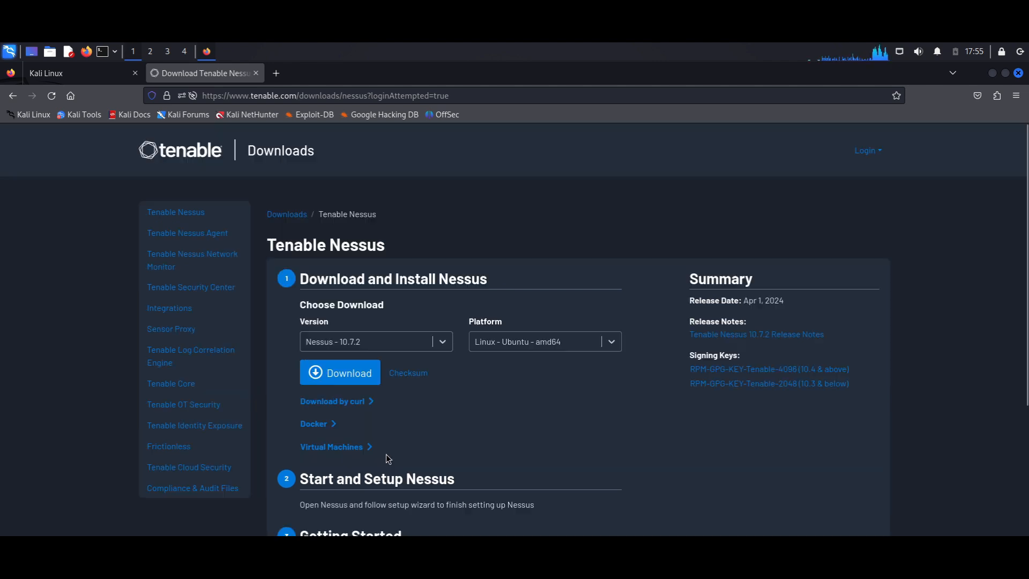
{"action": "scroll", "scroll_direction": "down", "scroll_amount": 3}
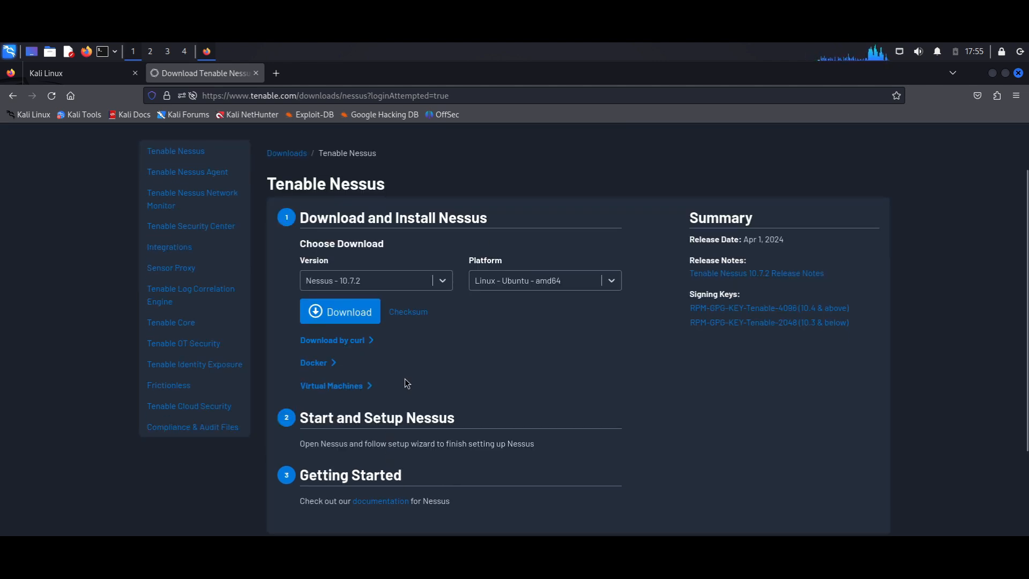
{"action": "mouse_move", "coordinate": [349, 263]}
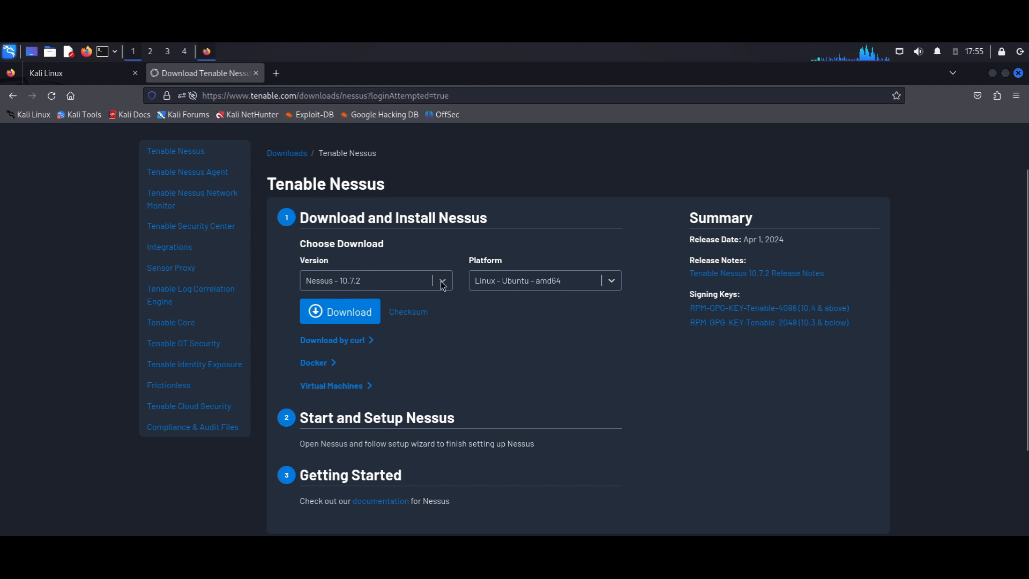
{"action": "mouse_move", "coordinate": [558, 283]}
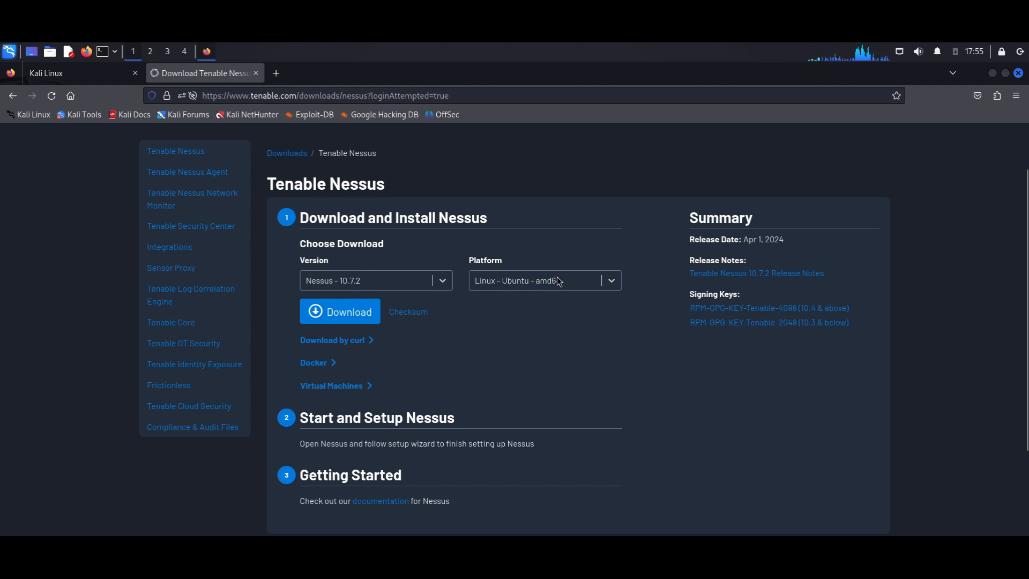
Choose Linux - Debian - amd64 as the platform for Nessus 10.7.2
{"action": "left_click", "coordinate": [544, 280]}
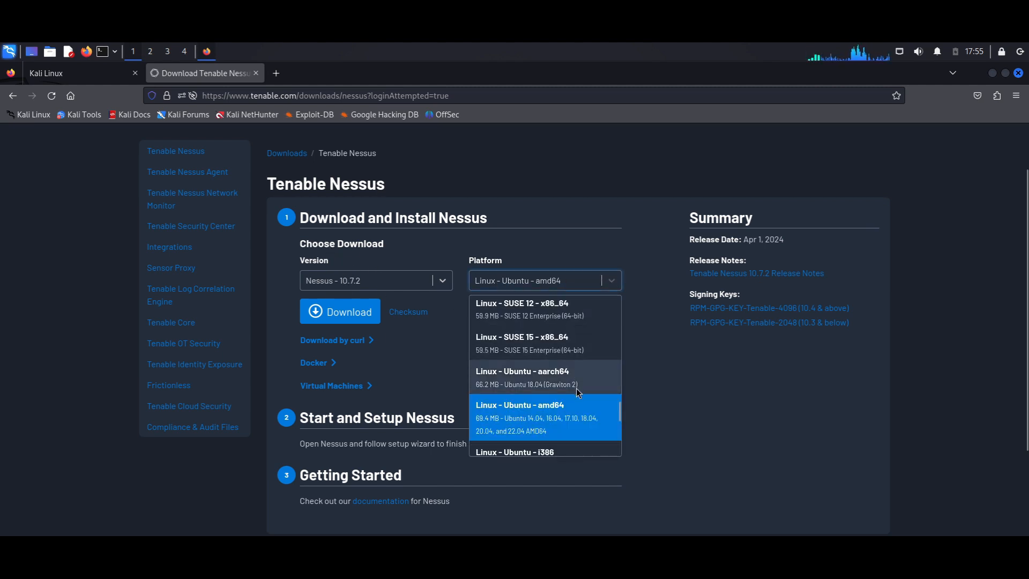
{"action": "scroll", "scroll_direction": "down", "scroll_amount": 3}
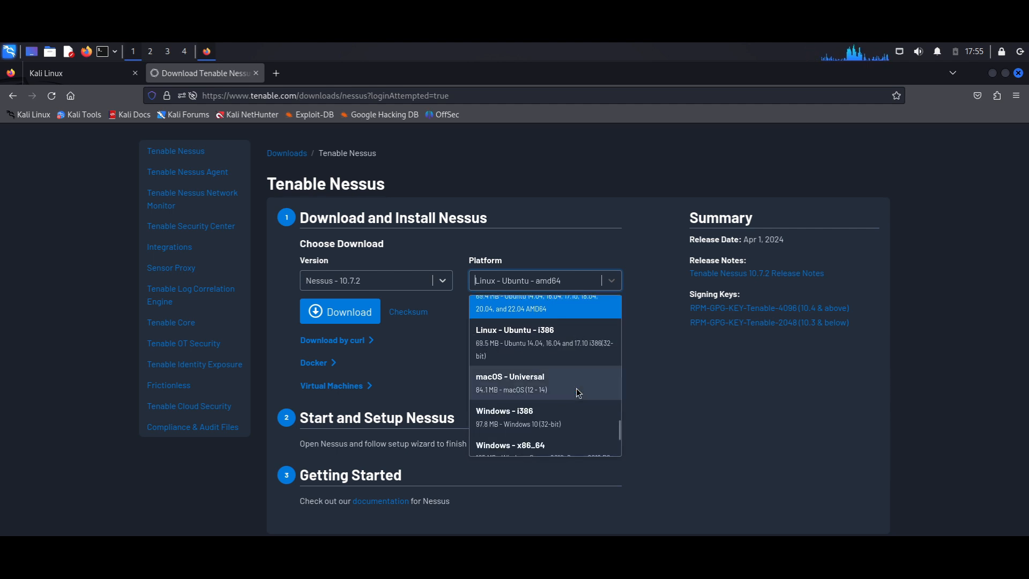
{"action": "scroll", "scroll_direction": "down", "scroll_amount": 3}
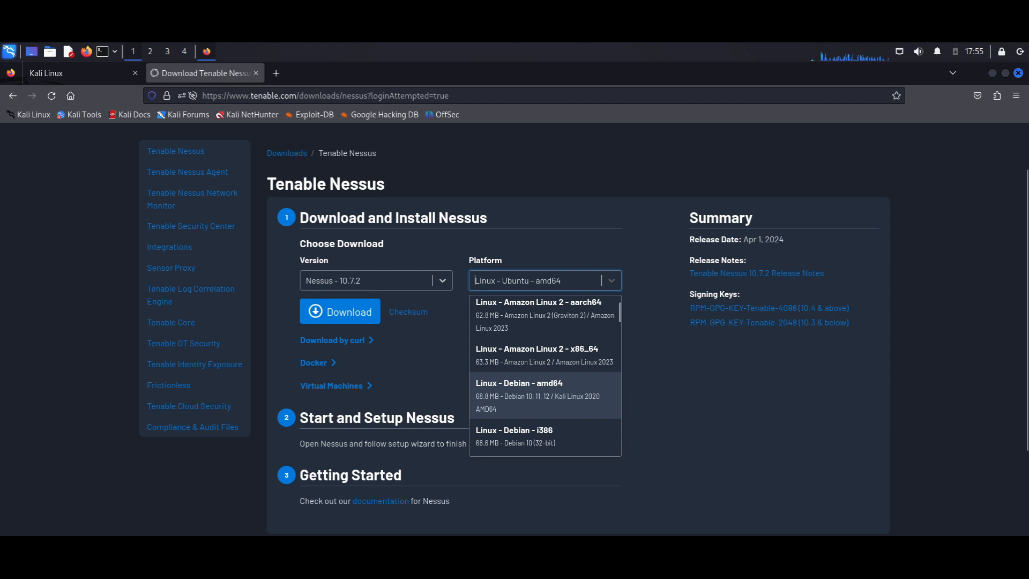
{"action": "mouse_move", "coordinate": [518, 391]}
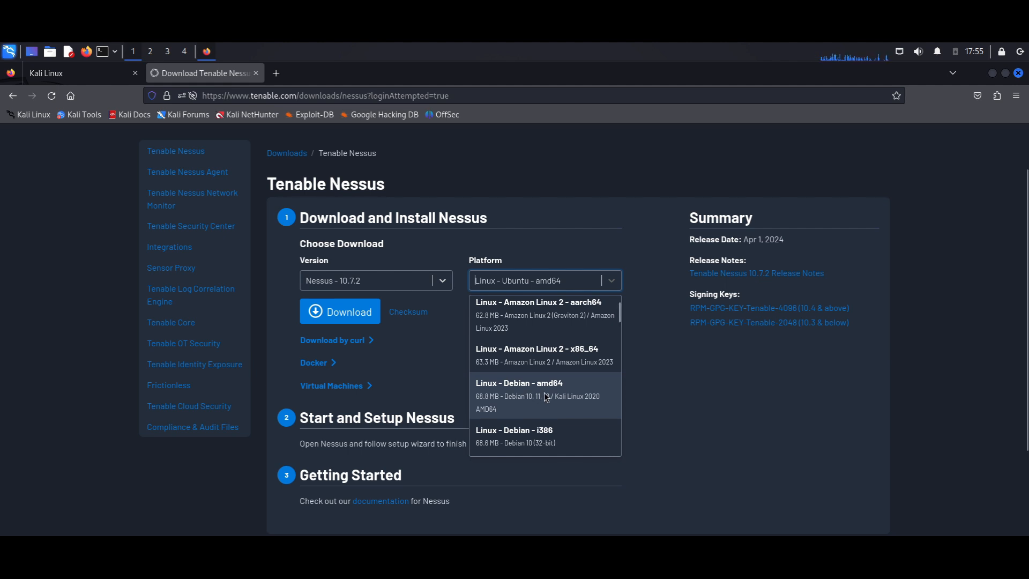
{"action": "left_click", "coordinate": [519, 382]}
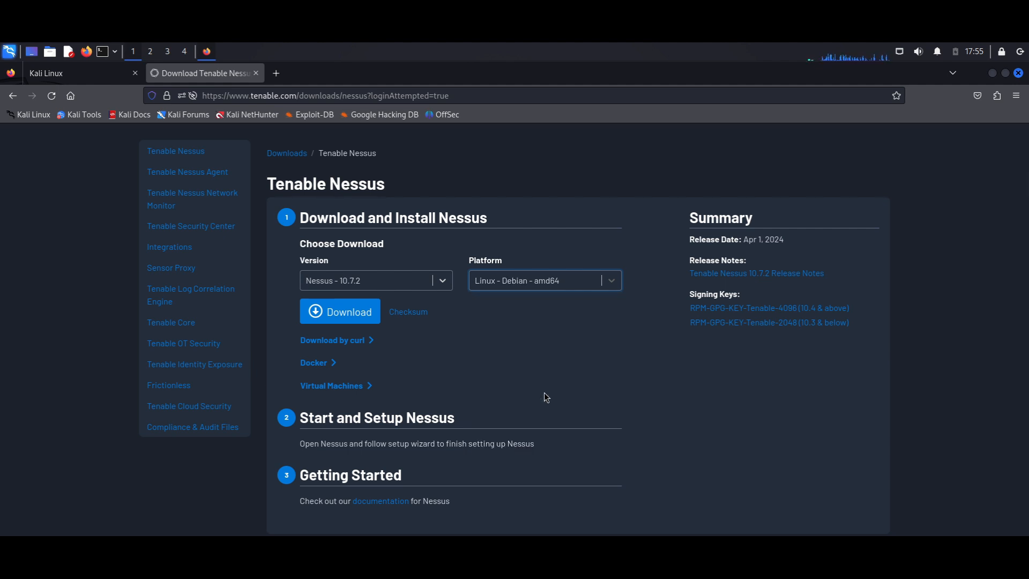
{"action": "mouse_move", "coordinate": [591, 349]}
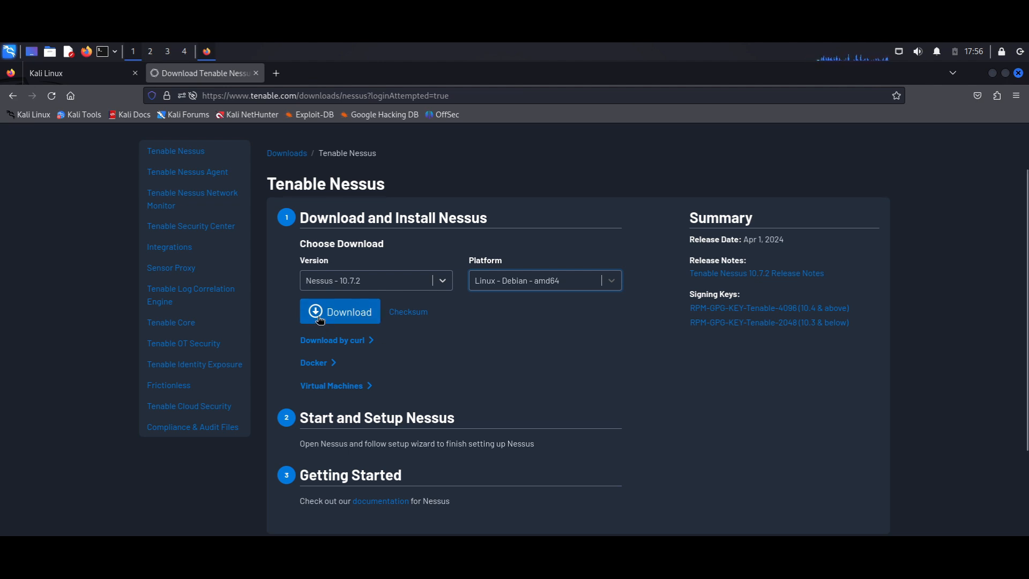
Download the Nessus 10.7.2 Debian amd64 package after accepting the license agreement
{"action": "left_click", "coordinate": [340, 311]}
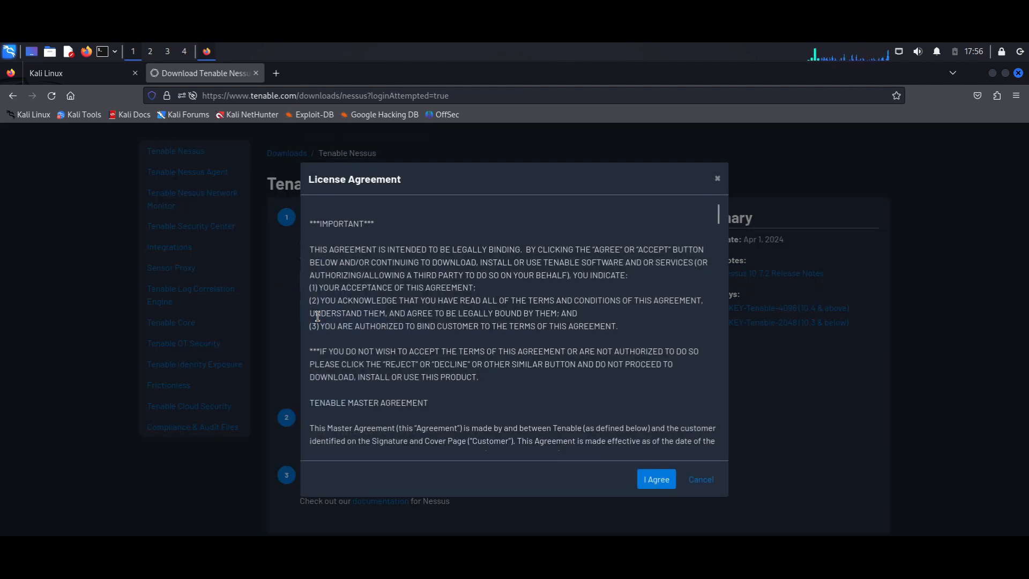
{"action": "scroll", "scroll_direction": "down", "scroll_amount": 3}
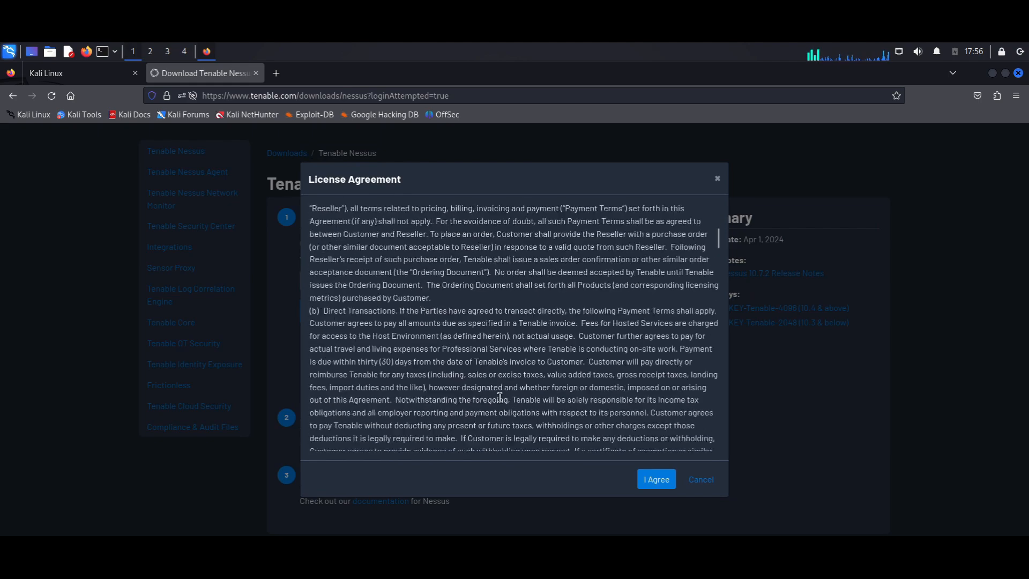
{"action": "scroll", "scroll_direction": "down", "scroll_amount": 3}
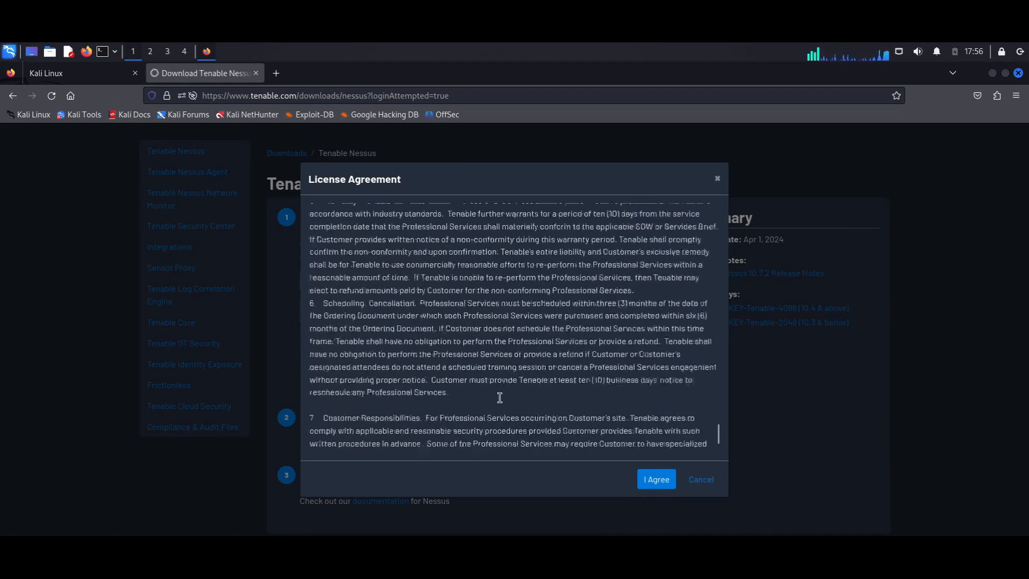
{"action": "left_click", "coordinate": [656, 480]}
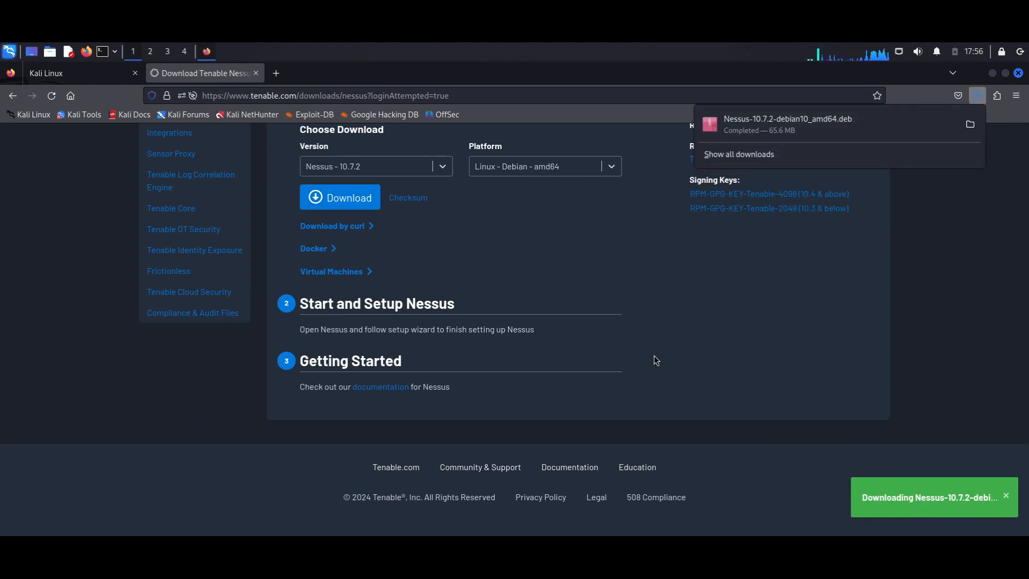
{"action": "mouse_move", "coordinate": [780, 132]}
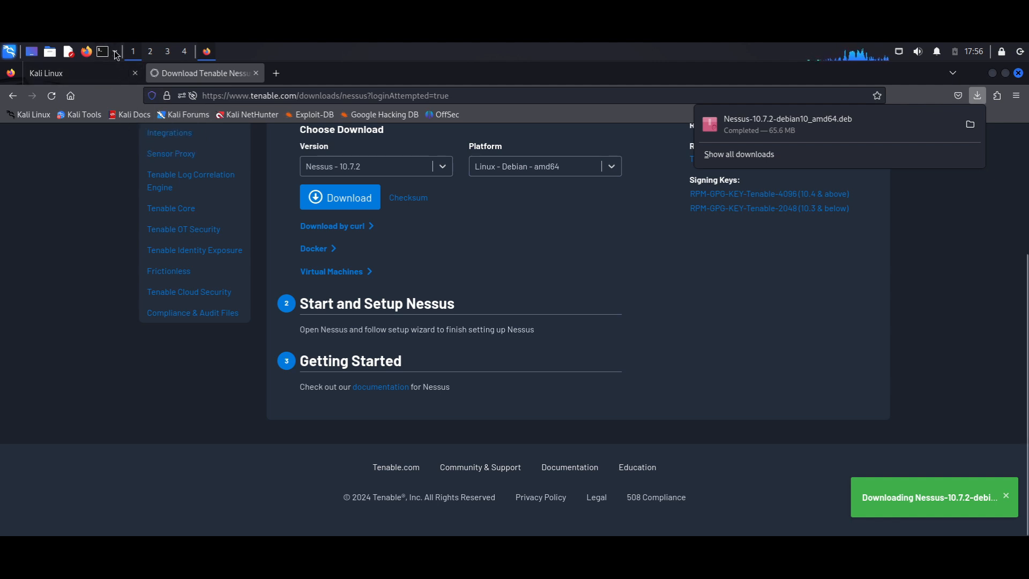
{"action": "mouse_move", "coordinate": [992, 77]}
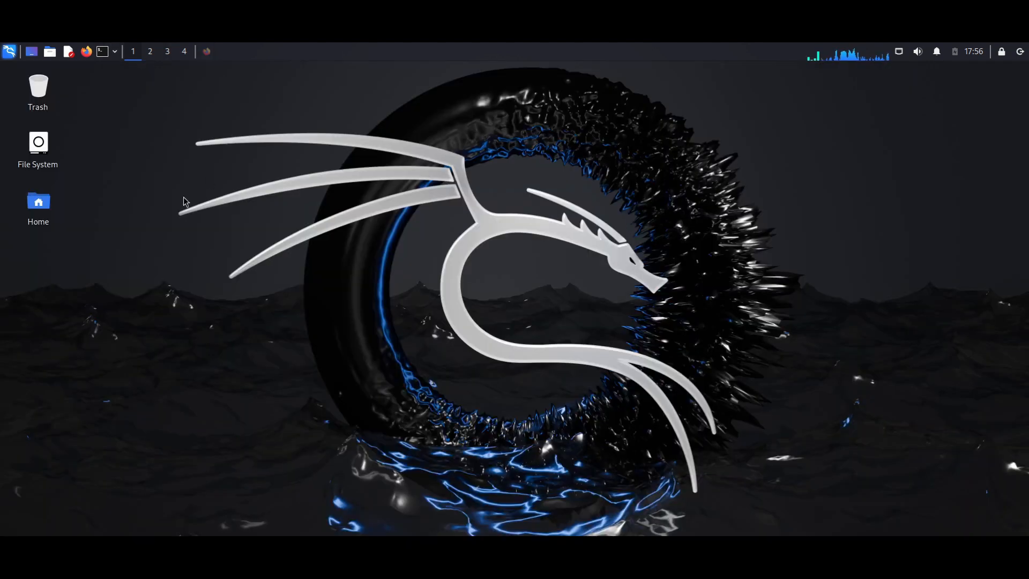
{"action": "mouse_move", "coordinate": [104, 52]}
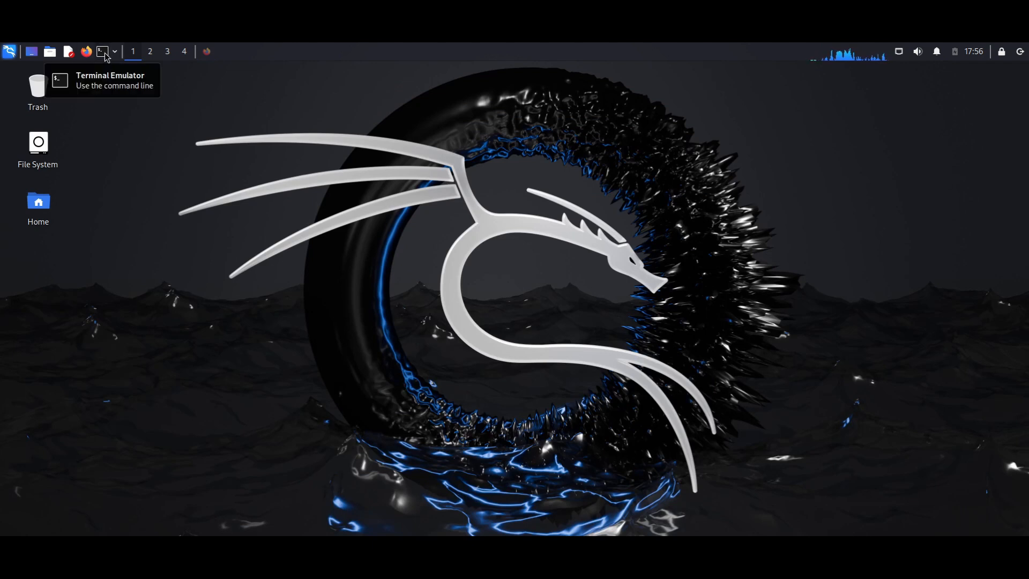
In a maximized terminal, install the Nessus .deb from Downloads with sudo dpkg -i
{"action": "left_click", "coordinate": [103, 51]}
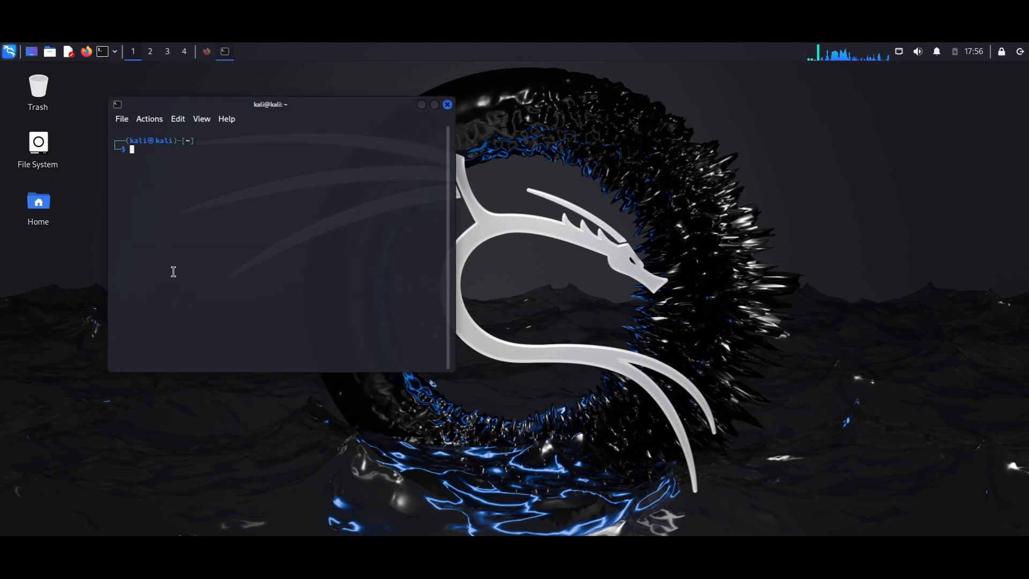
{"action": "double_click", "coordinate": [271, 104]}
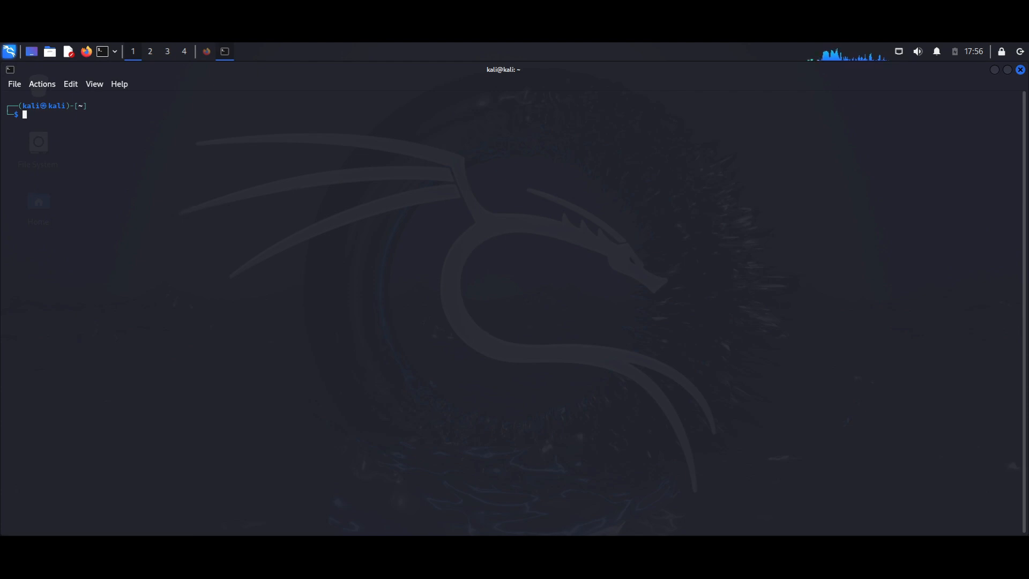
{"action": "mouse_move", "coordinate": [172, 231]}
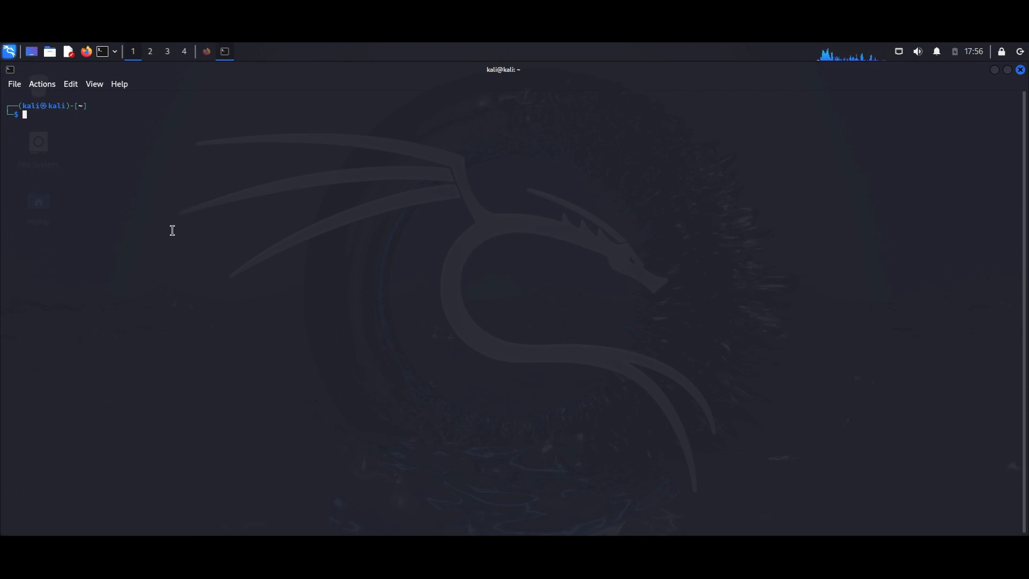
{"action": "type", "text": "cd Do"}
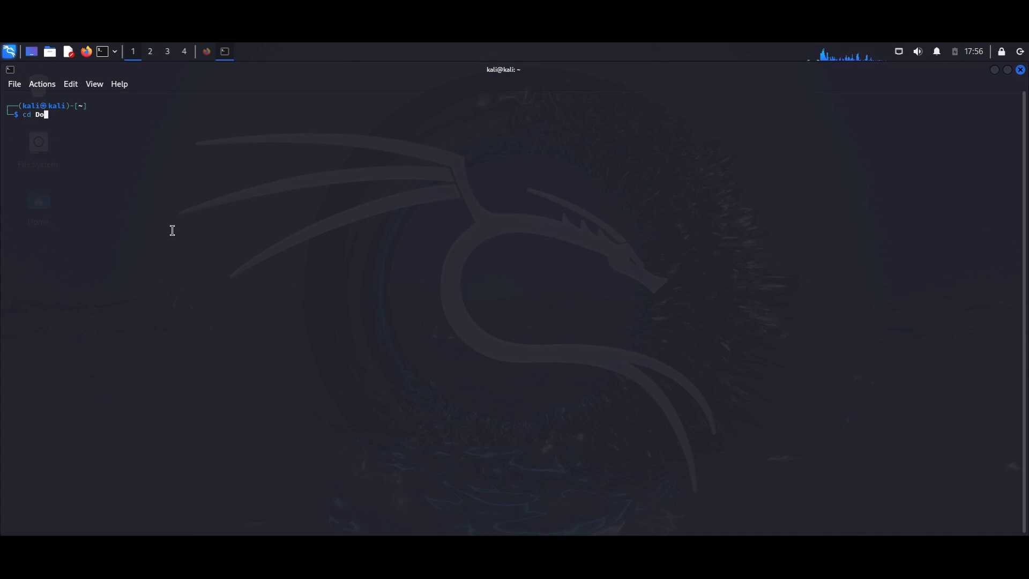
{"action": "type", "text": "wnload"}
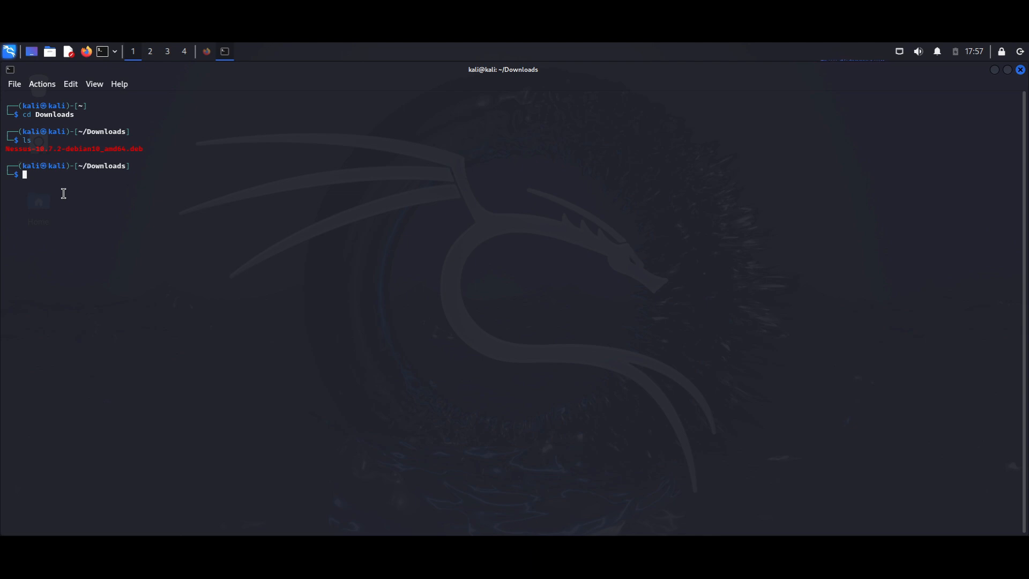
{"action": "type", "text": "sudo apt upgrade"}
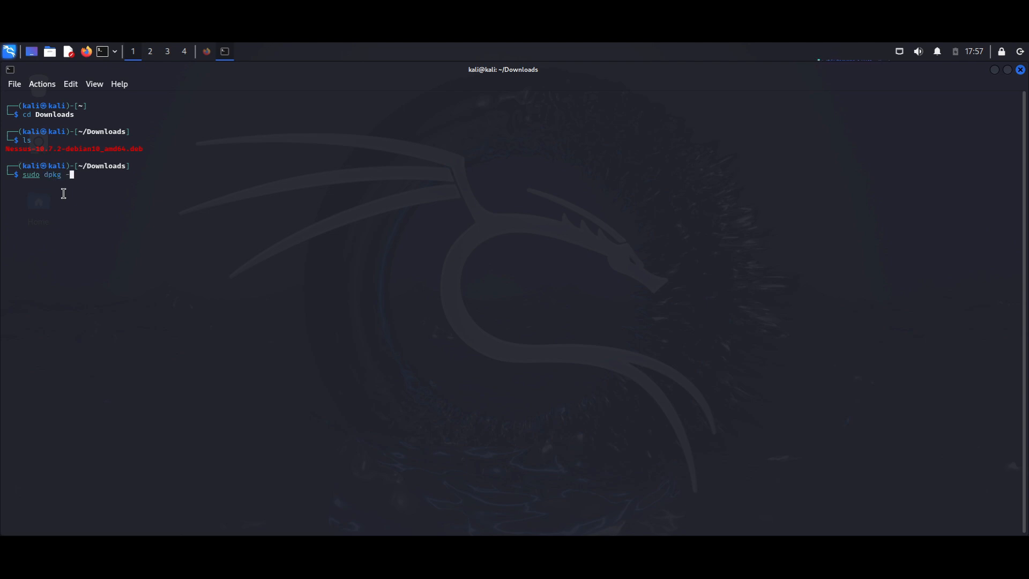
{"action": "type", "text": "-i"}
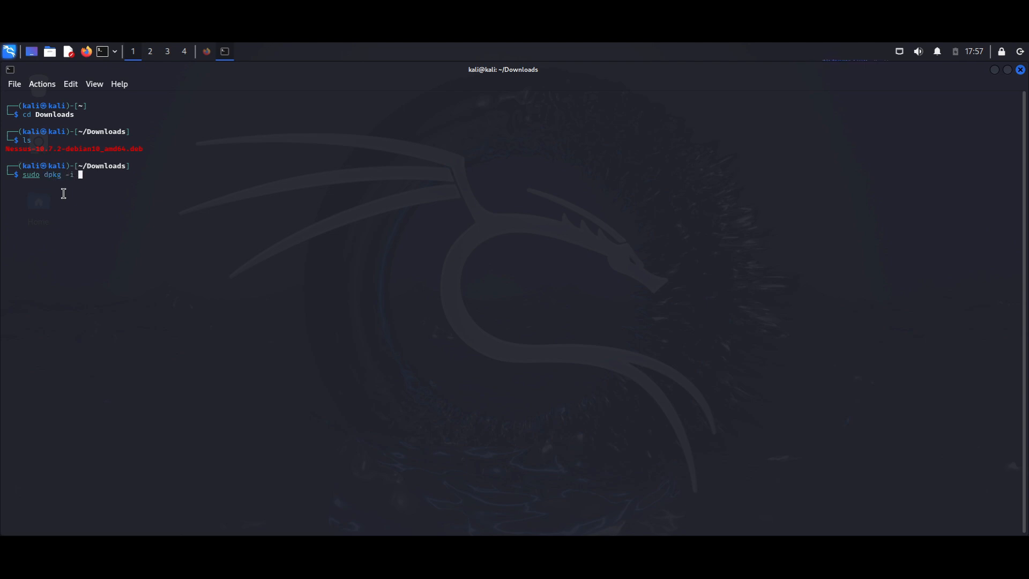
{"action": "type", "text": "Nessus-10.7.2-debian10_amd64.deb"}
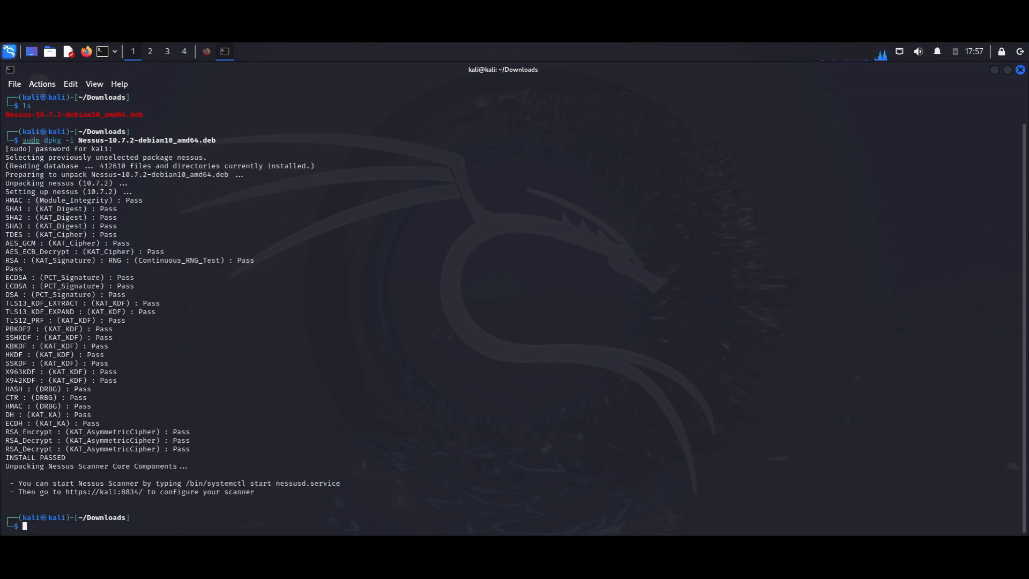
{"action": "mouse_move", "coordinate": [68, 493]}
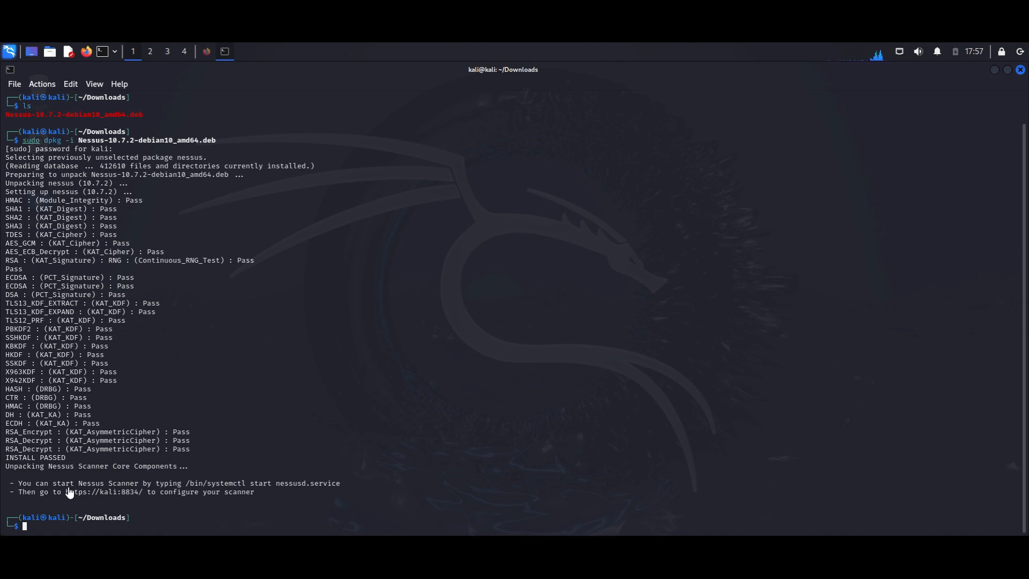
{"action": "mouse_move", "coordinate": [277, 496]}
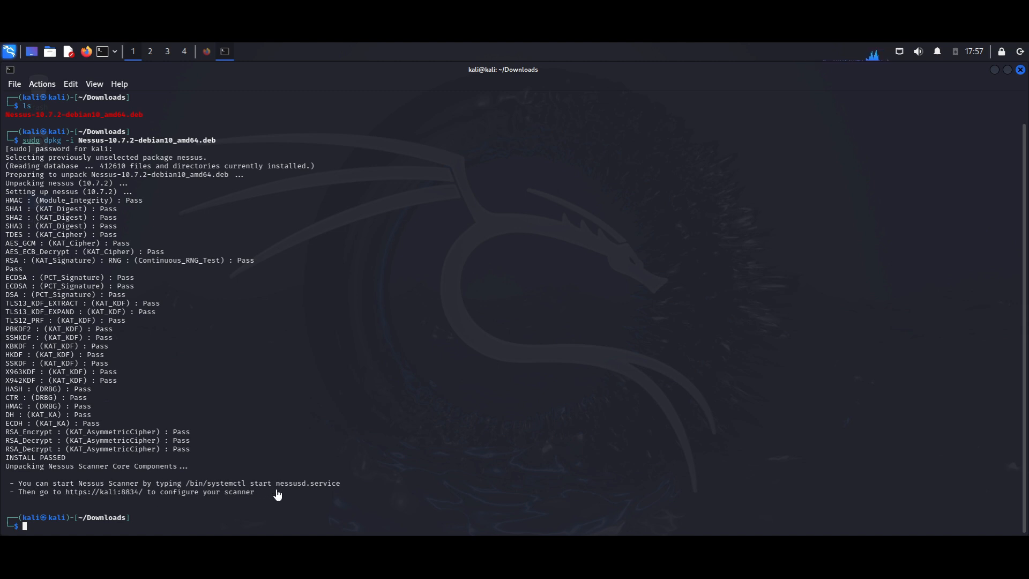
{"action": "mouse_move", "coordinate": [262, 498]}
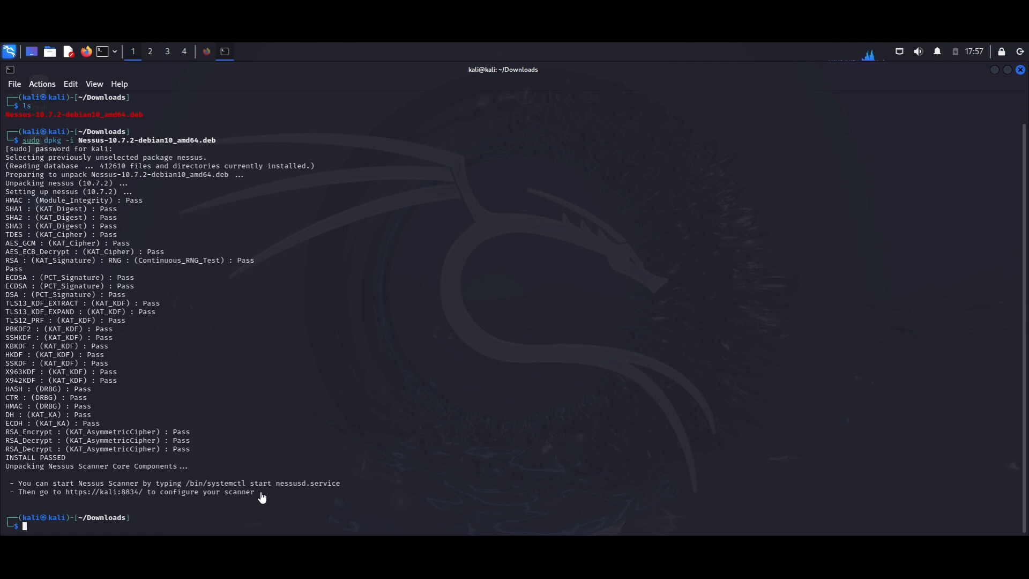
{"action": "mouse_move", "coordinate": [179, 502]}
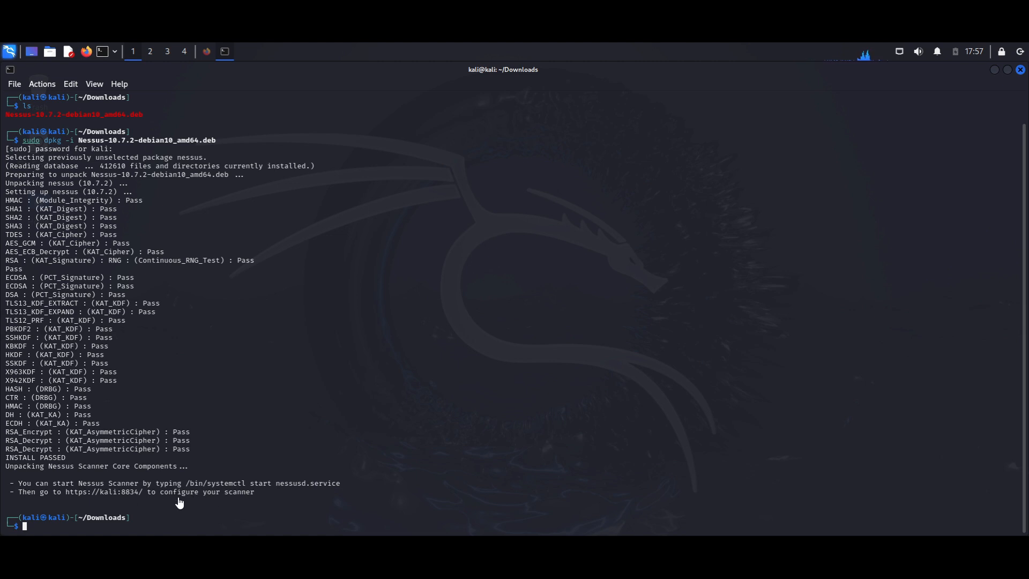
{"action": "mouse_move", "coordinate": [155, 509]}
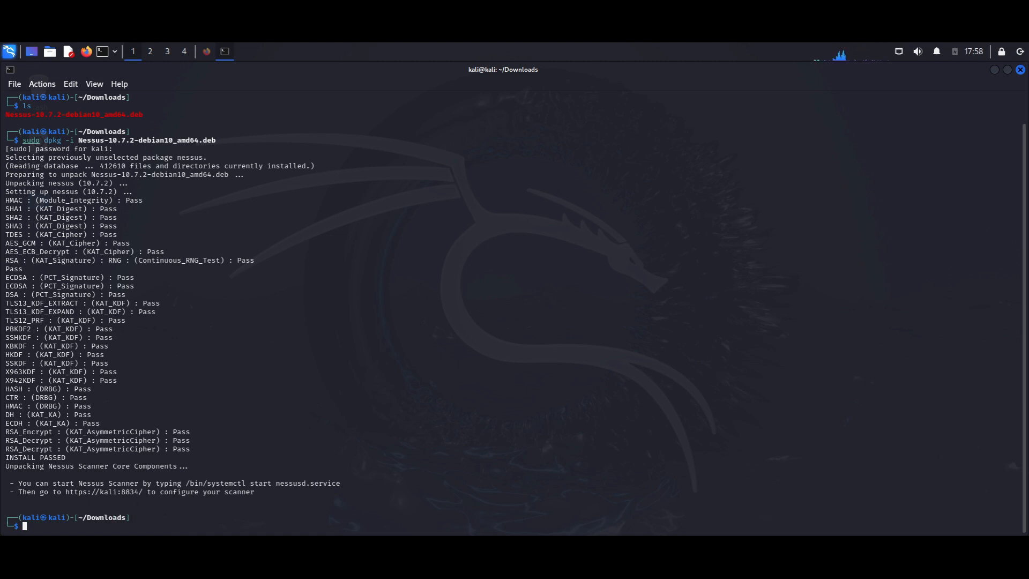
{"action": "mouse_move", "coordinate": [215, 517]}
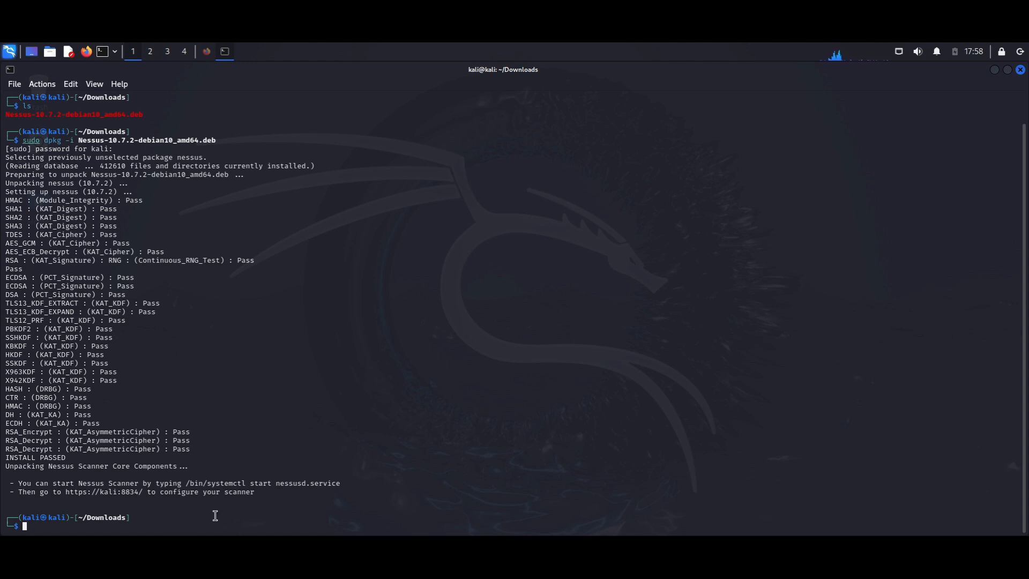
Start nessusd.service with sudo systemctl and check its status shows active (running)
{"action": "key", "text": "Up"}
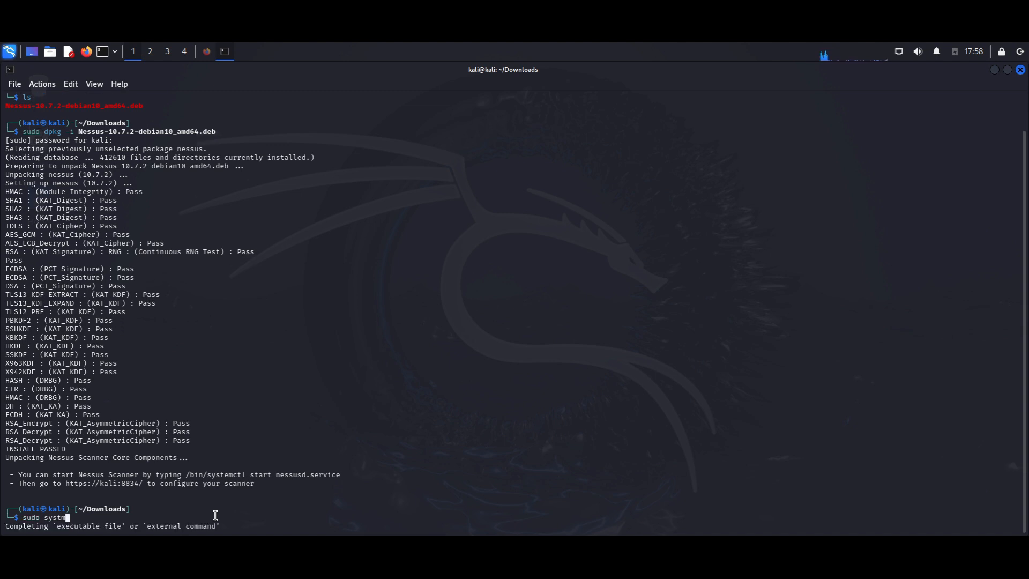
{"action": "key", "text": "Tab"}
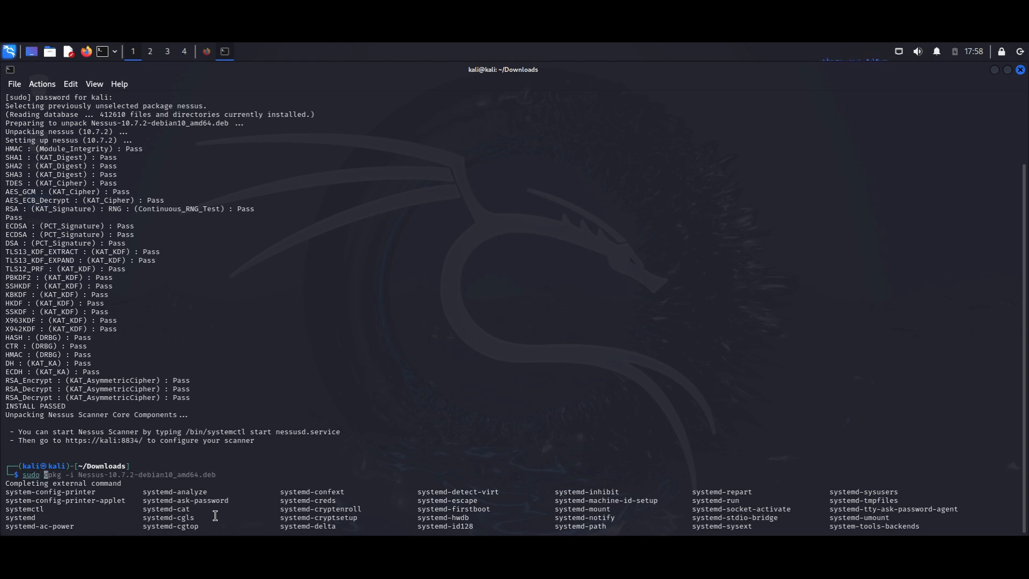
{"action": "type", "text": "systemct"}
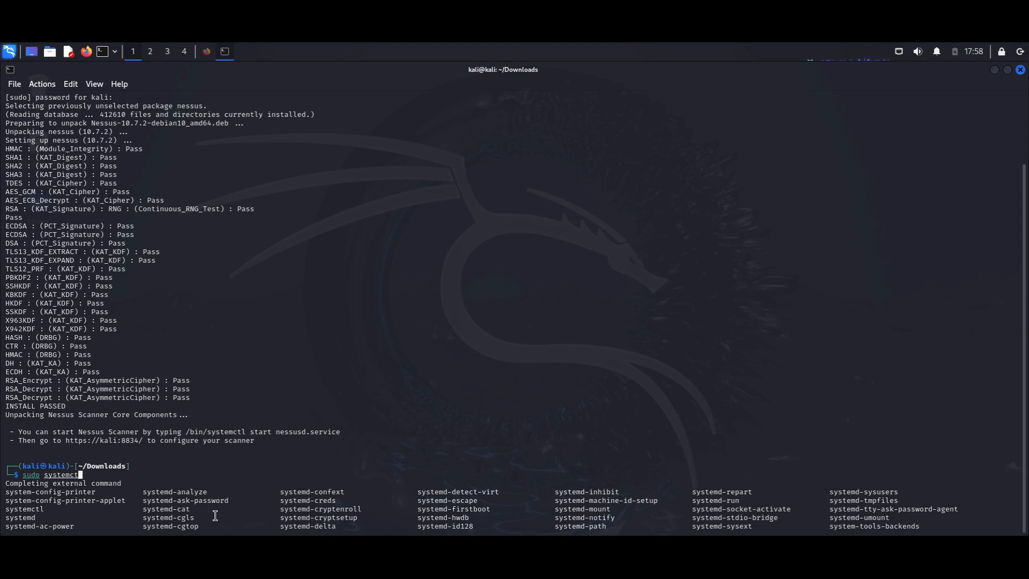
{"action": "type", "text": "start"}
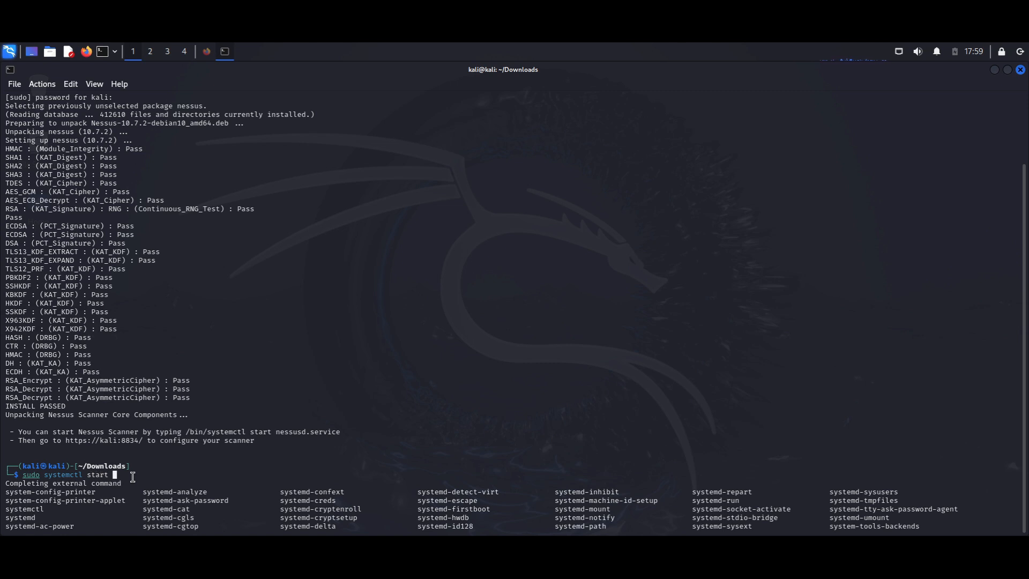
{"action": "type", "text": "nessusd.se"}
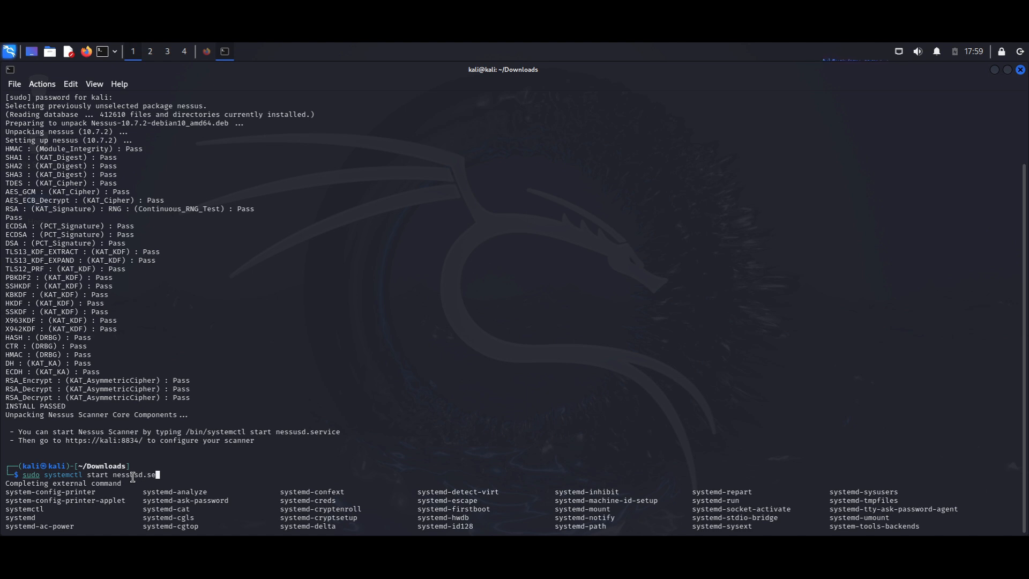
{"action": "key", "text": "Return"}
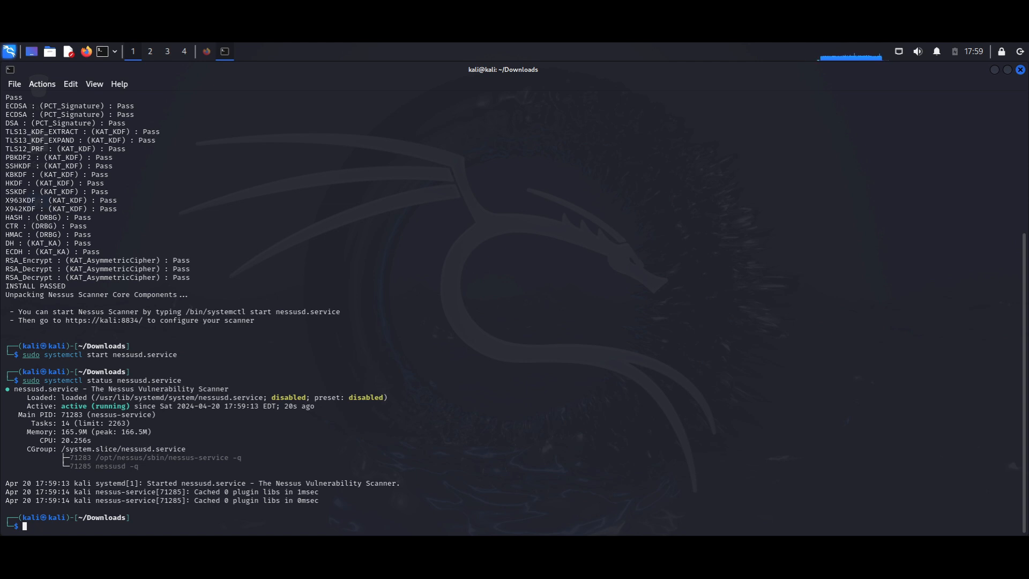
{"action": "mouse_move", "coordinate": [95, 327]}
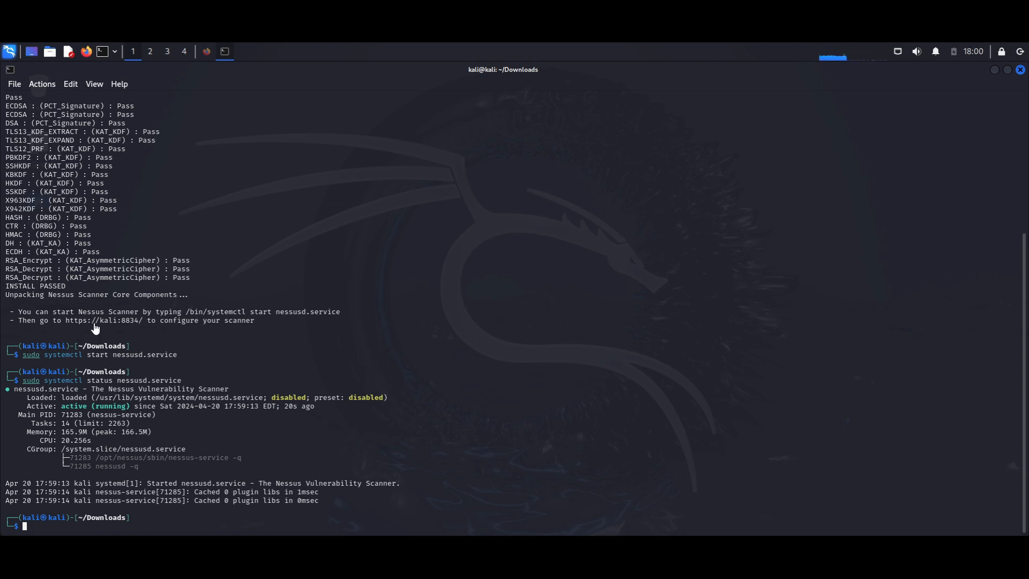
{"action": "mouse_move", "coordinate": [102, 320]}
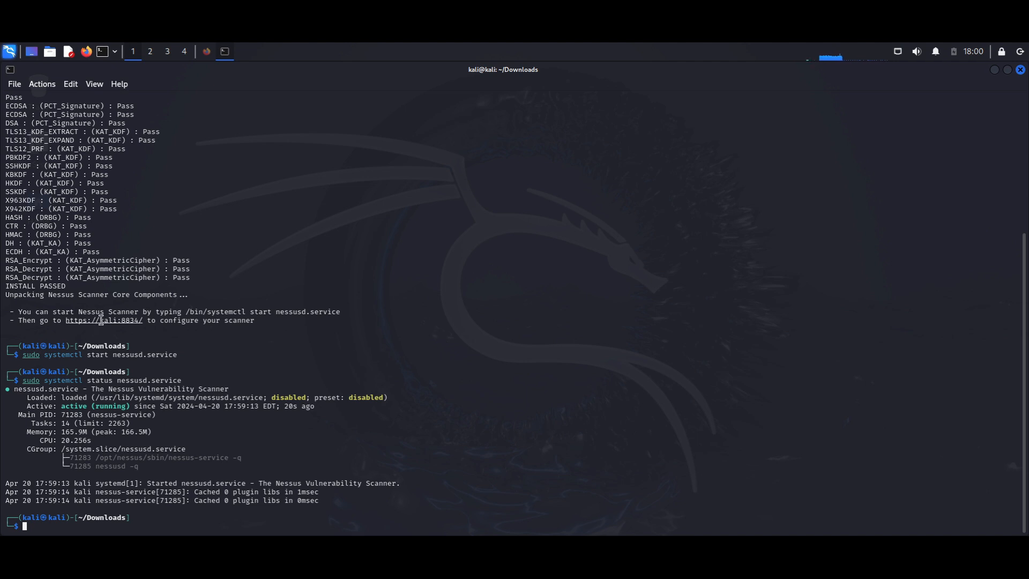
{"action": "double_click", "coordinate": [104, 321]}
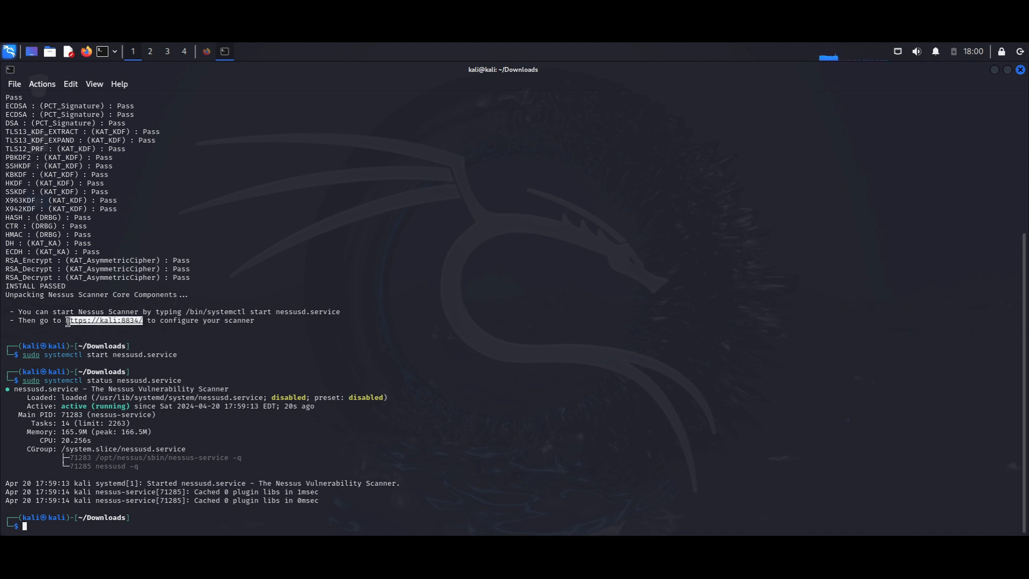
{"action": "right_click", "coordinate": [110, 320]}
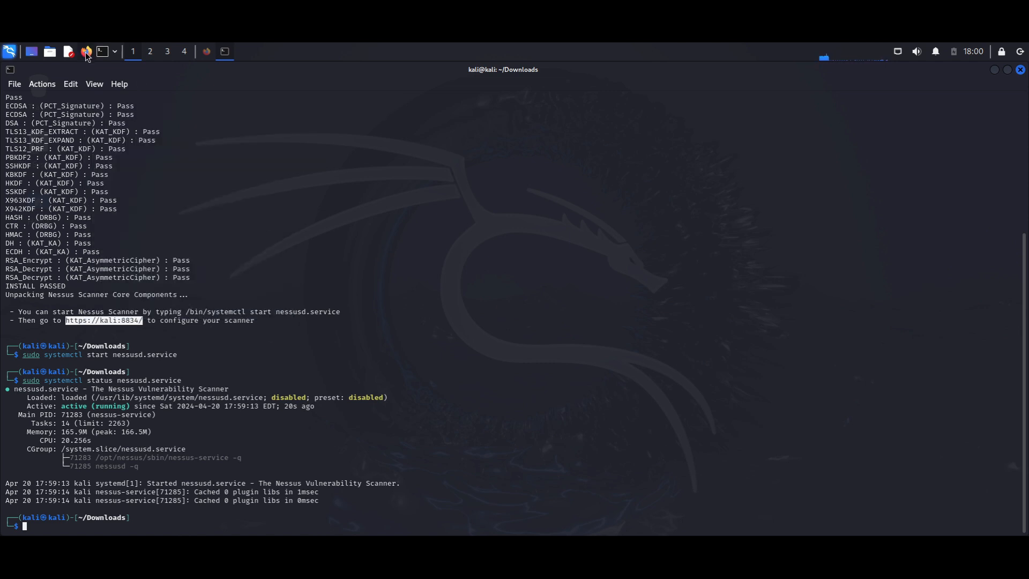
{"action": "left_click", "coordinate": [85, 51]}
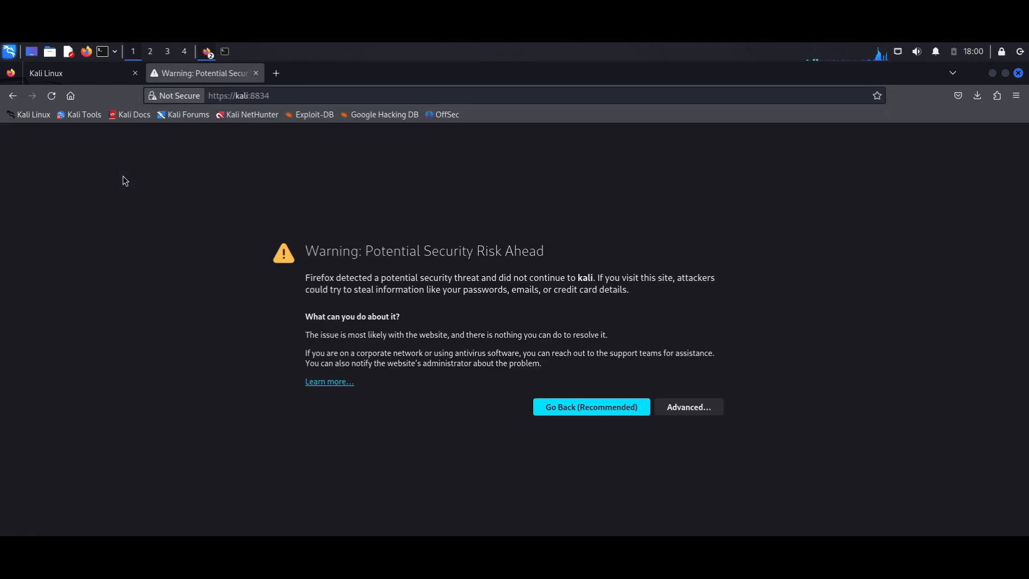
{"action": "mouse_move", "coordinate": [427, 301]}
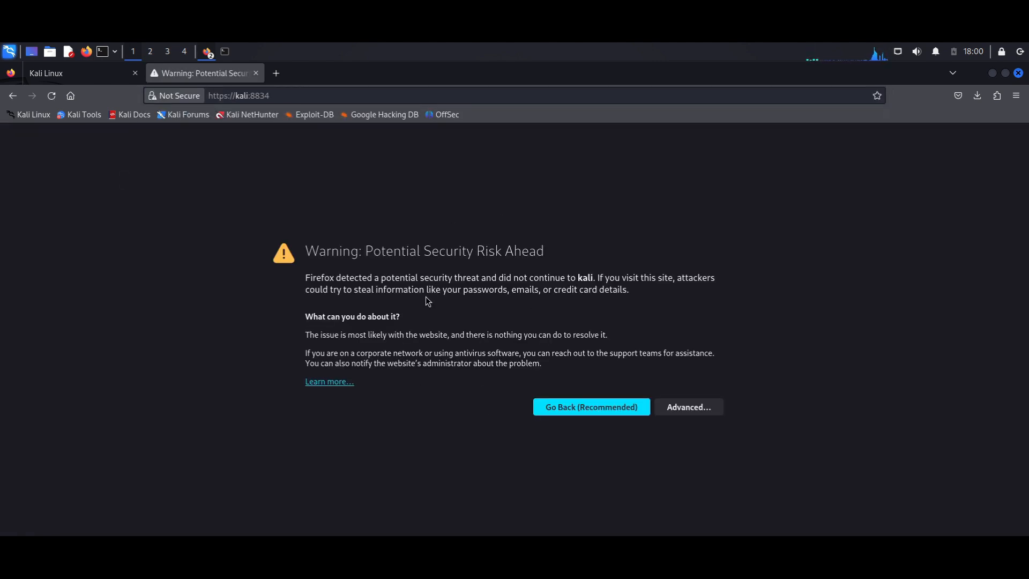
{"action": "mouse_move", "coordinate": [484, 382]}
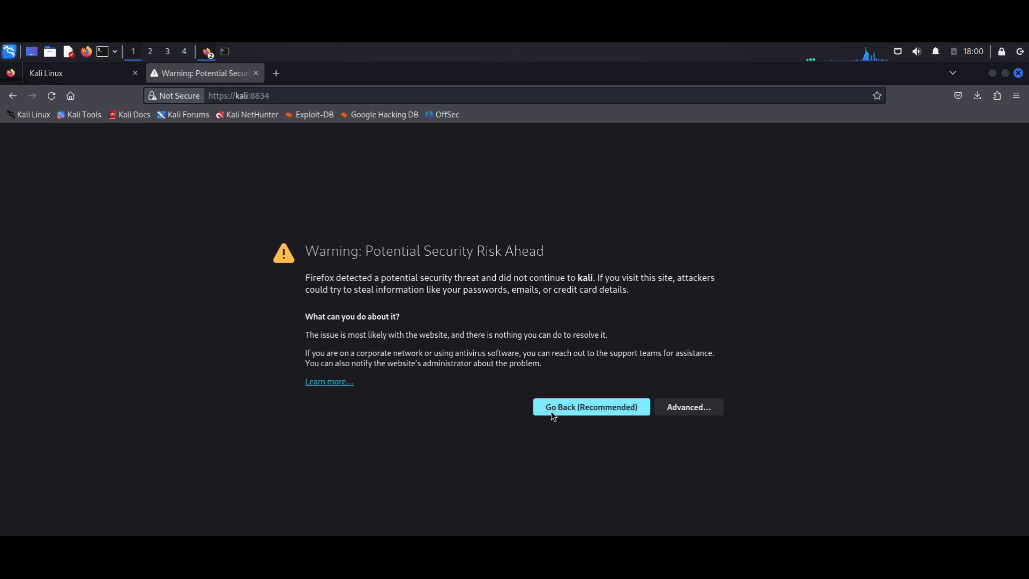
Accept the self-signed certificate risk for kali:8834 under Advanced
{"action": "left_click", "coordinate": [689, 406]}
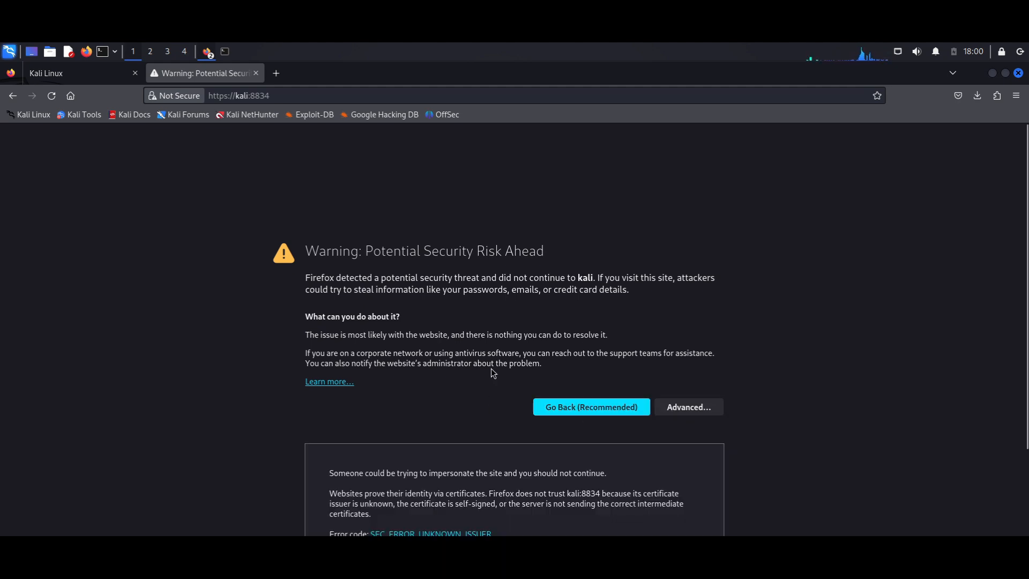
{"action": "left_click", "coordinate": [689, 407]}
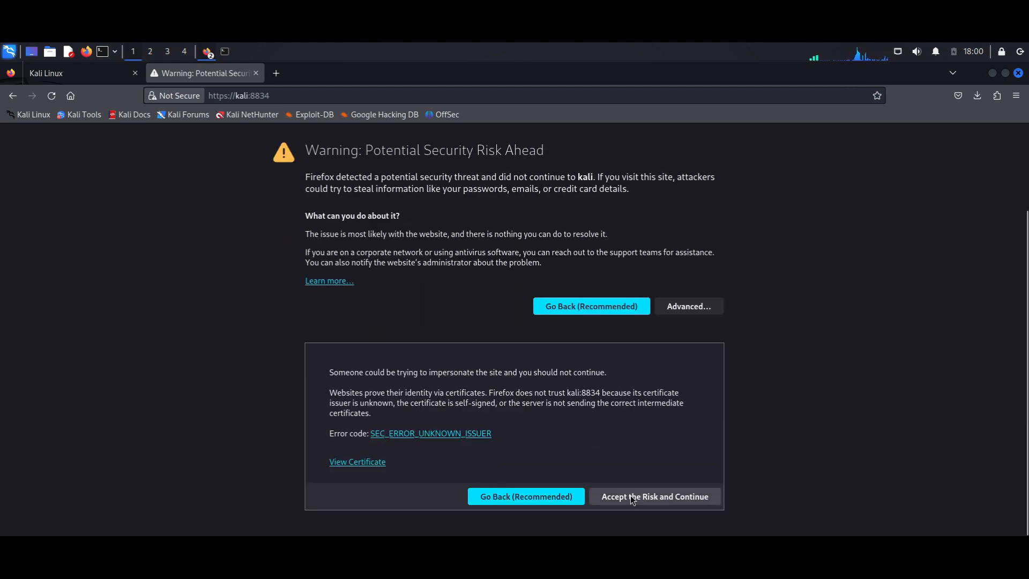
{"action": "left_click", "coordinate": [654, 496]}
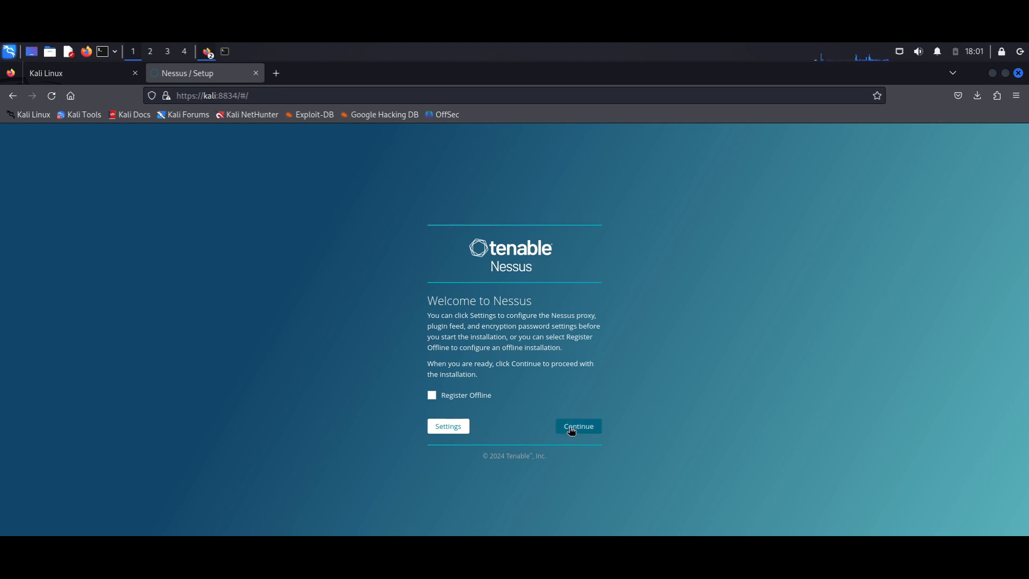
Get past the welcome screen and choose Register for Nessus Essentials
{"action": "left_click", "coordinate": [579, 426]}
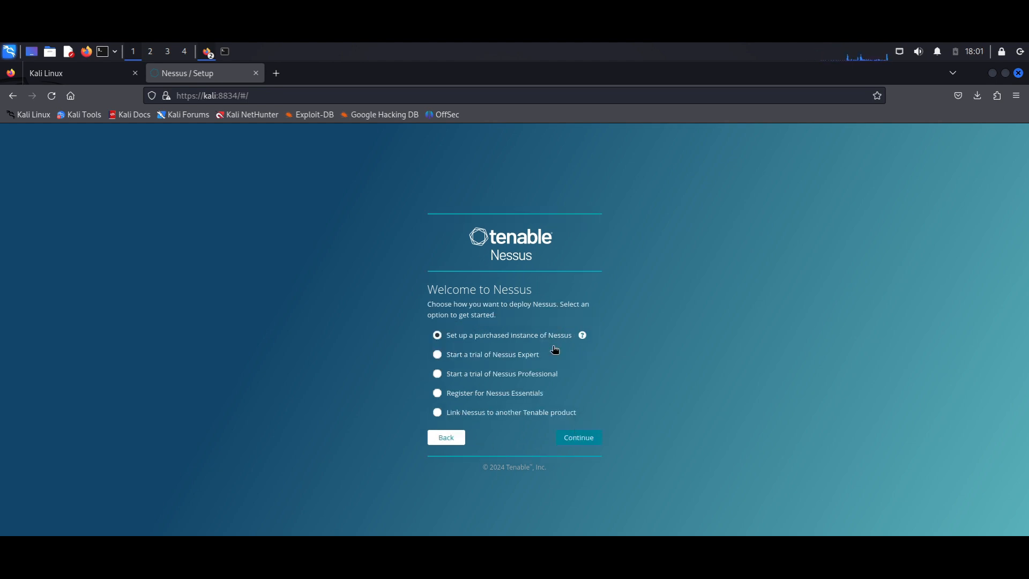
{"action": "mouse_move", "coordinate": [480, 344]}
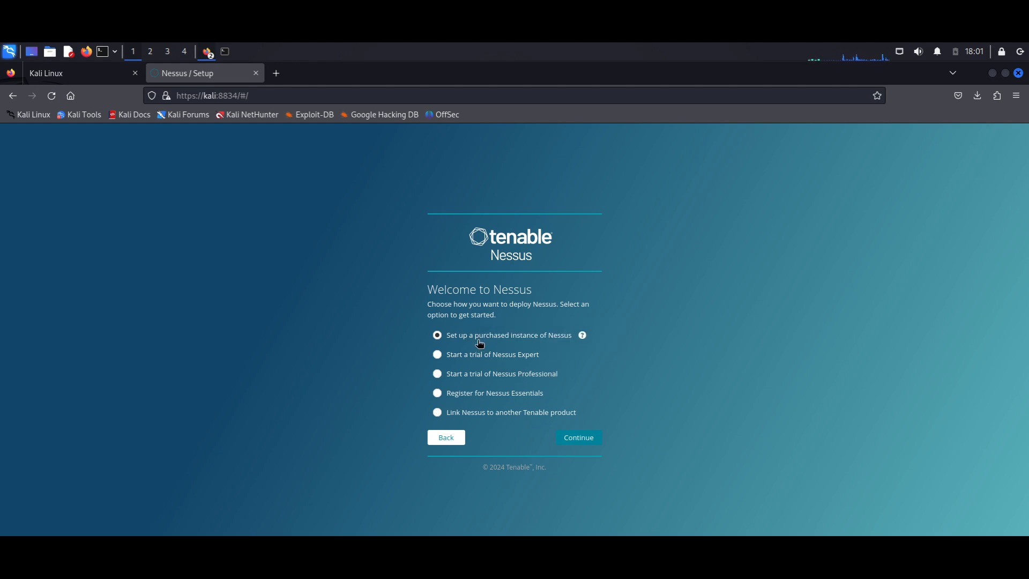
{"action": "mouse_move", "coordinate": [485, 362]}
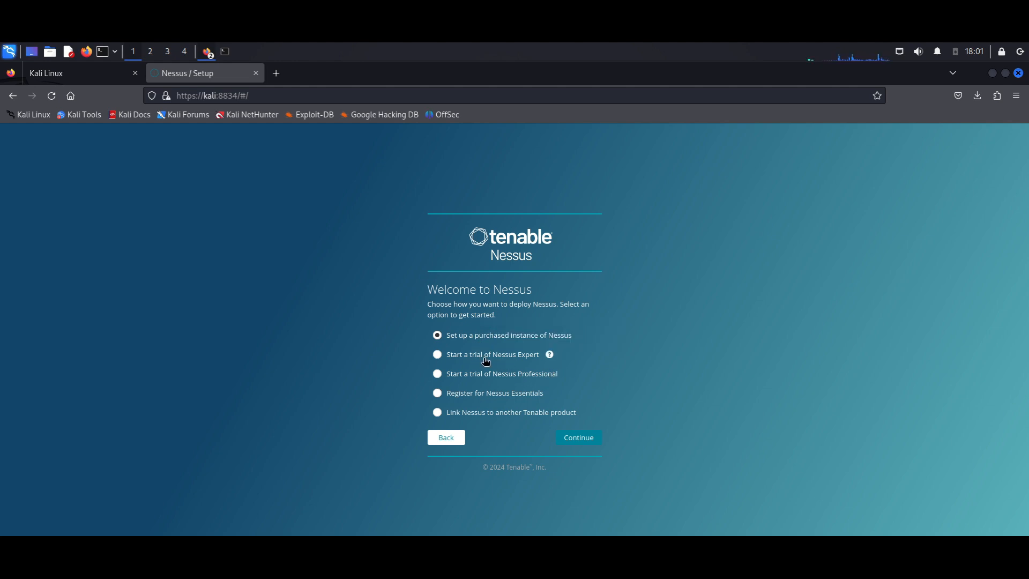
{"action": "mouse_move", "coordinate": [462, 401]}
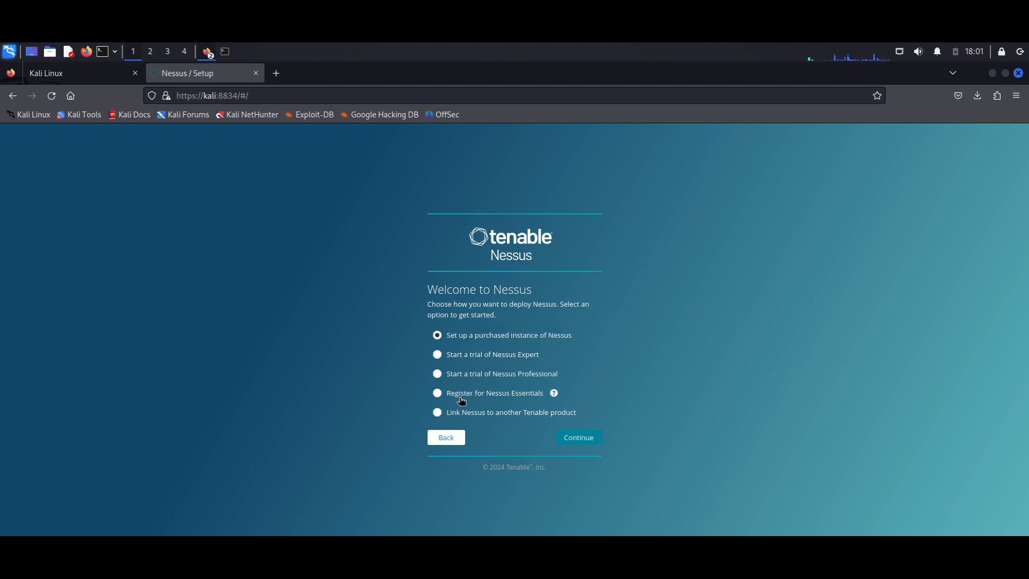
{"action": "mouse_move", "coordinate": [441, 419]}
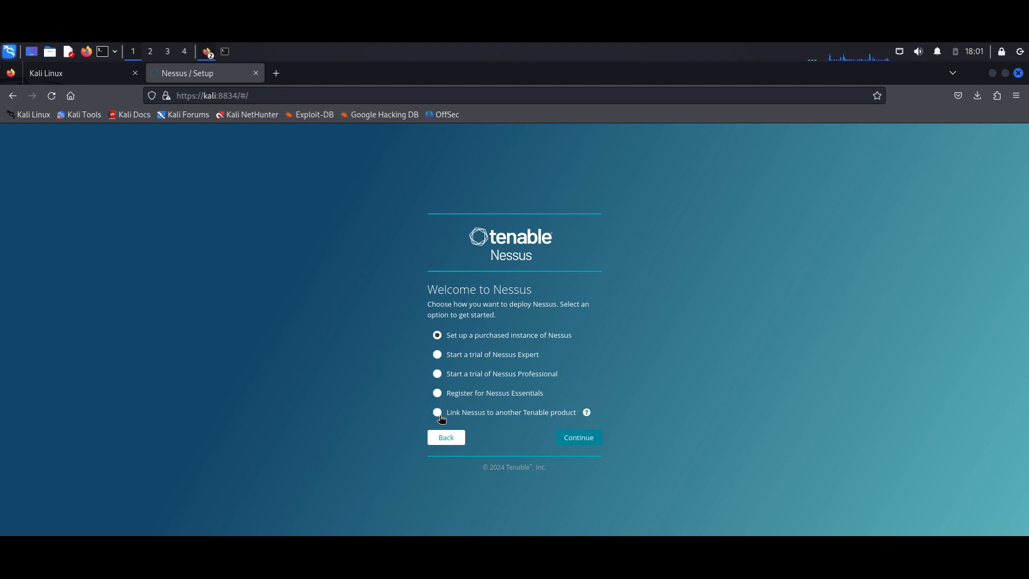
{"action": "mouse_move", "coordinate": [440, 400]}
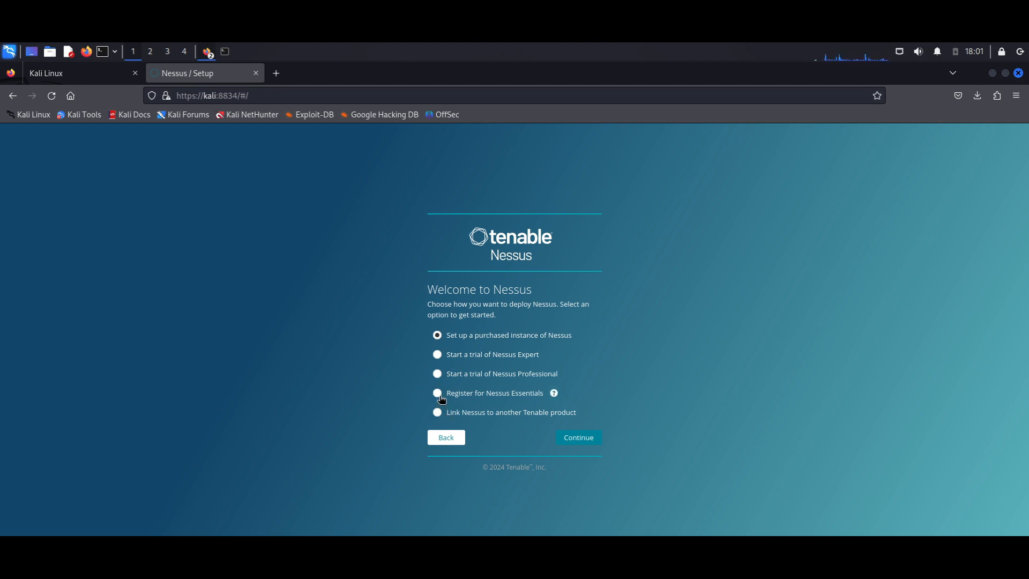
{"action": "left_click", "coordinate": [437, 393]}
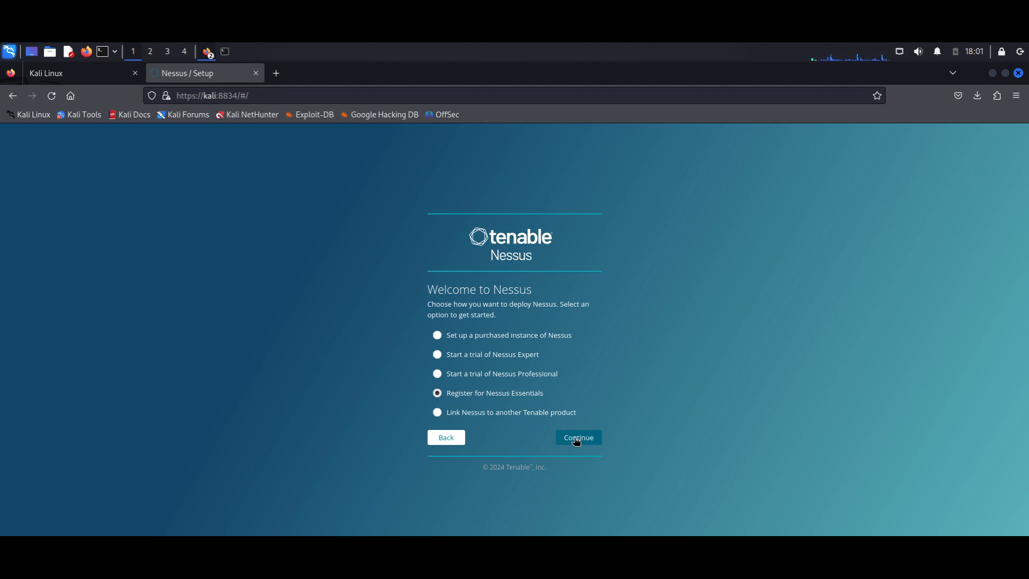
{"action": "left_click", "coordinate": [578, 437]}
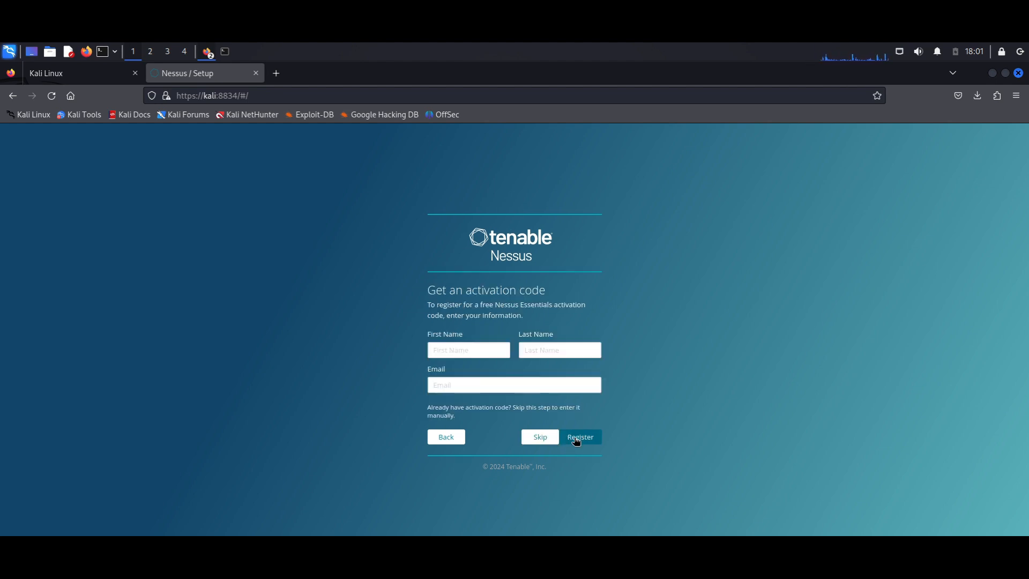
{"action": "mouse_move", "coordinate": [460, 369]}
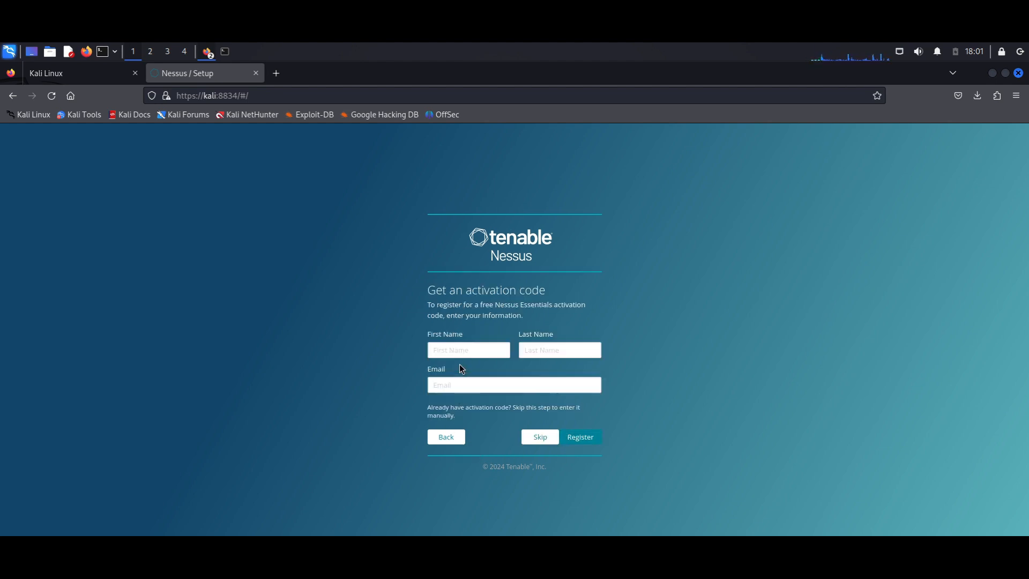
{"action": "left_click", "coordinate": [580, 437]}
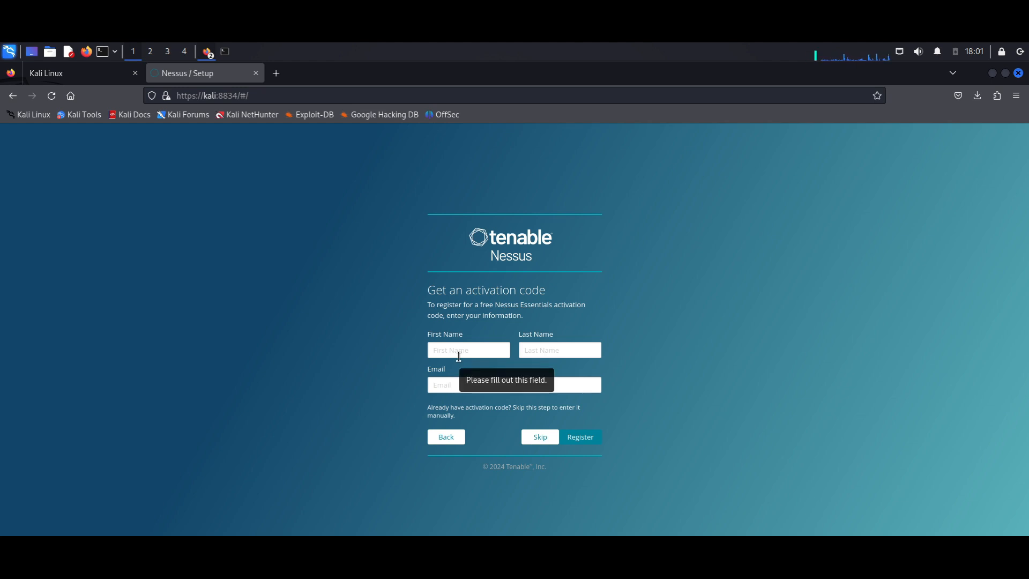
{"action": "left_click", "coordinate": [514, 385]}
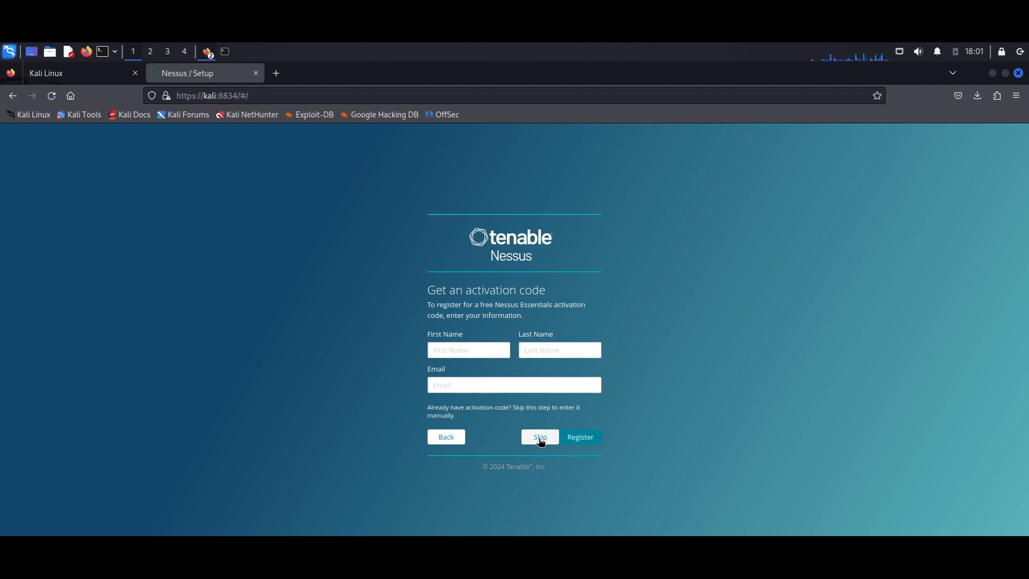
Skip registration, paste the activation code, and confirm License Information
{"action": "left_click", "coordinate": [541, 437]}
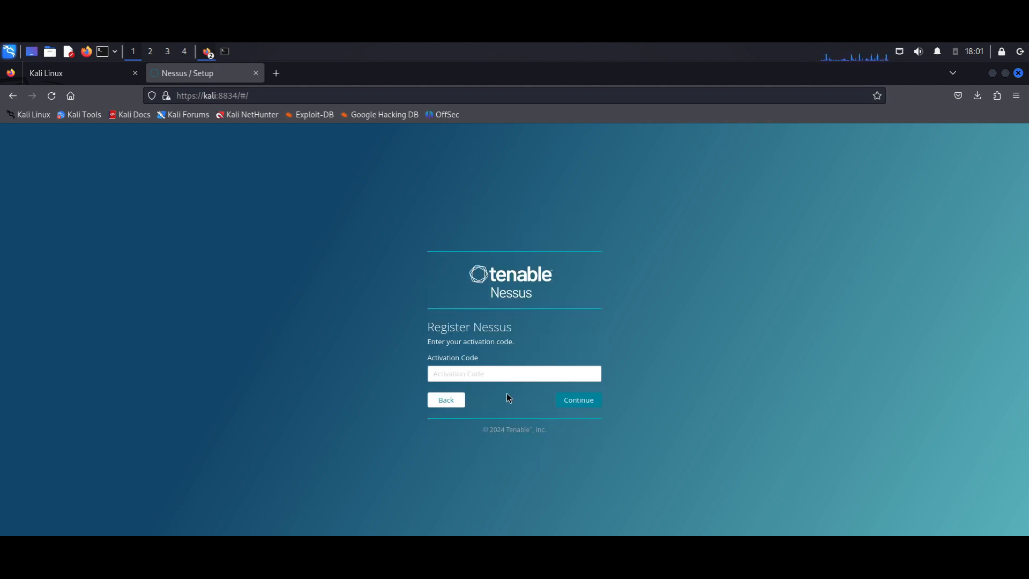
{"action": "right_click", "coordinate": [515, 374]}
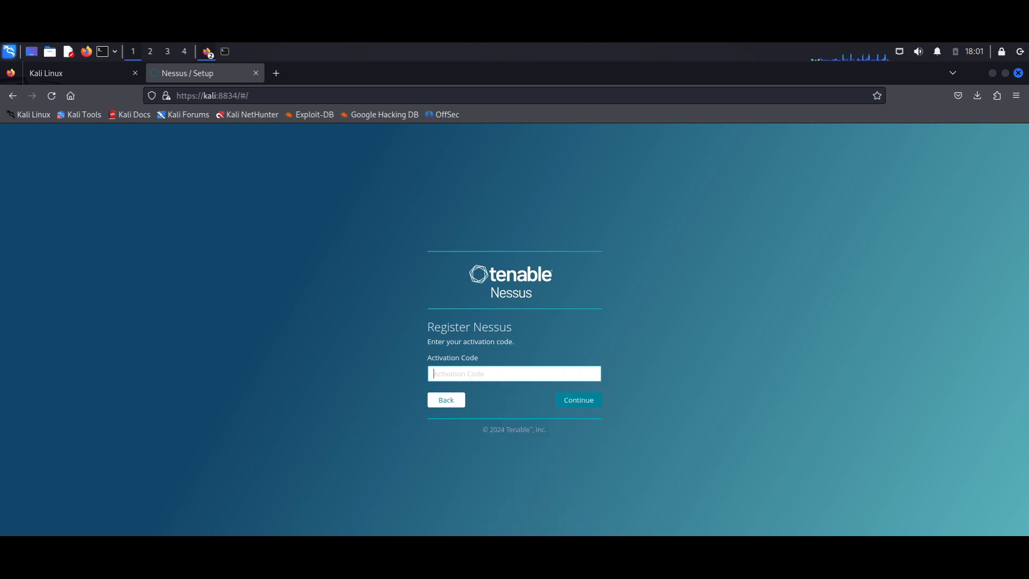
{"action": "mouse_move", "coordinate": [13, 96]}
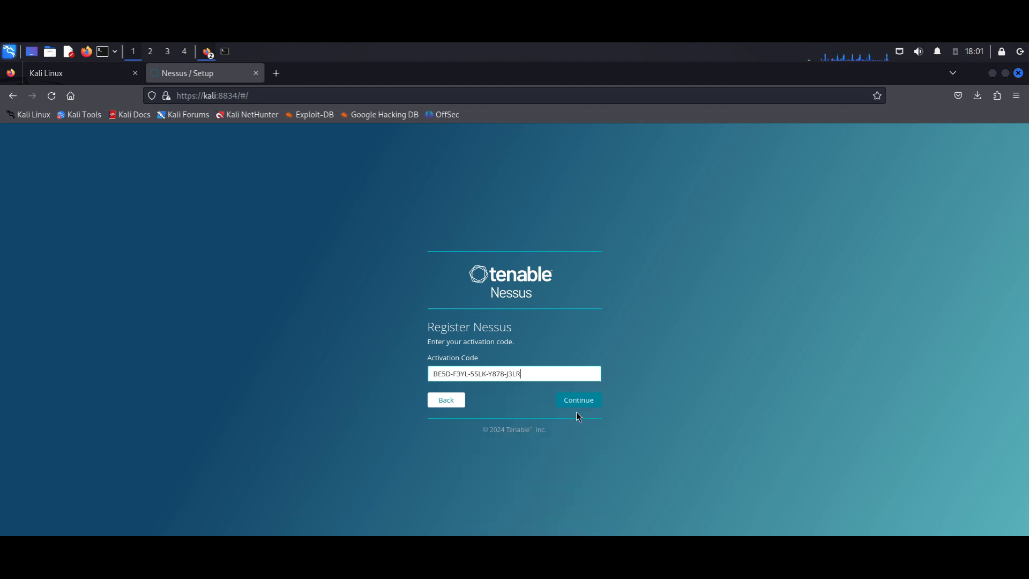
{"action": "left_click", "coordinate": [579, 400]}
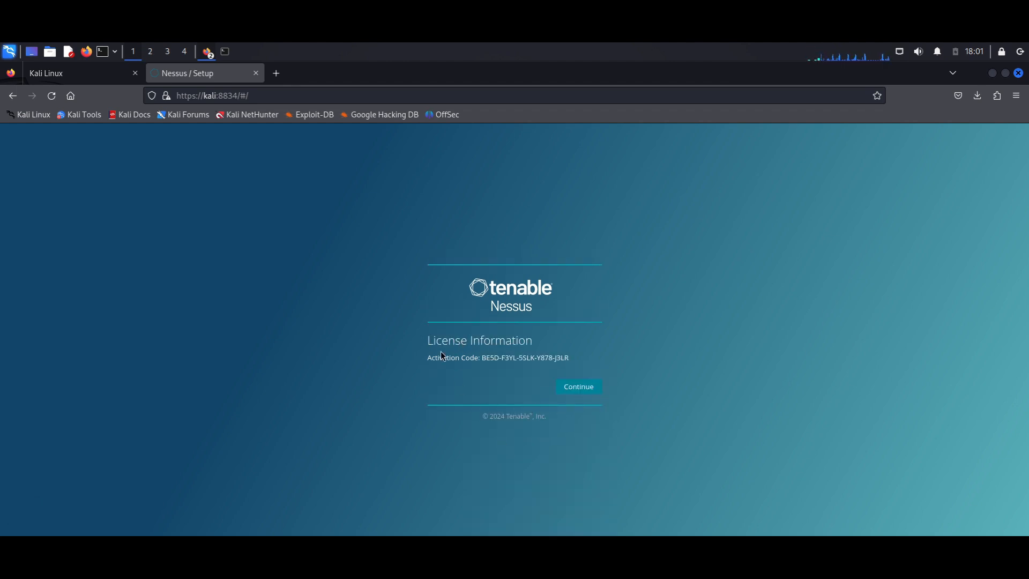
{"action": "left_click", "coordinate": [578, 387]}
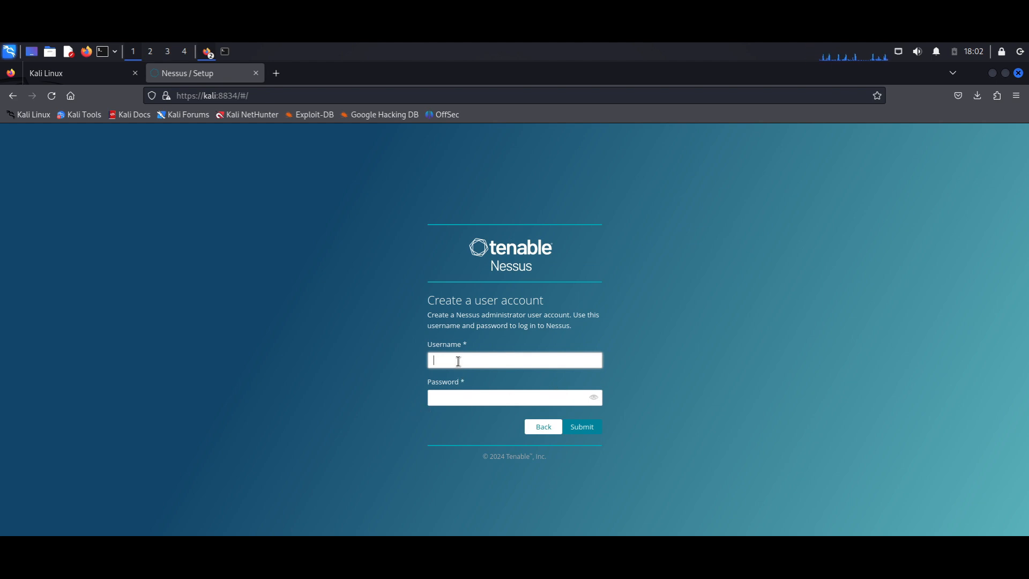
Create the administrator account with username 'admin' and a password
{"action": "type", "text": "admin"}
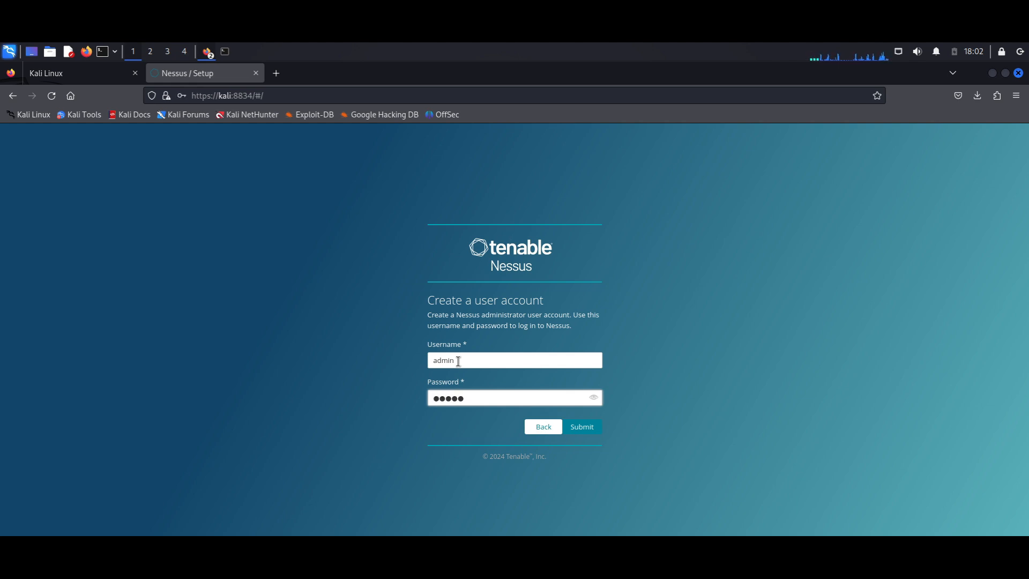
{"action": "left_click", "coordinate": [582, 427]}
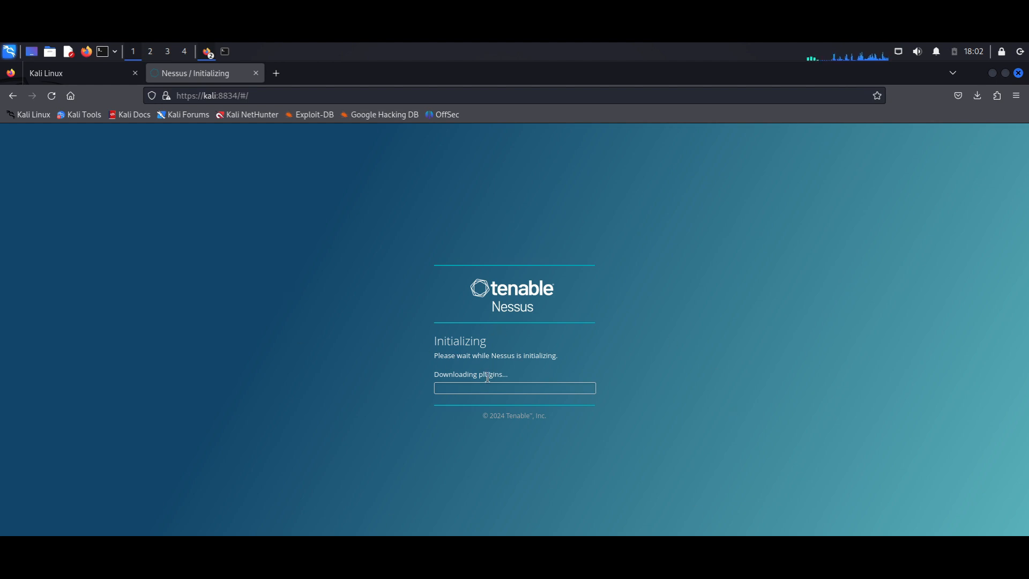
{"action": "mouse_move", "coordinate": [127, 284]}
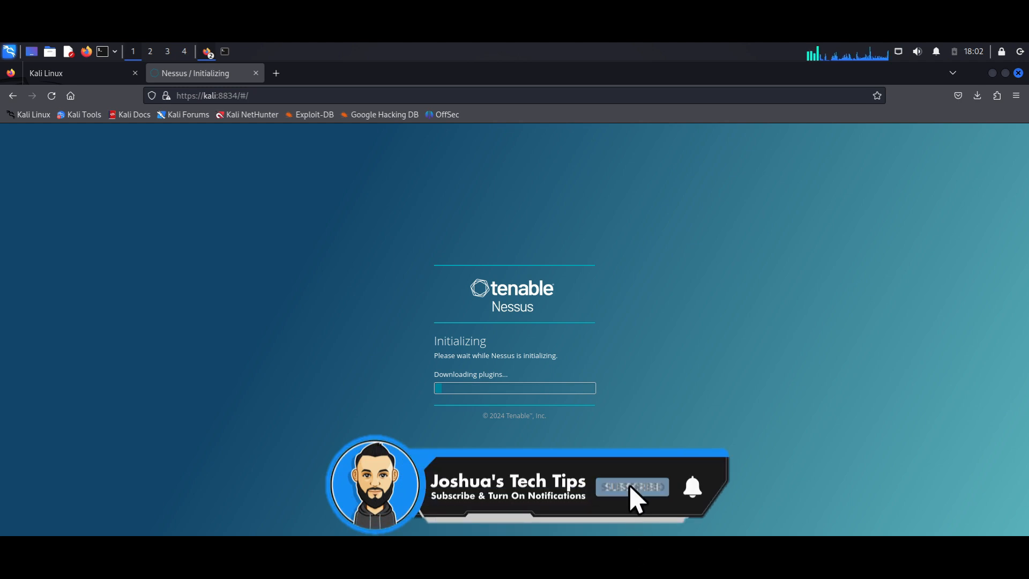
Wait for initialization and plugin download to finish until My Scans appears
{"action": "left_click", "coordinate": [632, 487]}
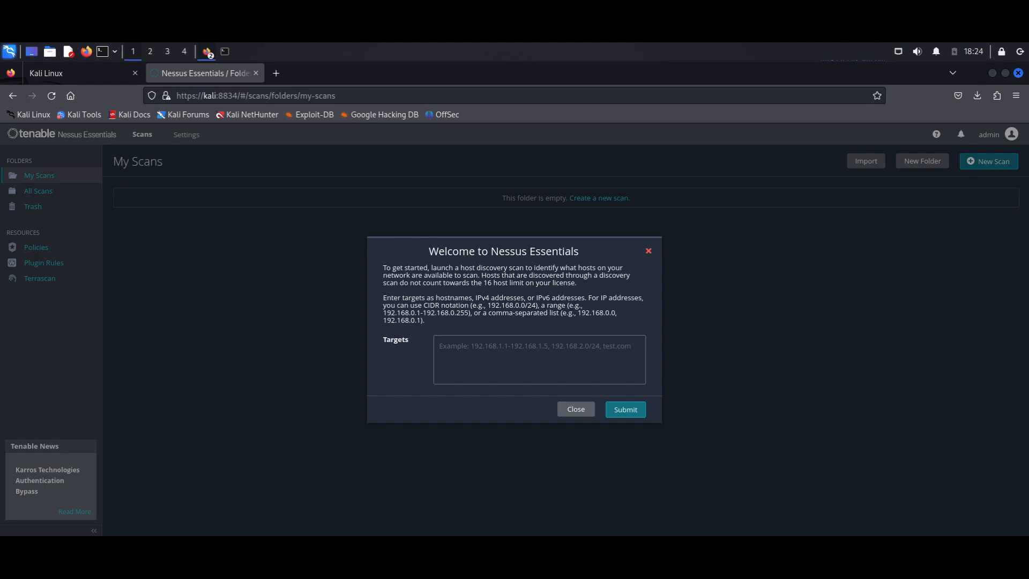
{"action": "mouse_move", "coordinate": [7, 303]}
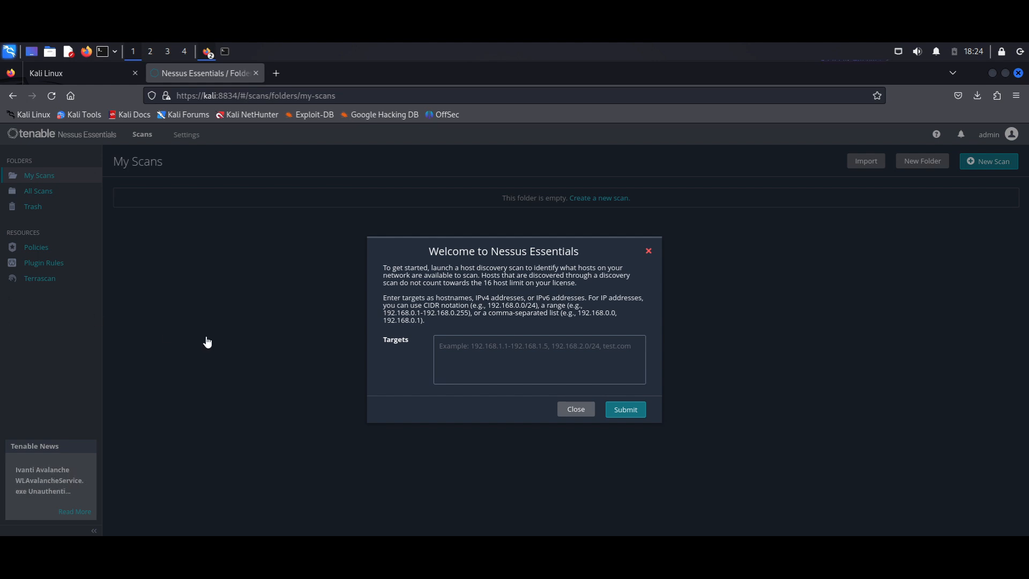
{"action": "mouse_move", "coordinate": [392, 388]}
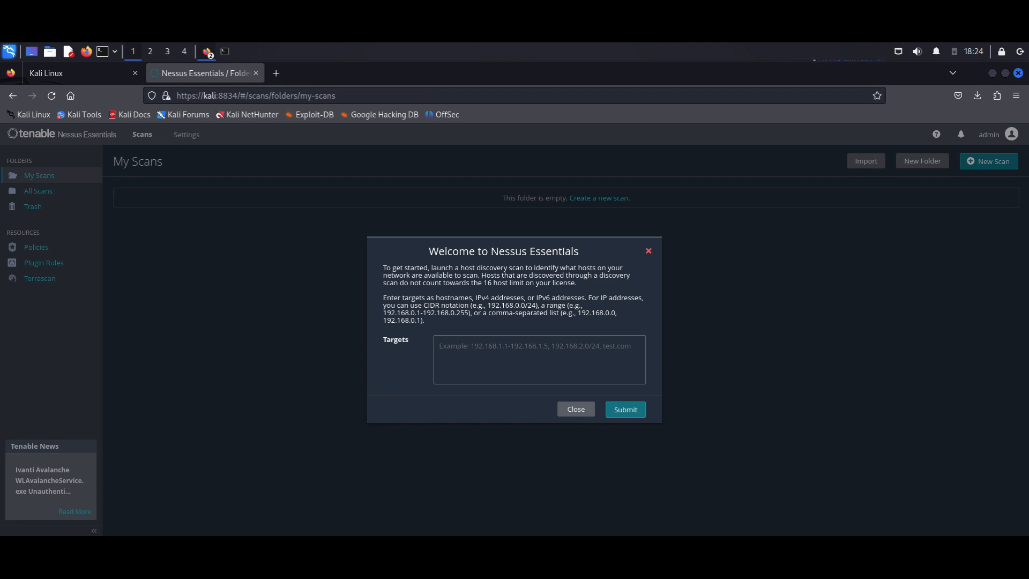
{"action": "mouse_move", "coordinate": [277, 335]}
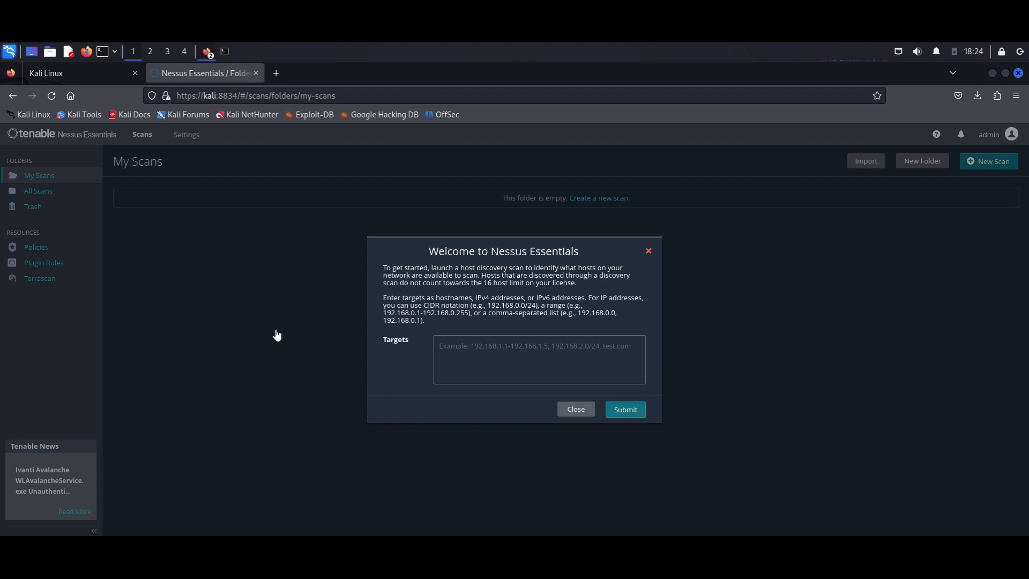
{"action": "mouse_move", "coordinate": [427, 266]}
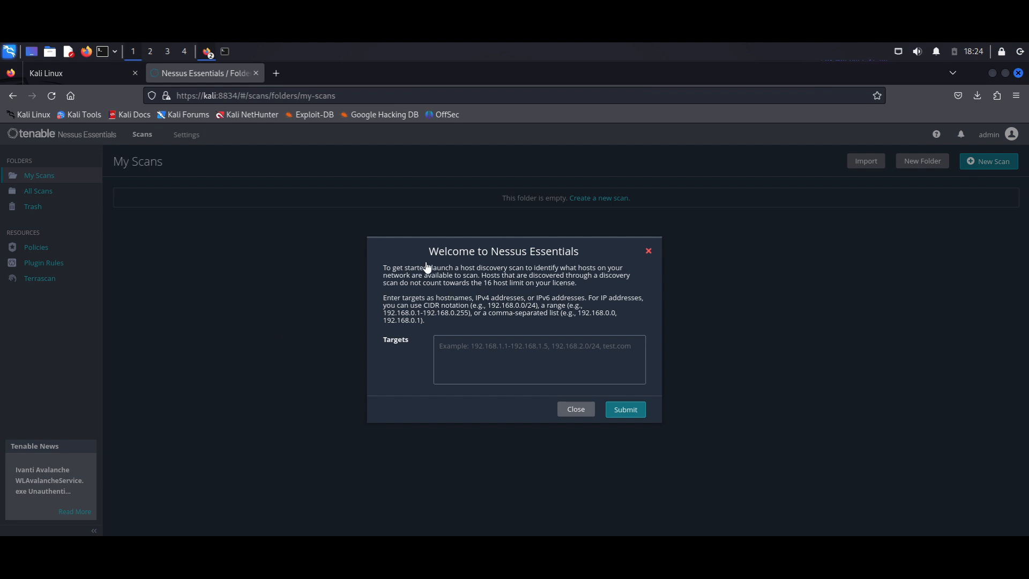
{"action": "left_click", "coordinate": [576, 409]}
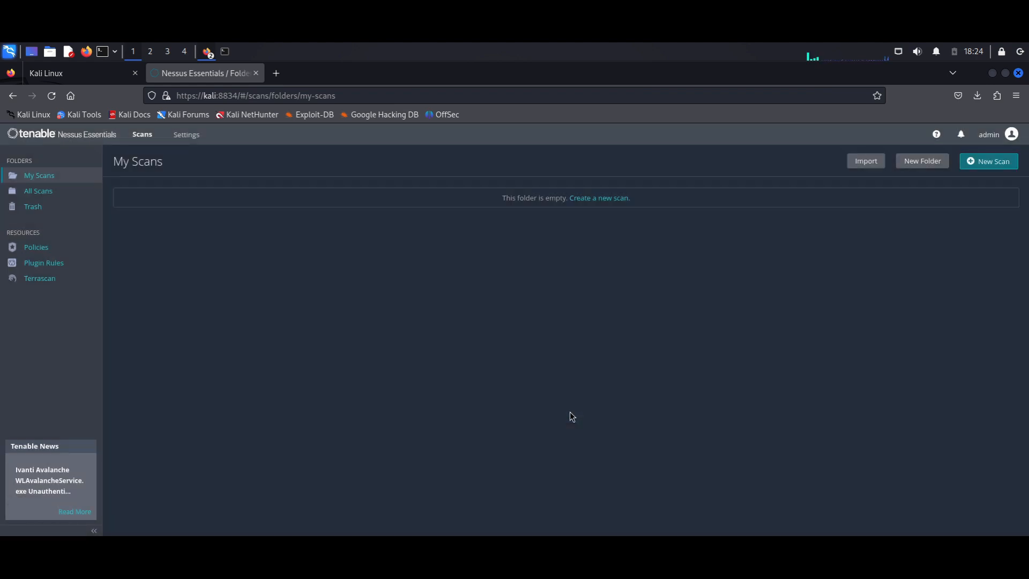
{"action": "mouse_move", "coordinate": [230, 177]}
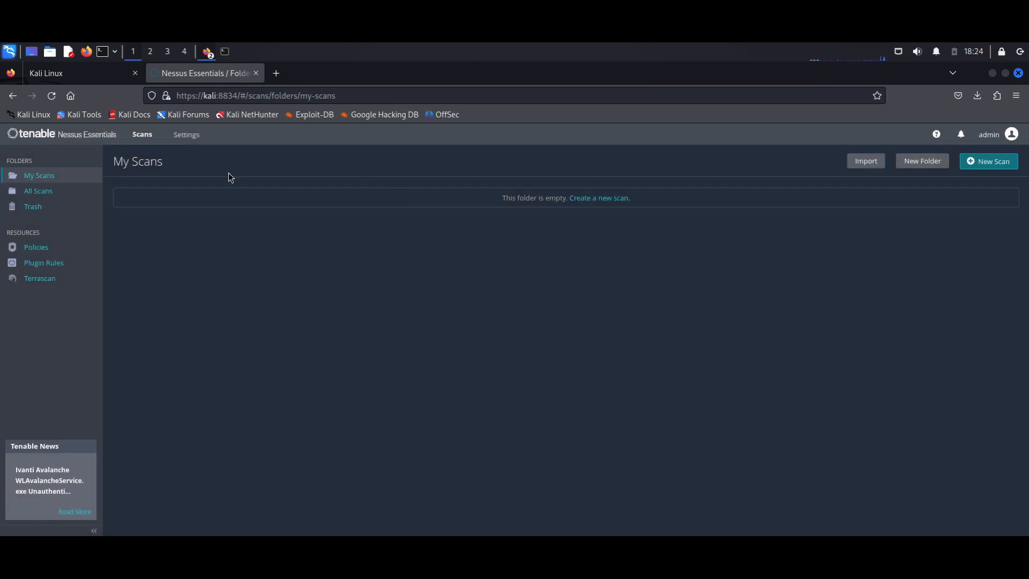
{"action": "mouse_move", "coordinate": [429, 269]}
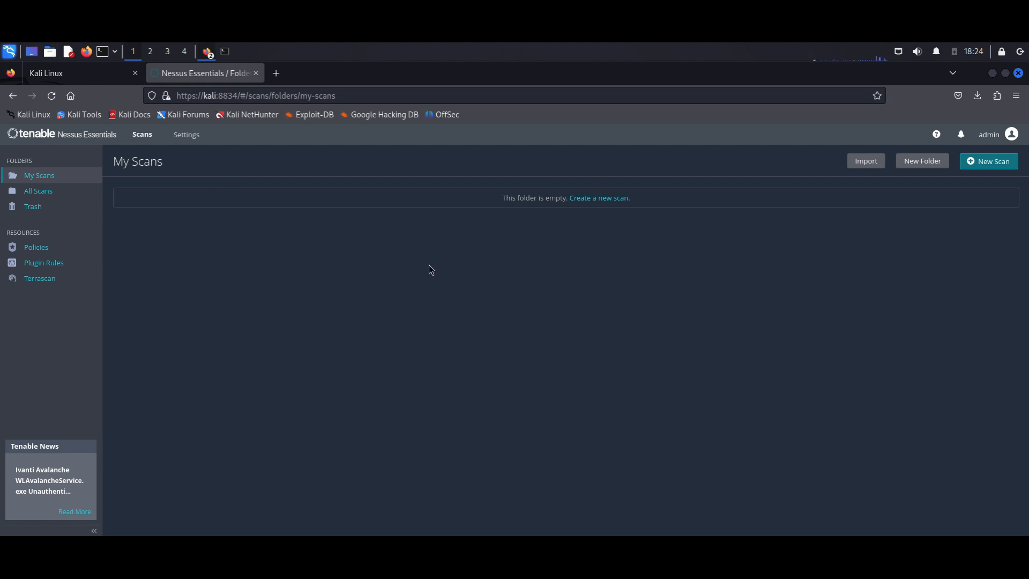
{"action": "mouse_move", "coordinate": [981, 143]}
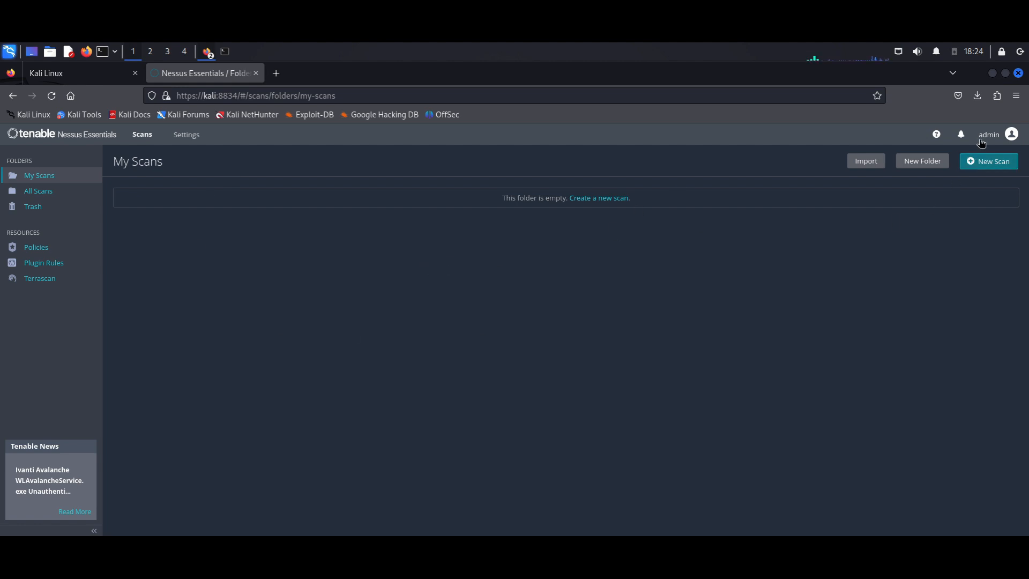
{"action": "left_click", "coordinate": [990, 135]}
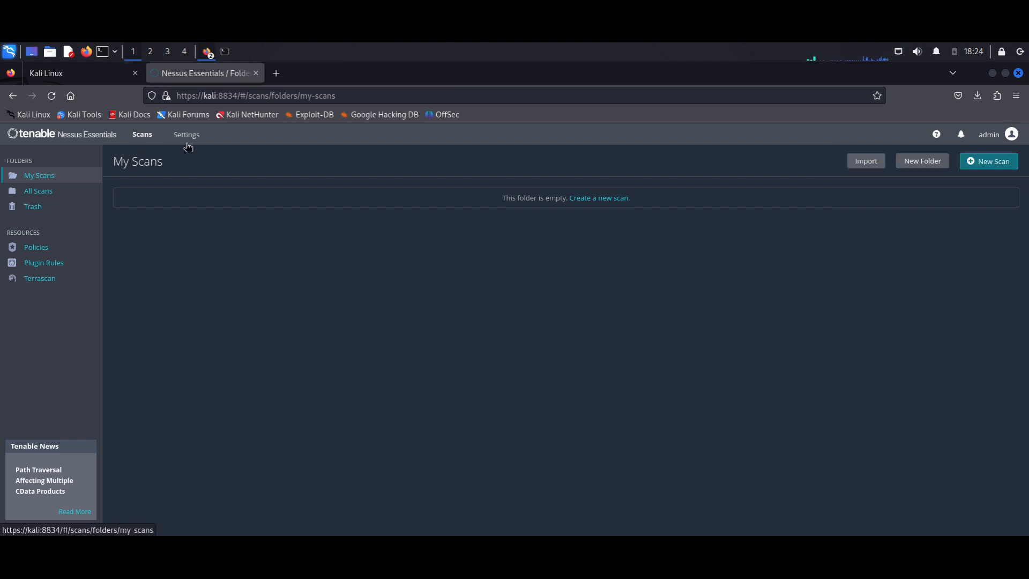
Open Settings About and review the License Utilization and Software Update tabs
{"action": "left_click", "coordinate": [186, 134]}
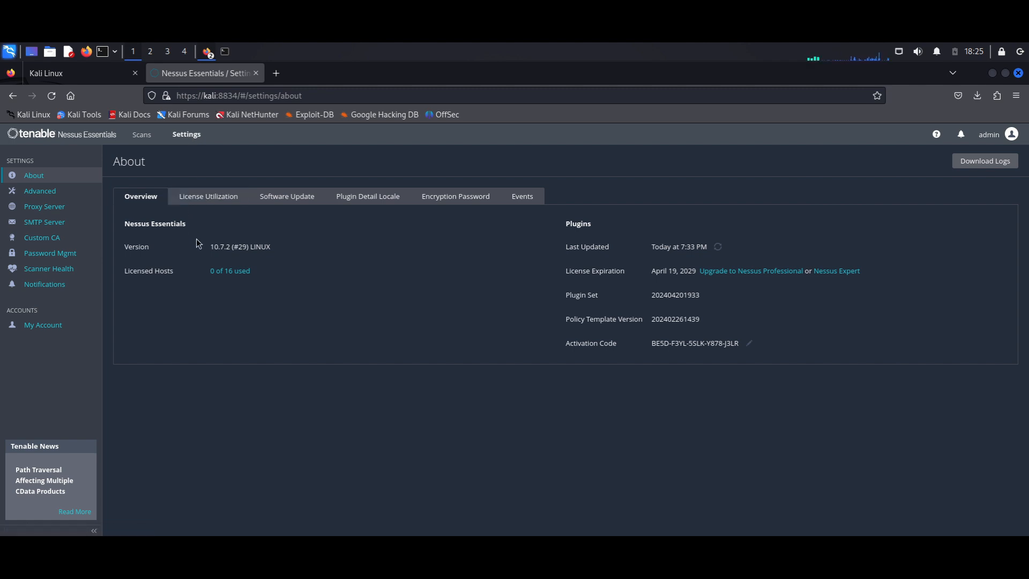
{"action": "mouse_move", "coordinate": [140, 277]}
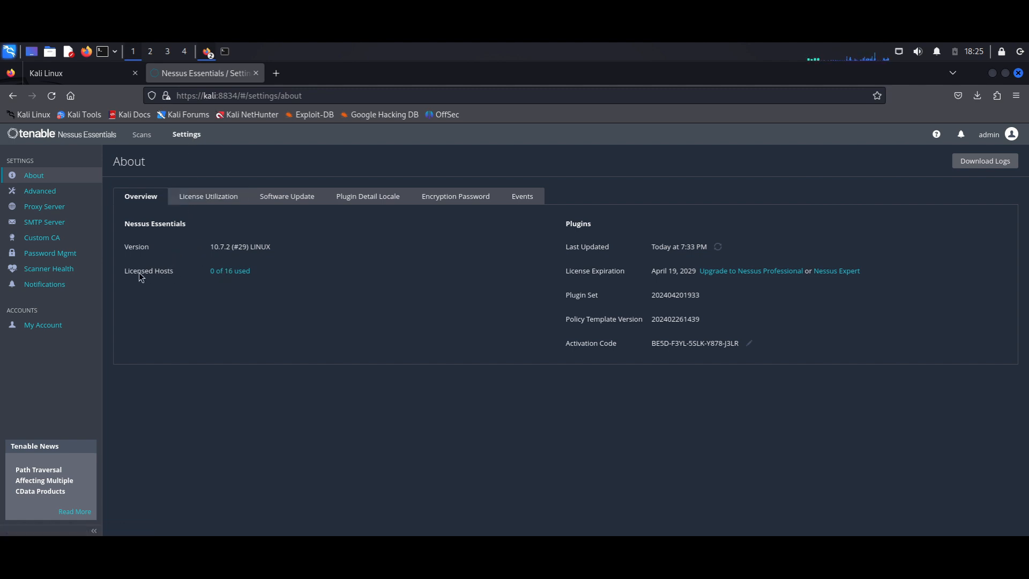
{"action": "mouse_move", "coordinate": [250, 279]}
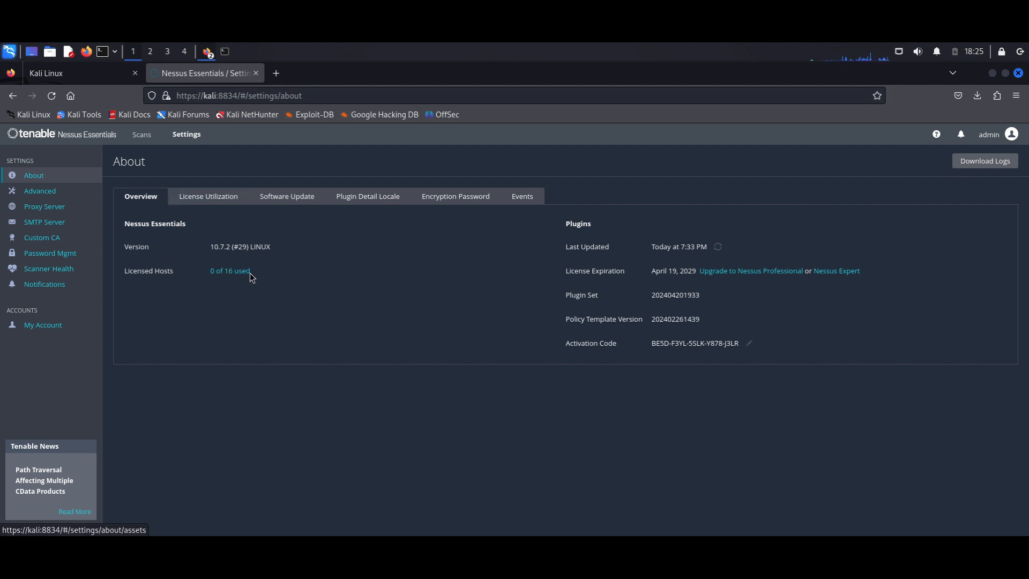
{"action": "mouse_move", "coordinate": [217, 282]}
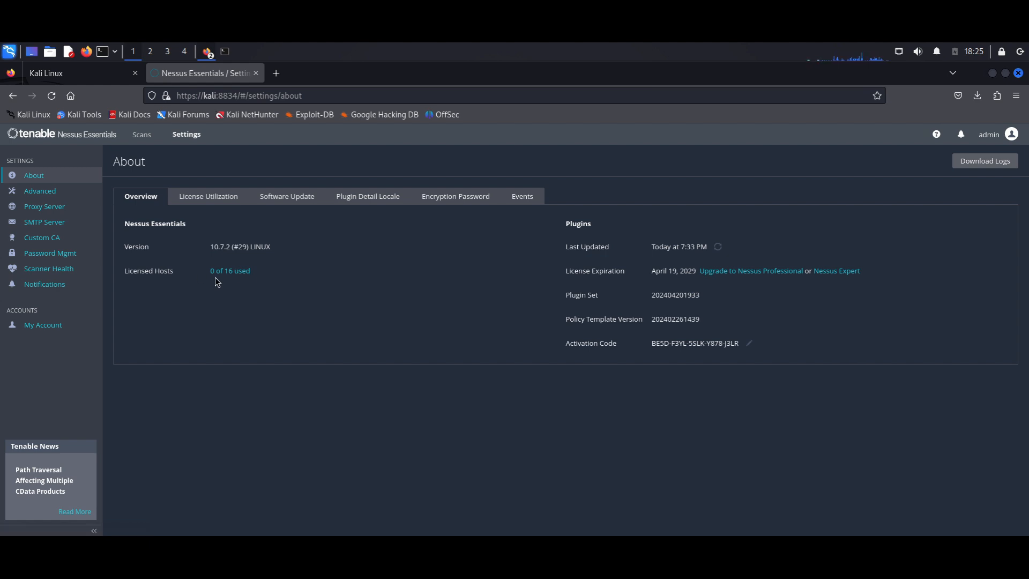
{"action": "mouse_move", "coordinate": [243, 288]}
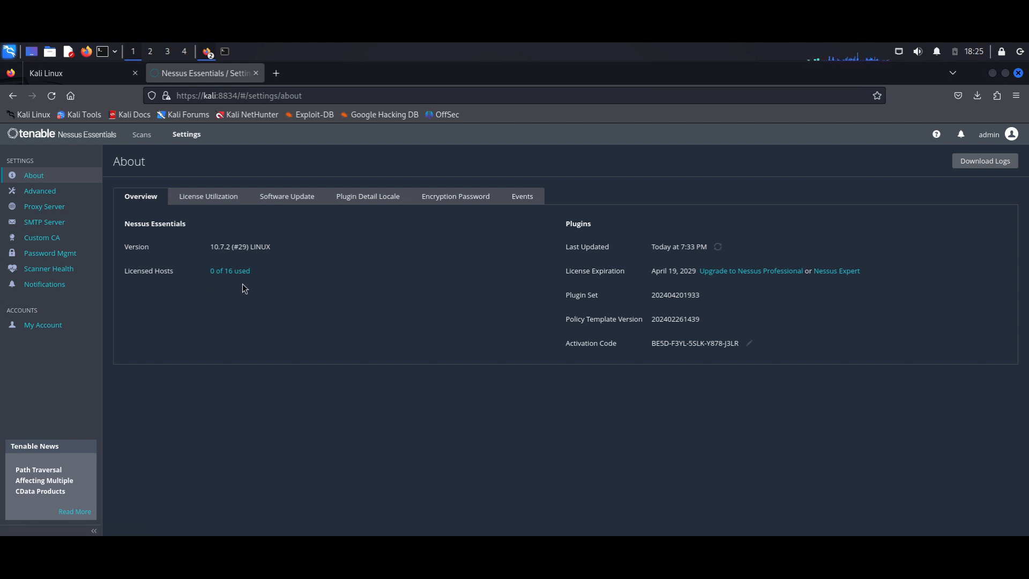
{"action": "left_click", "coordinate": [208, 196]}
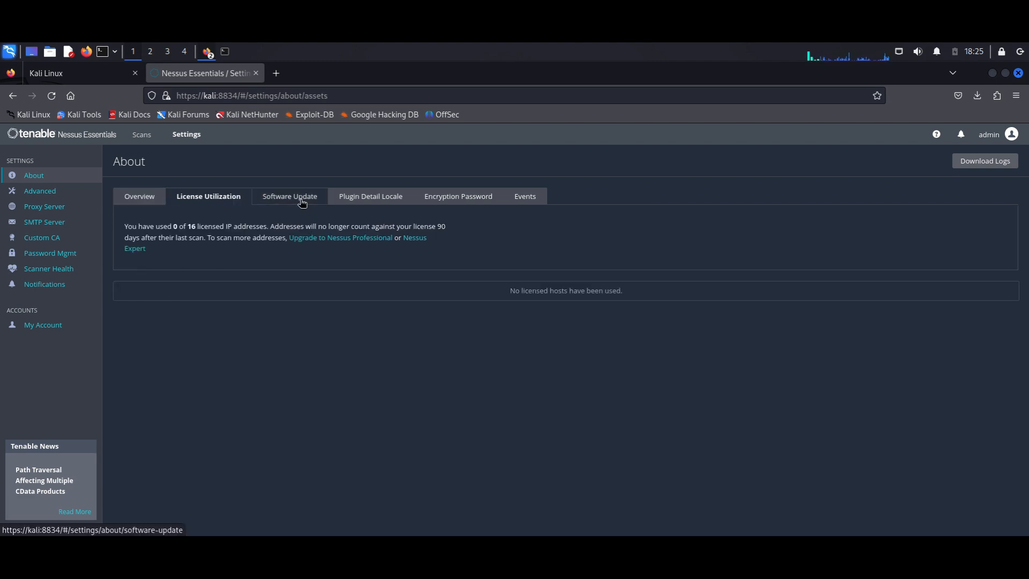
{"action": "left_click", "coordinate": [290, 196]}
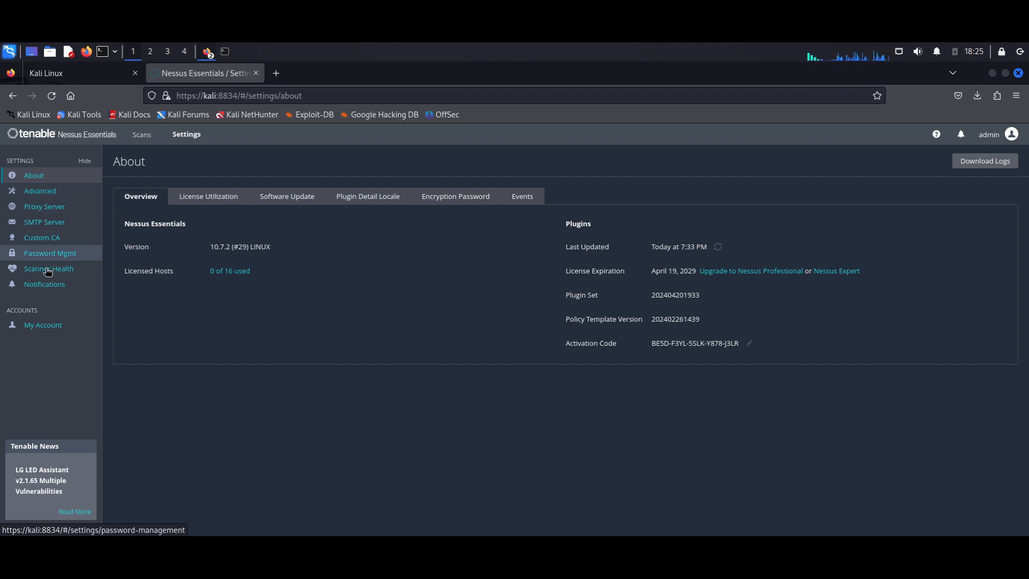
Open Scanner Health, dismiss the low-memory warning details, and scroll the overview
{"action": "left_click", "coordinate": [48, 269]}
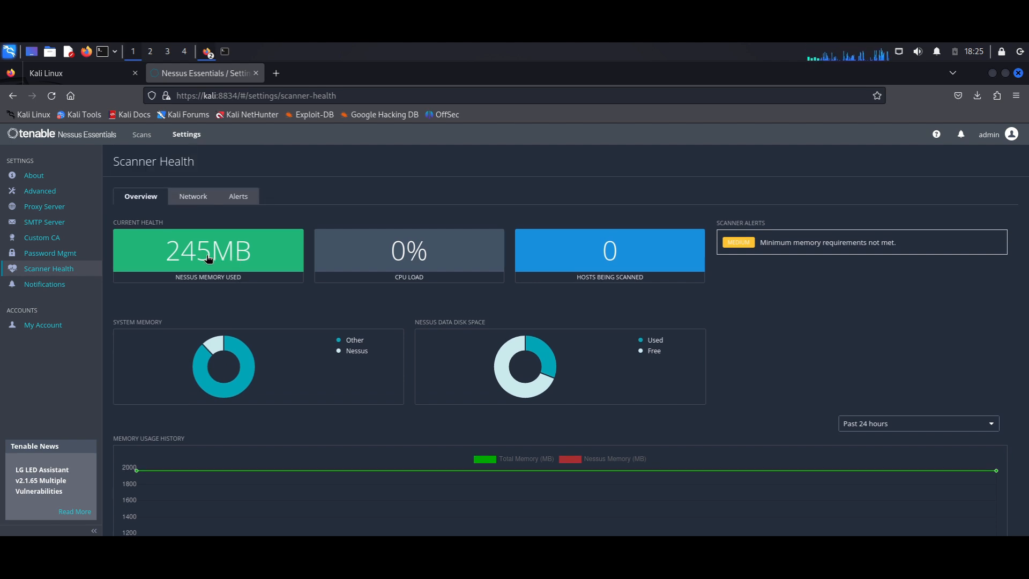
{"action": "scroll", "scroll_direction": "down", "scroll_amount": 3}
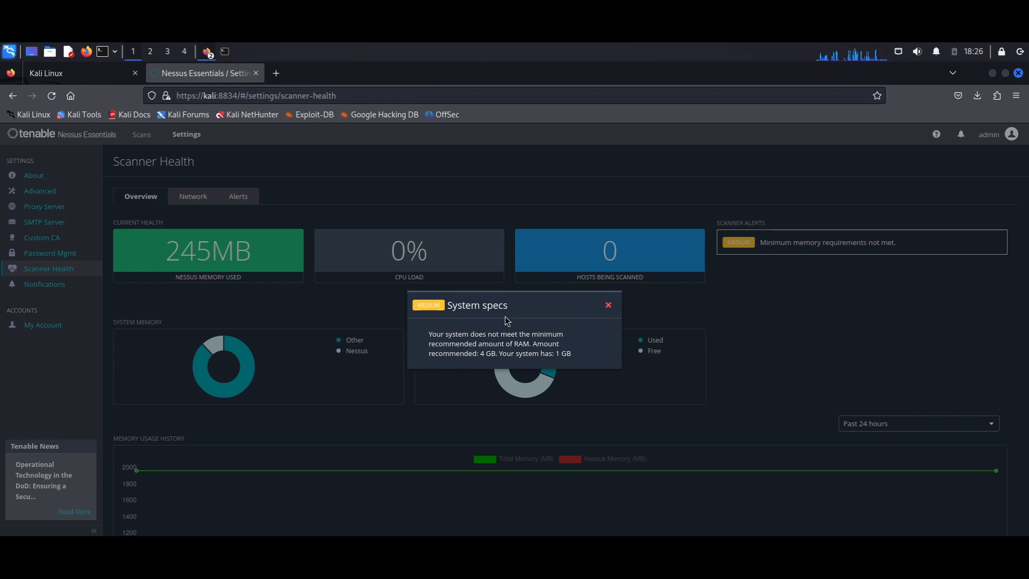
{"action": "mouse_move", "coordinate": [457, 362]}
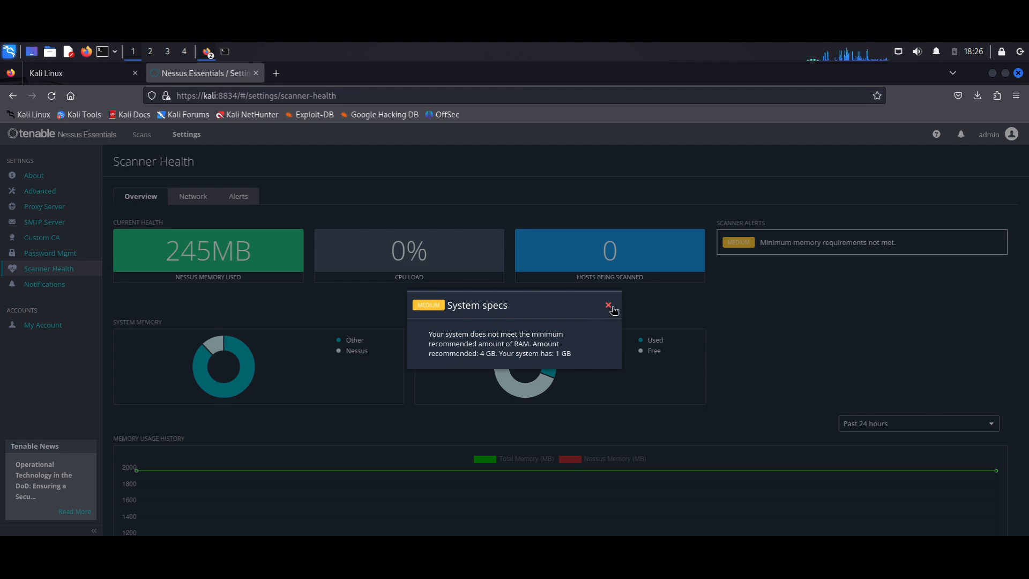
{"action": "left_click", "coordinate": [608, 305]}
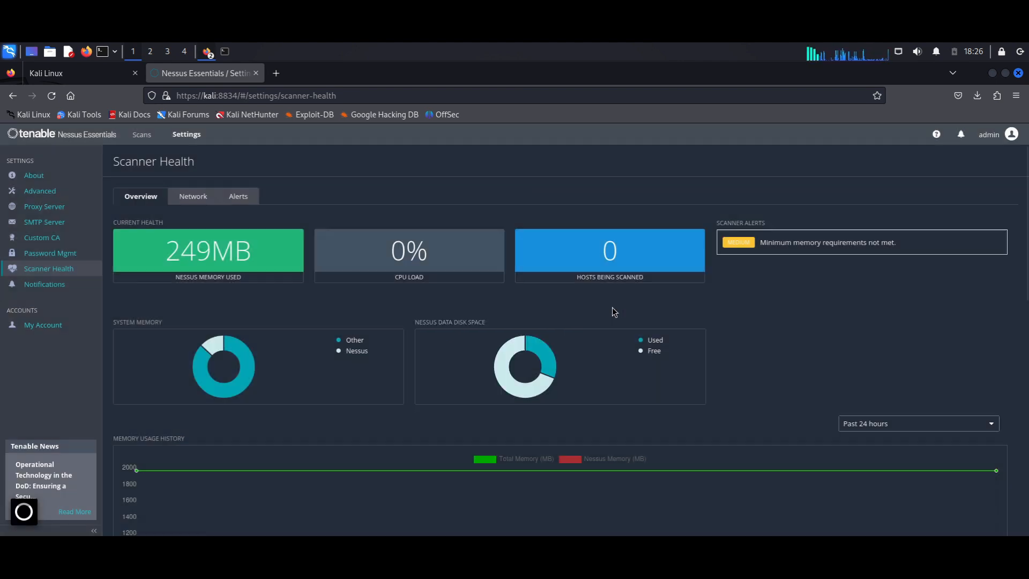
{"action": "mouse_move", "coordinate": [251, 310]}
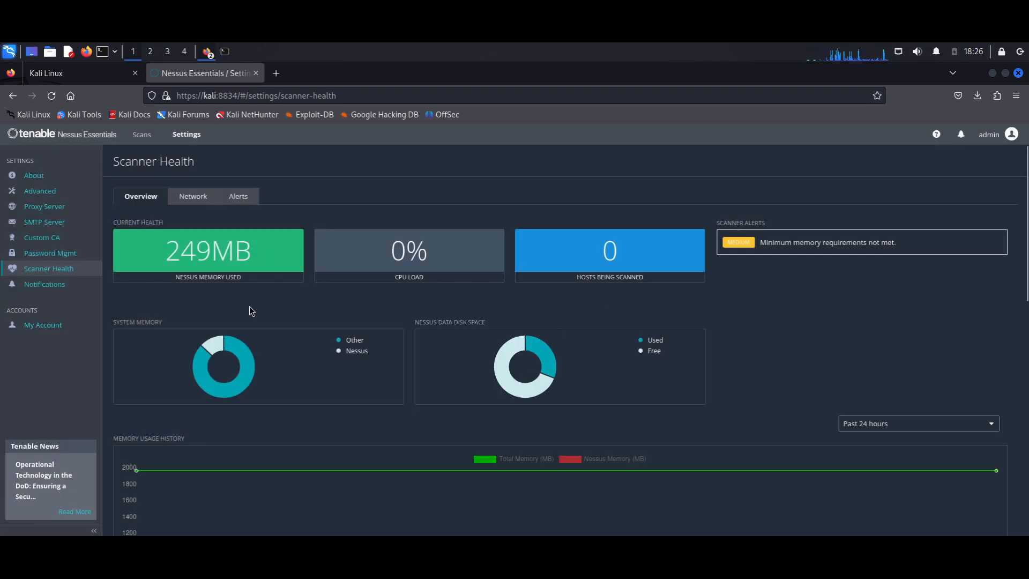
{"action": "scroll", "scroll_direction": "down", "scroll_amount": 3}
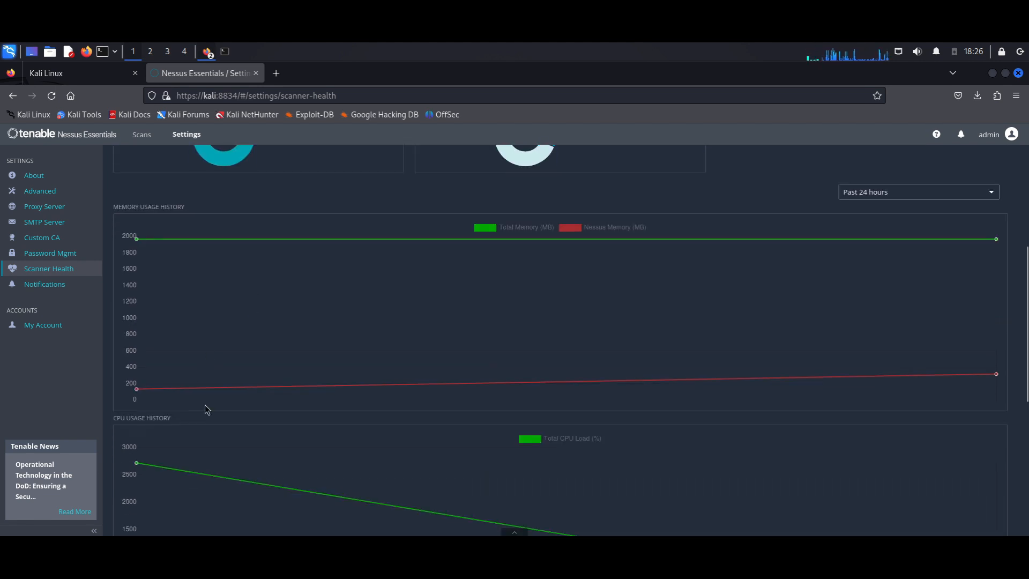
{"action": "scroll", "scroll_direction": "down", "scroll_amount": 3}
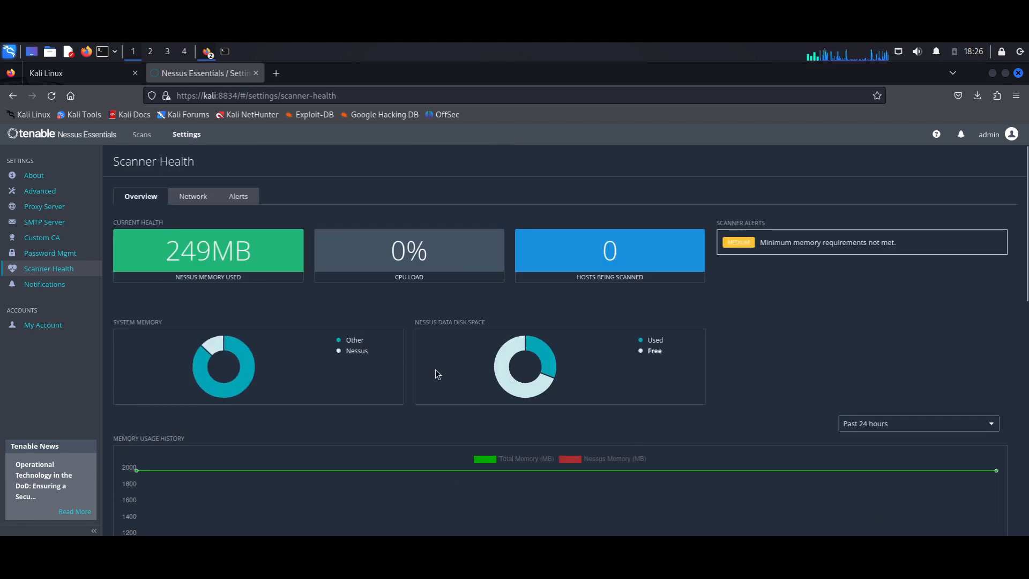
View the Network and Alerts tabs, return to Overview, and glance at Notifications
{"action": "left_click", "coordinate": [190, 196]}
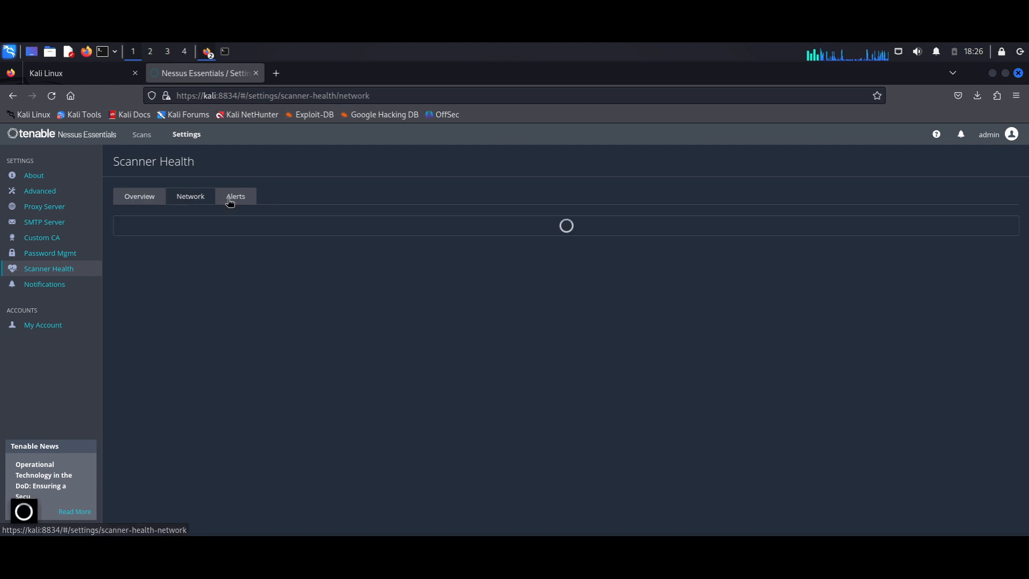
{"action": "left_click", "coordinate": [235, 196]}
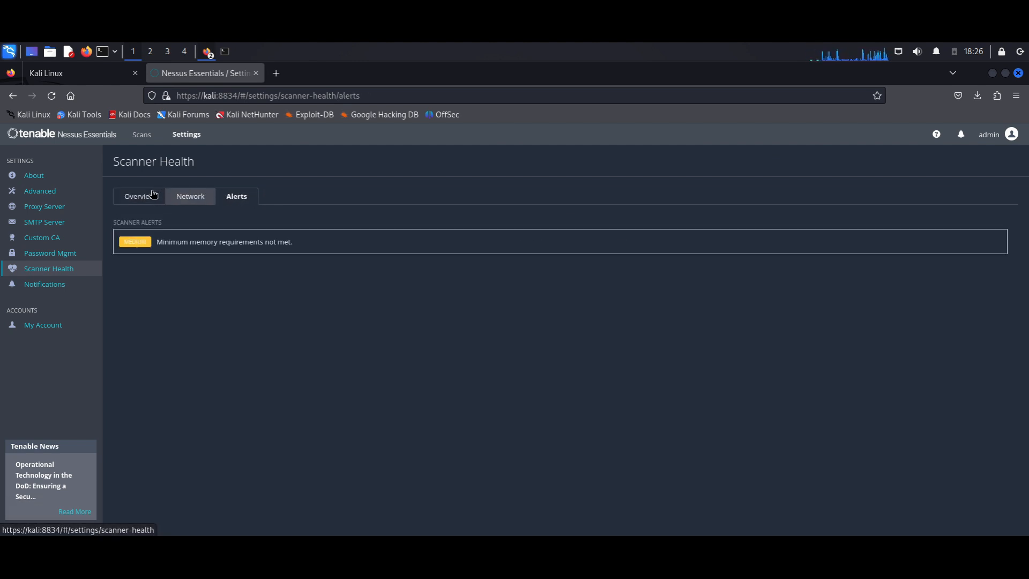
{"action": "left_click", "coordinate": [139, 196]}
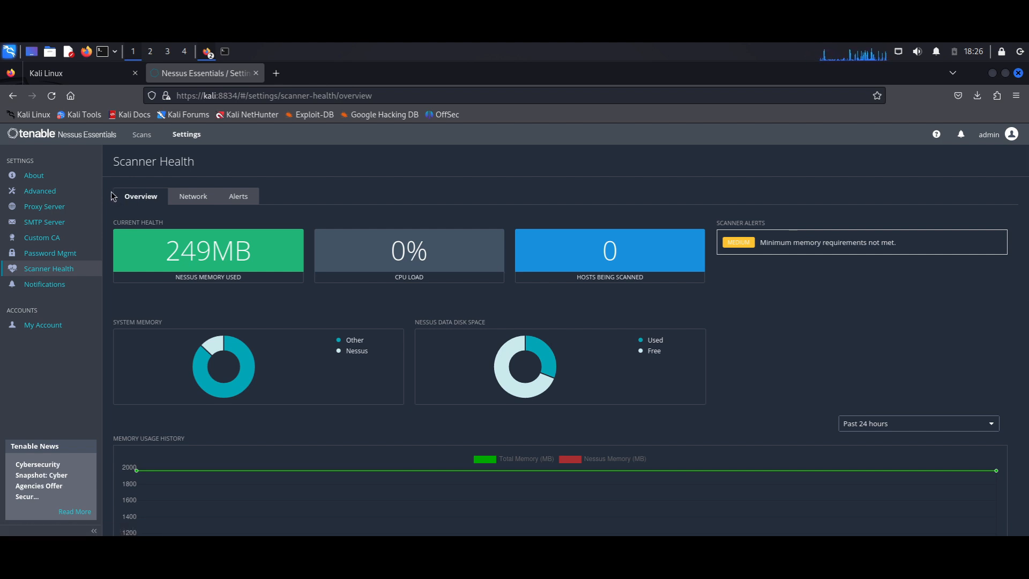
{"action": "mouse_move", "coordinate": [44, 273]}
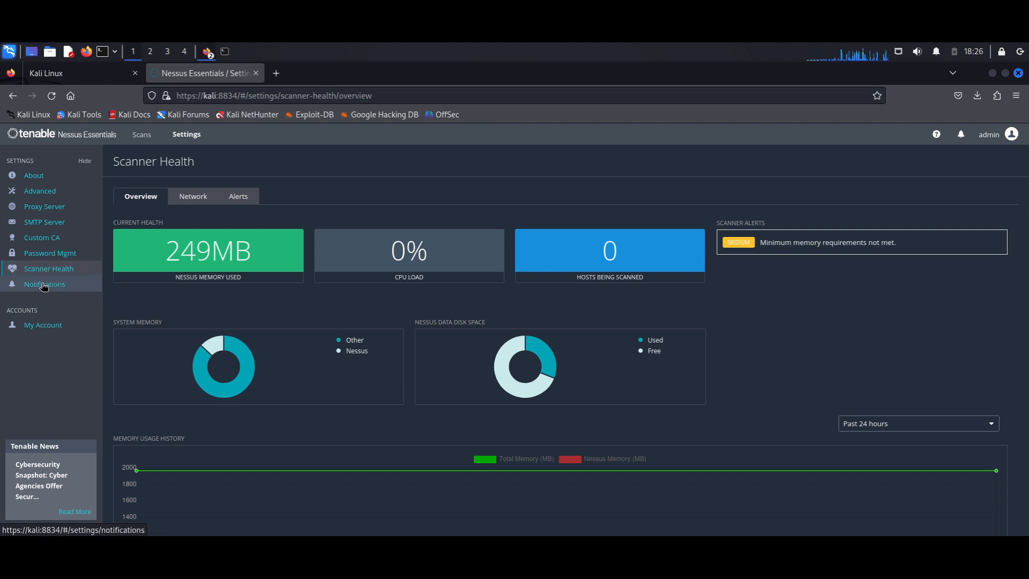
{"action": "left_click", "coordinate": [45, 284]}
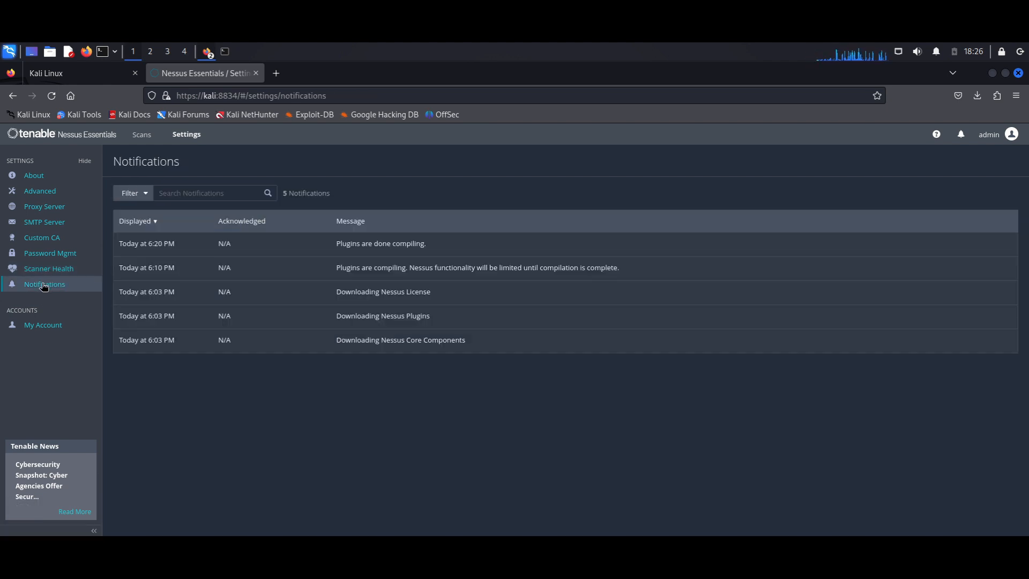
{"action": "left_click", "coordinate": [49, 269]}
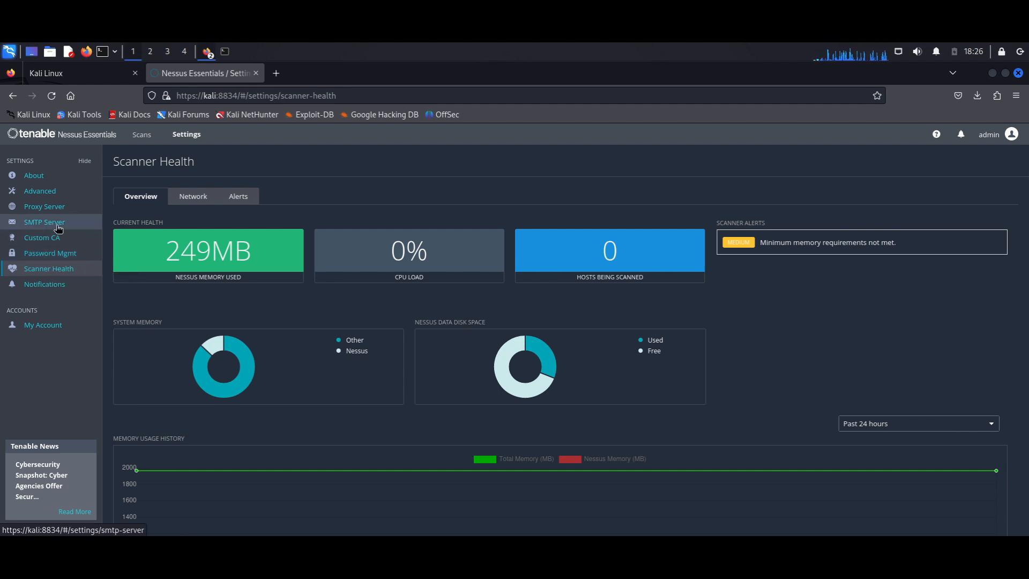
View the empty SMTP Server form, briefly checking Password Management in between
{"action": "left_click", "coordinate": [44, 222]}
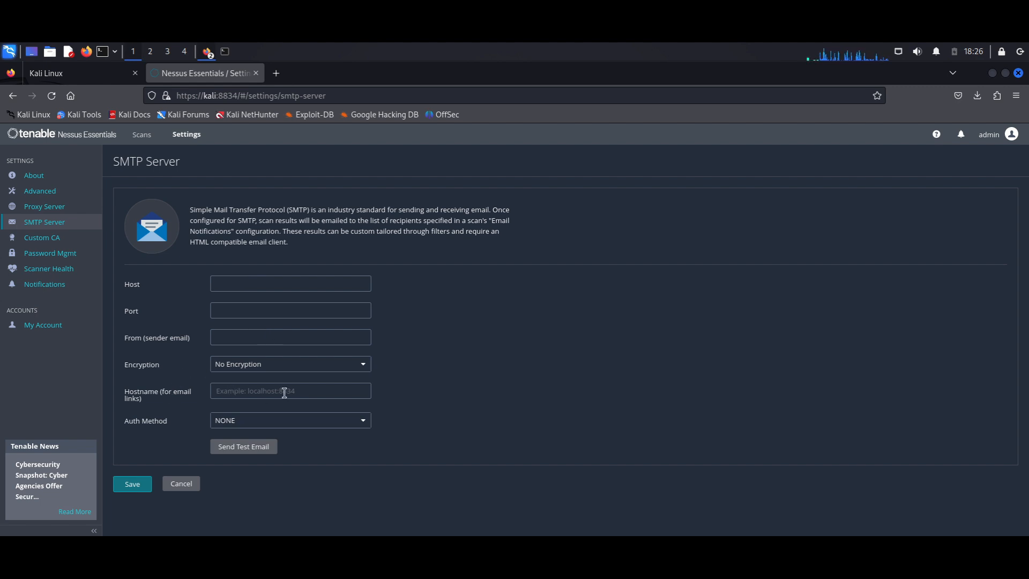
{"action": "mouse_move", "coordinate": [357, 460]}
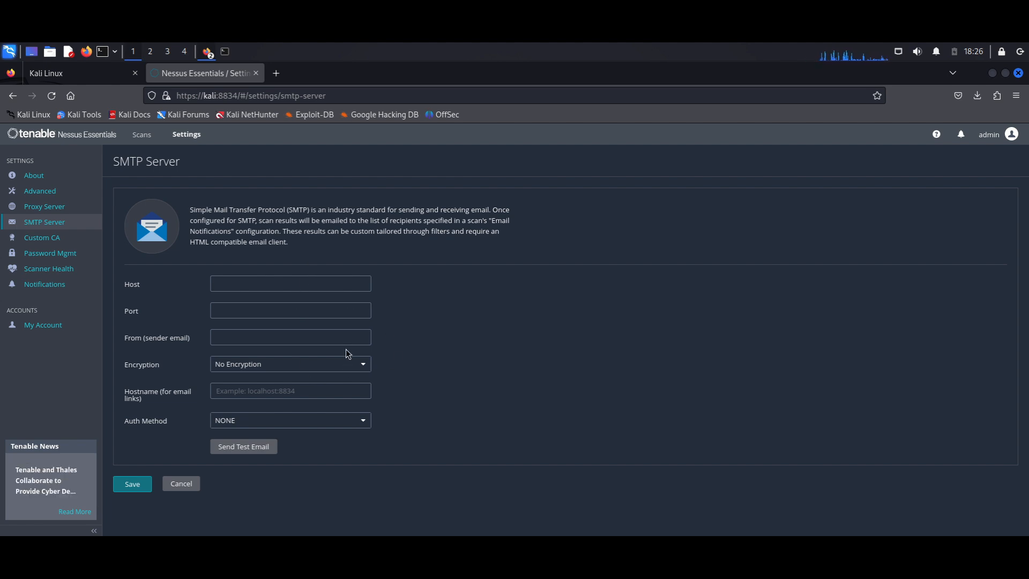
{"action": "mouse_move", "coordinate": [214, 319]}
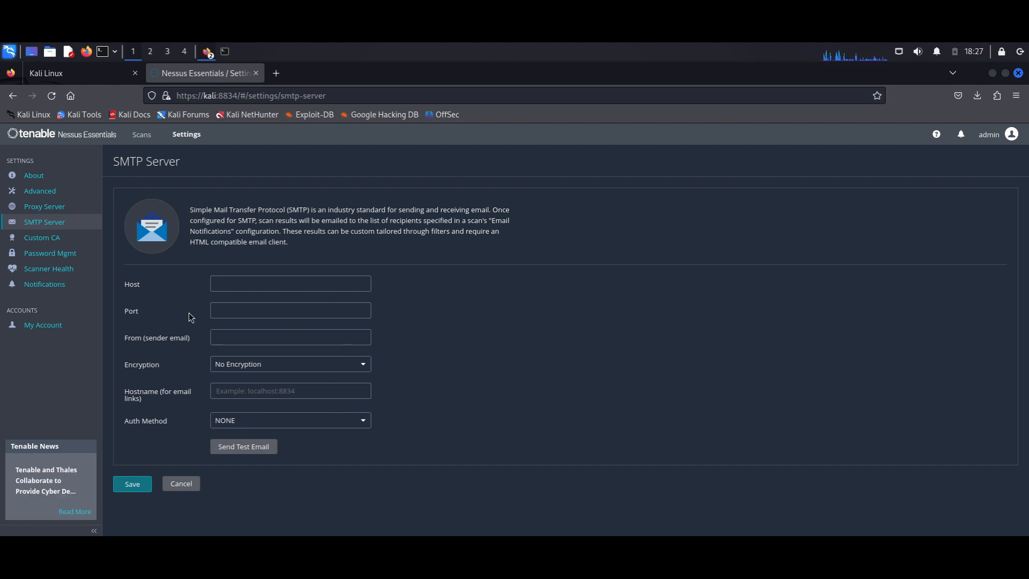
{"action": "mouse_move", "coordinate": [47, 275]}
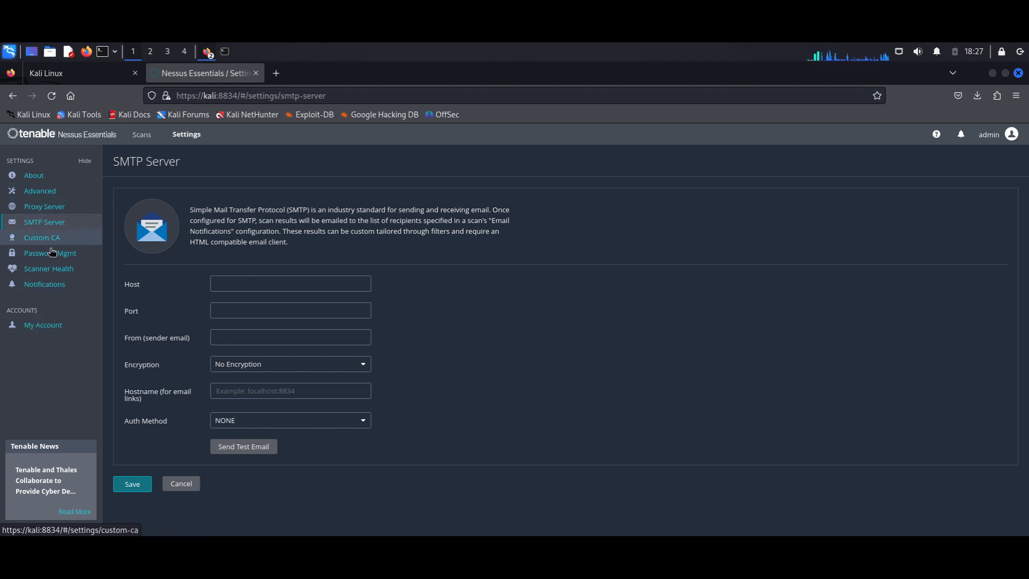
{"action": "mouse_move", "coordinate": [53, 250]}
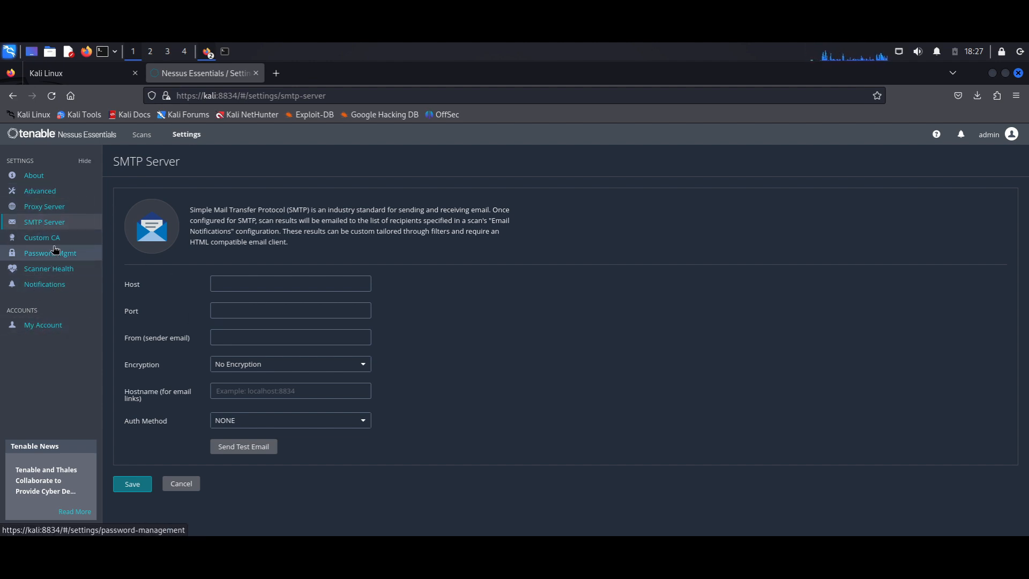
{"action": "left_click", "coordinate": [50, 253]}
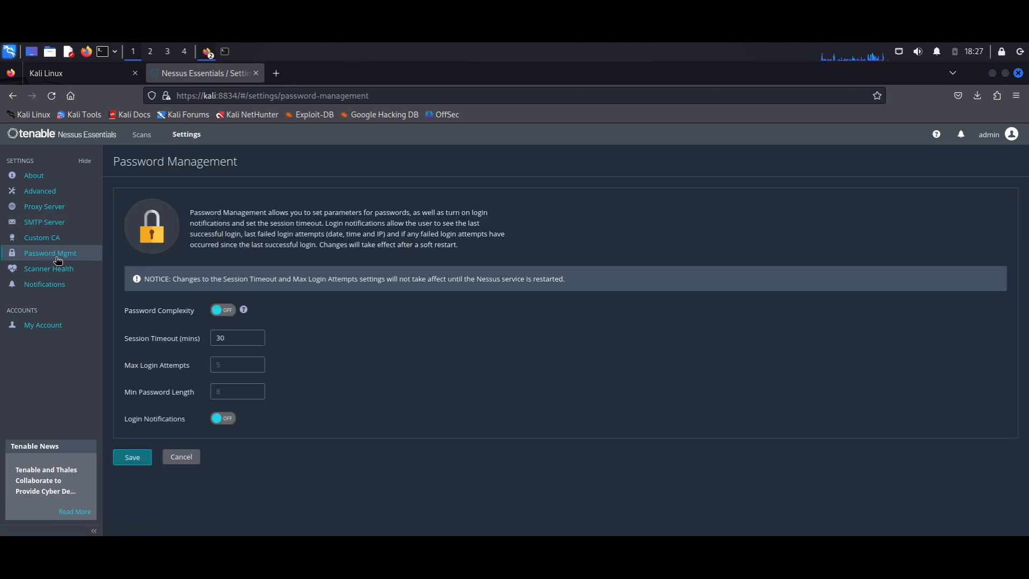
{"action": "left_click", "coordinate": [44, 222]}
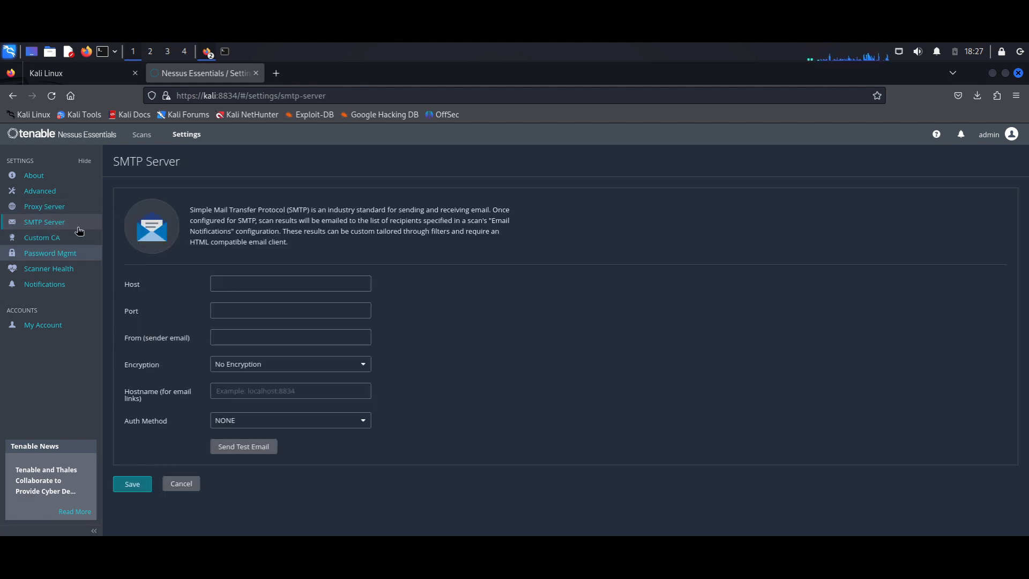